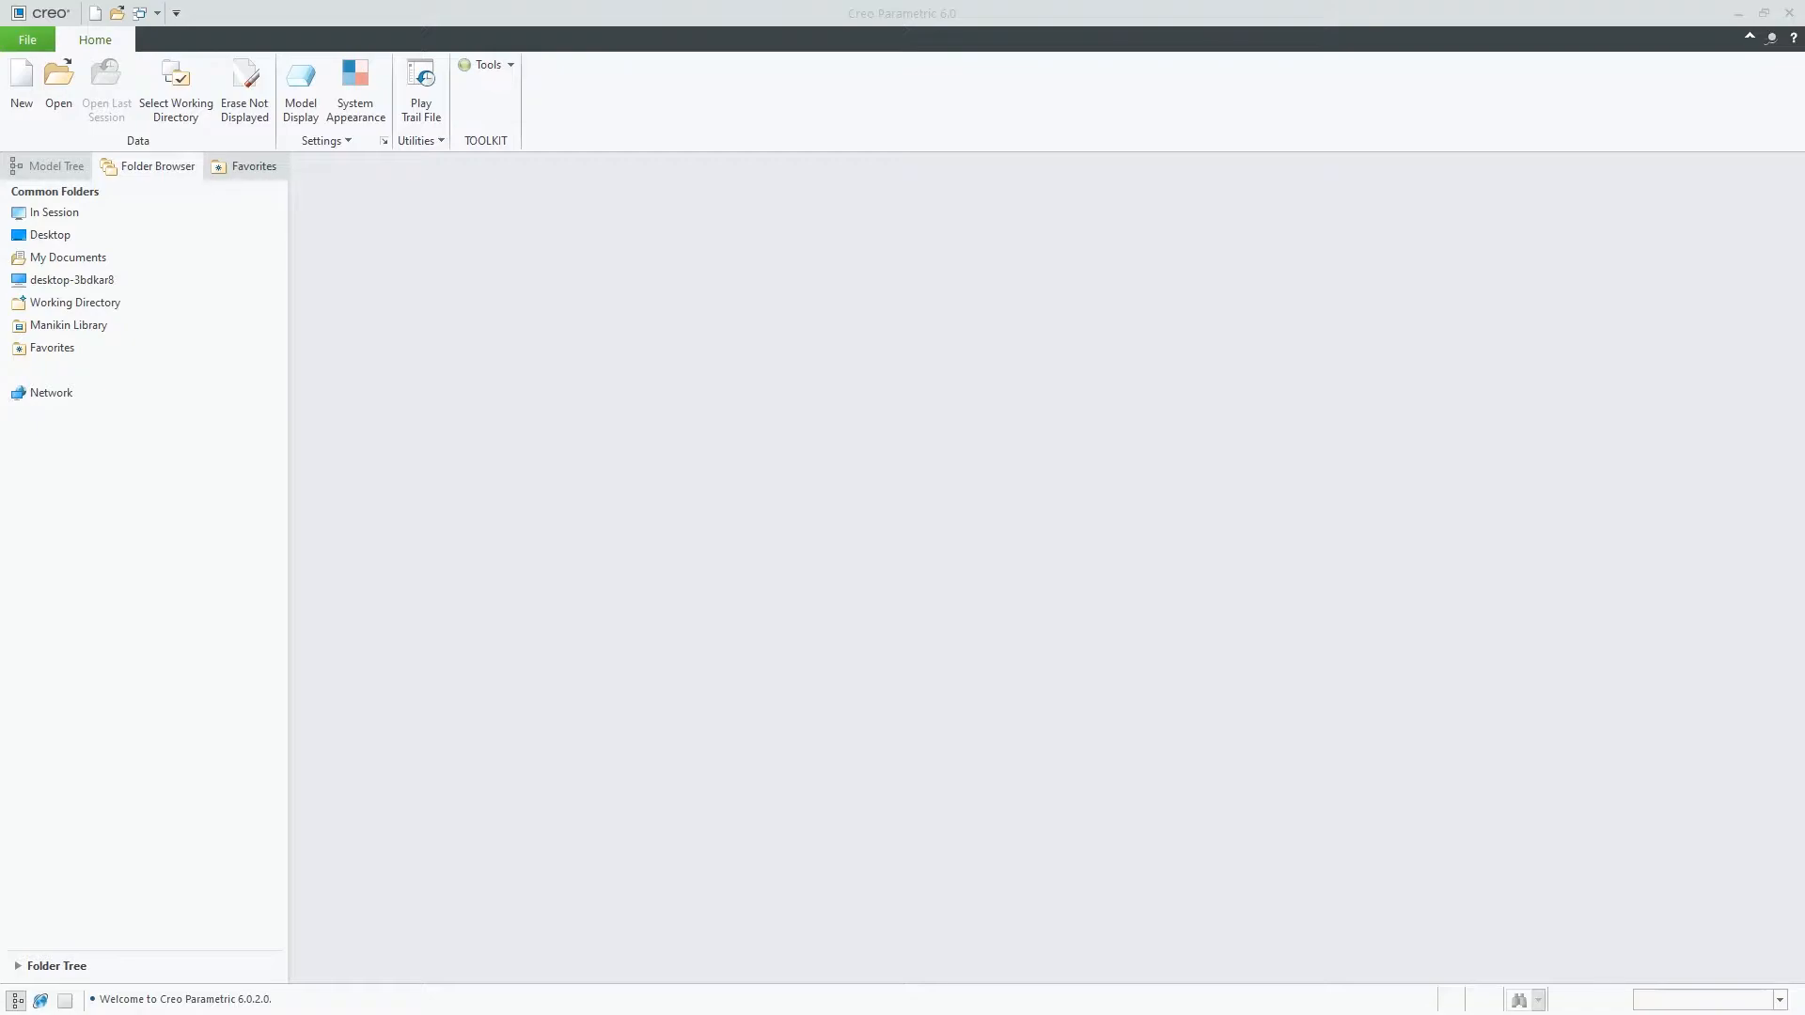
mouse_move(972, 131)
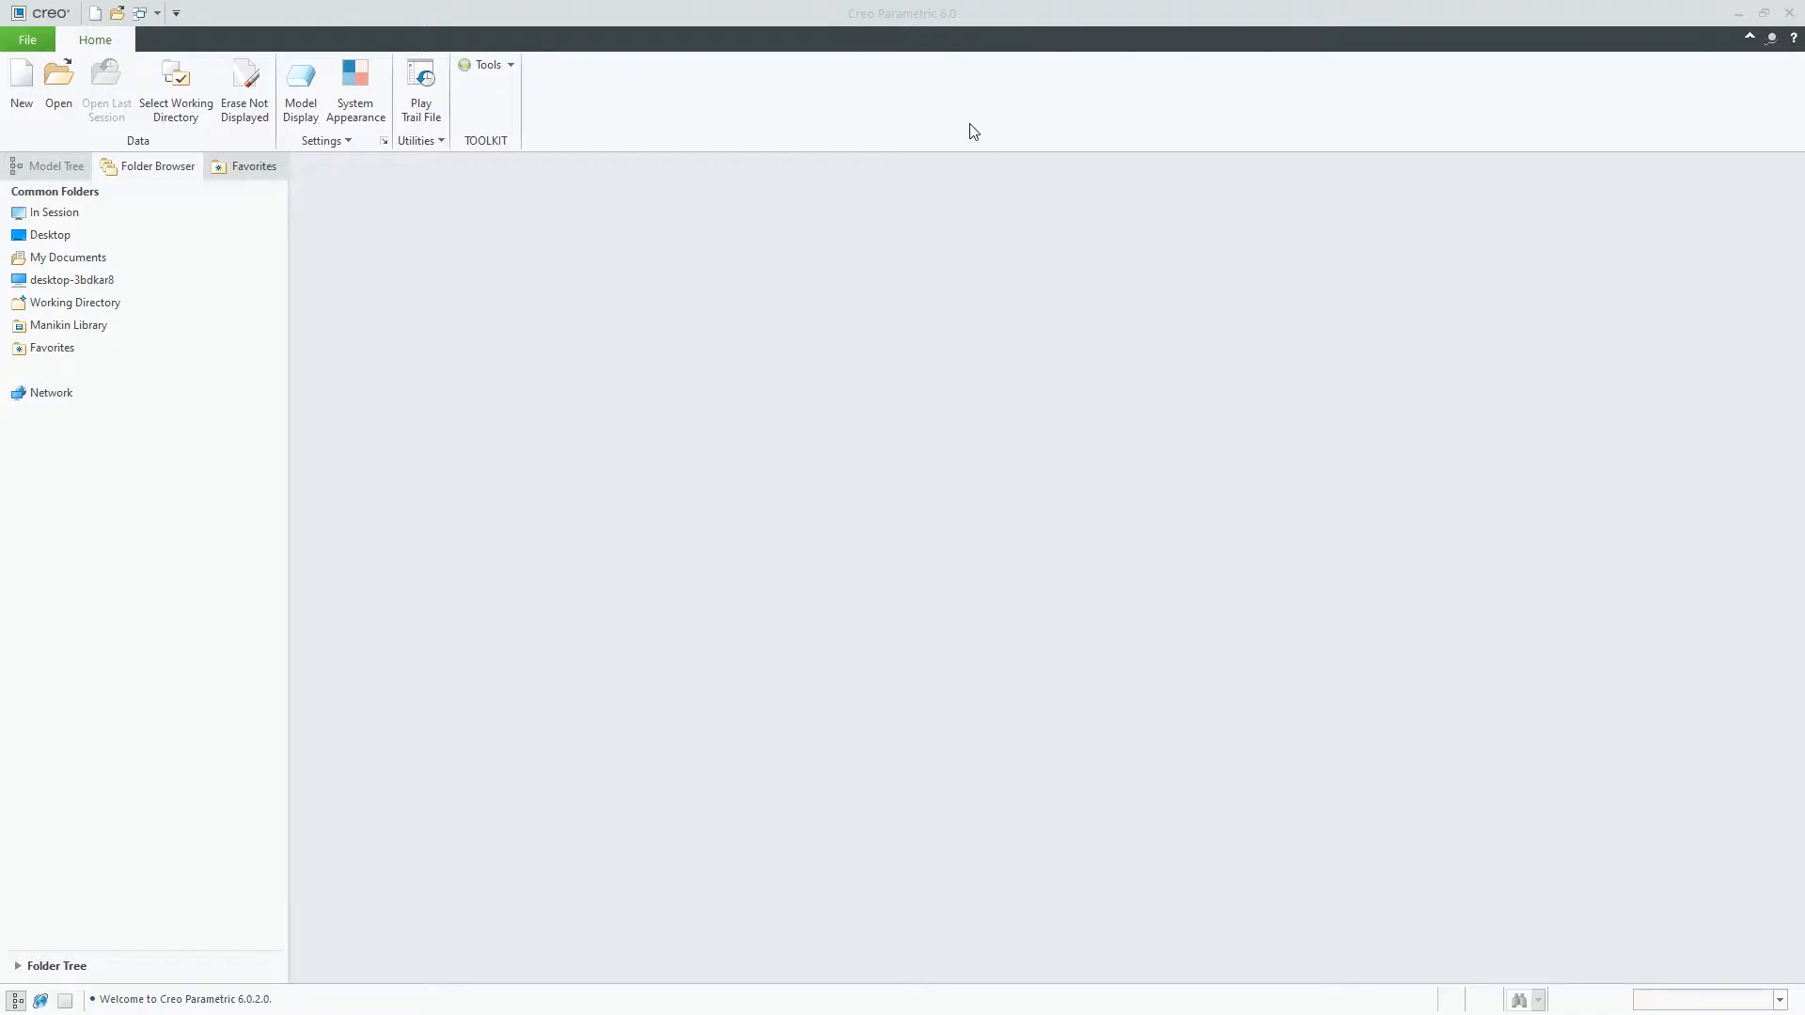
mouse_move(1042, 205)
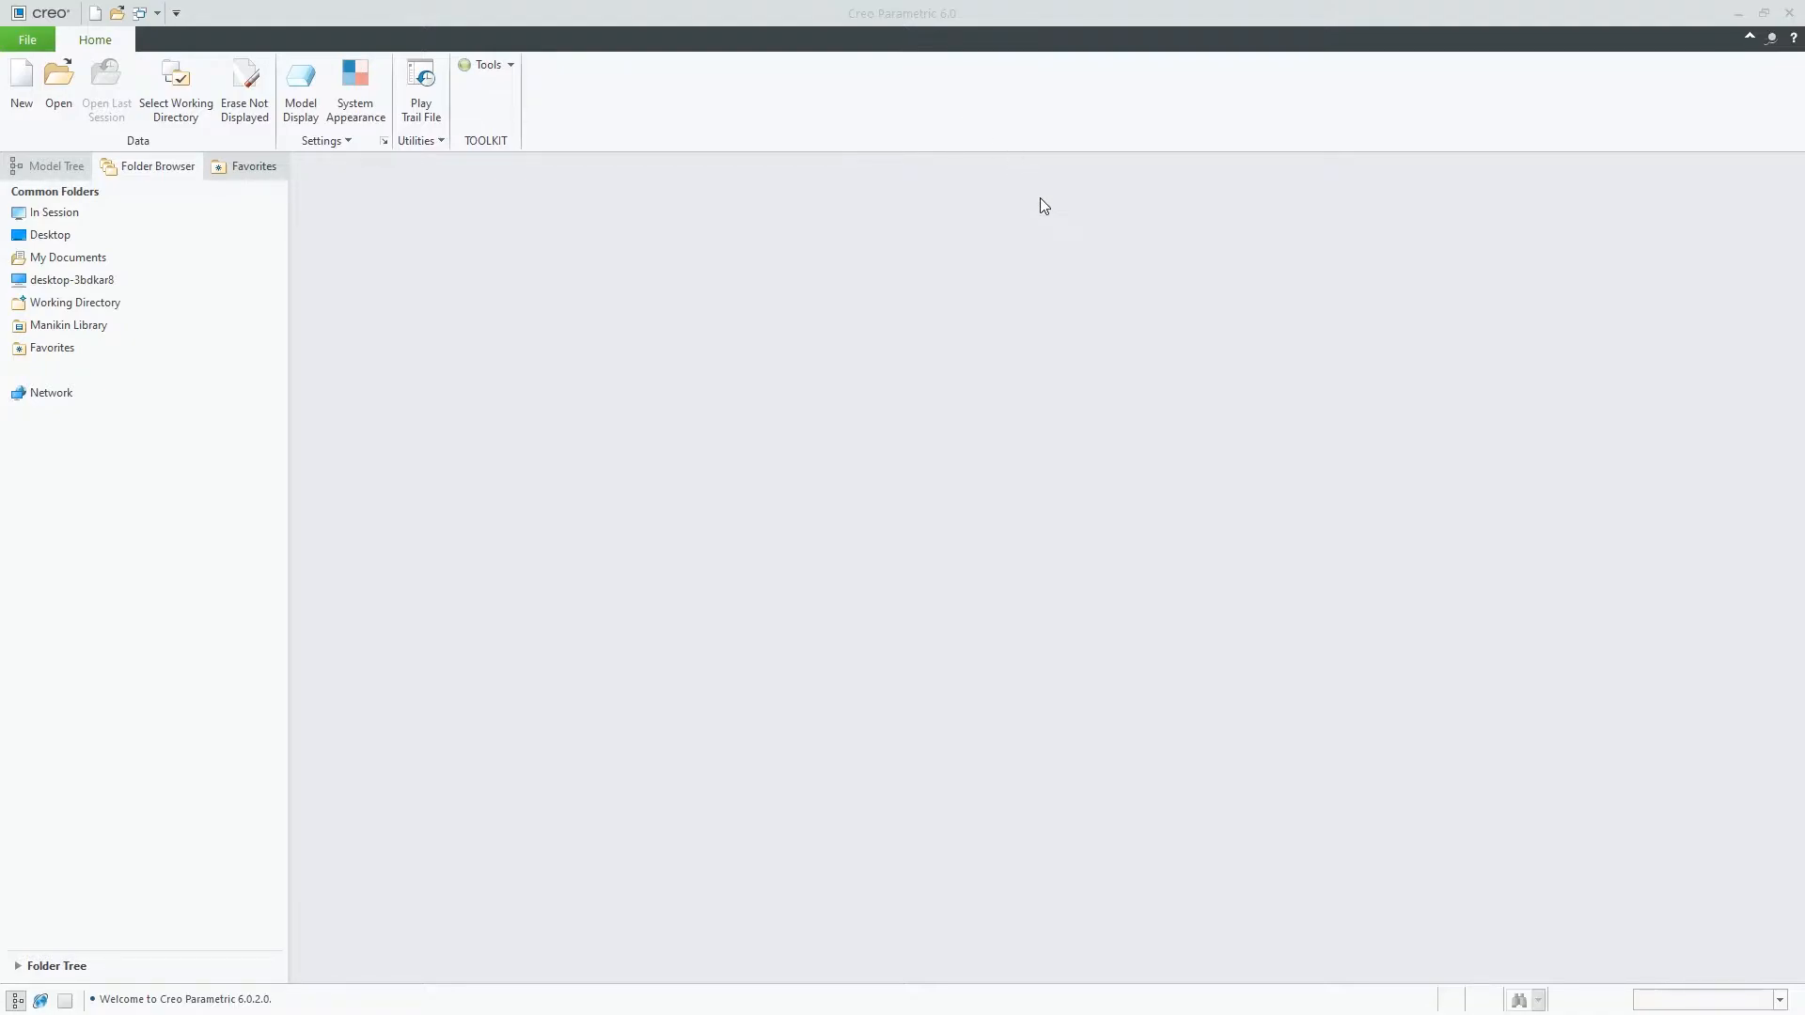
Export the current configuration from the Configuration Editor, then leave the options
click(26, 40)
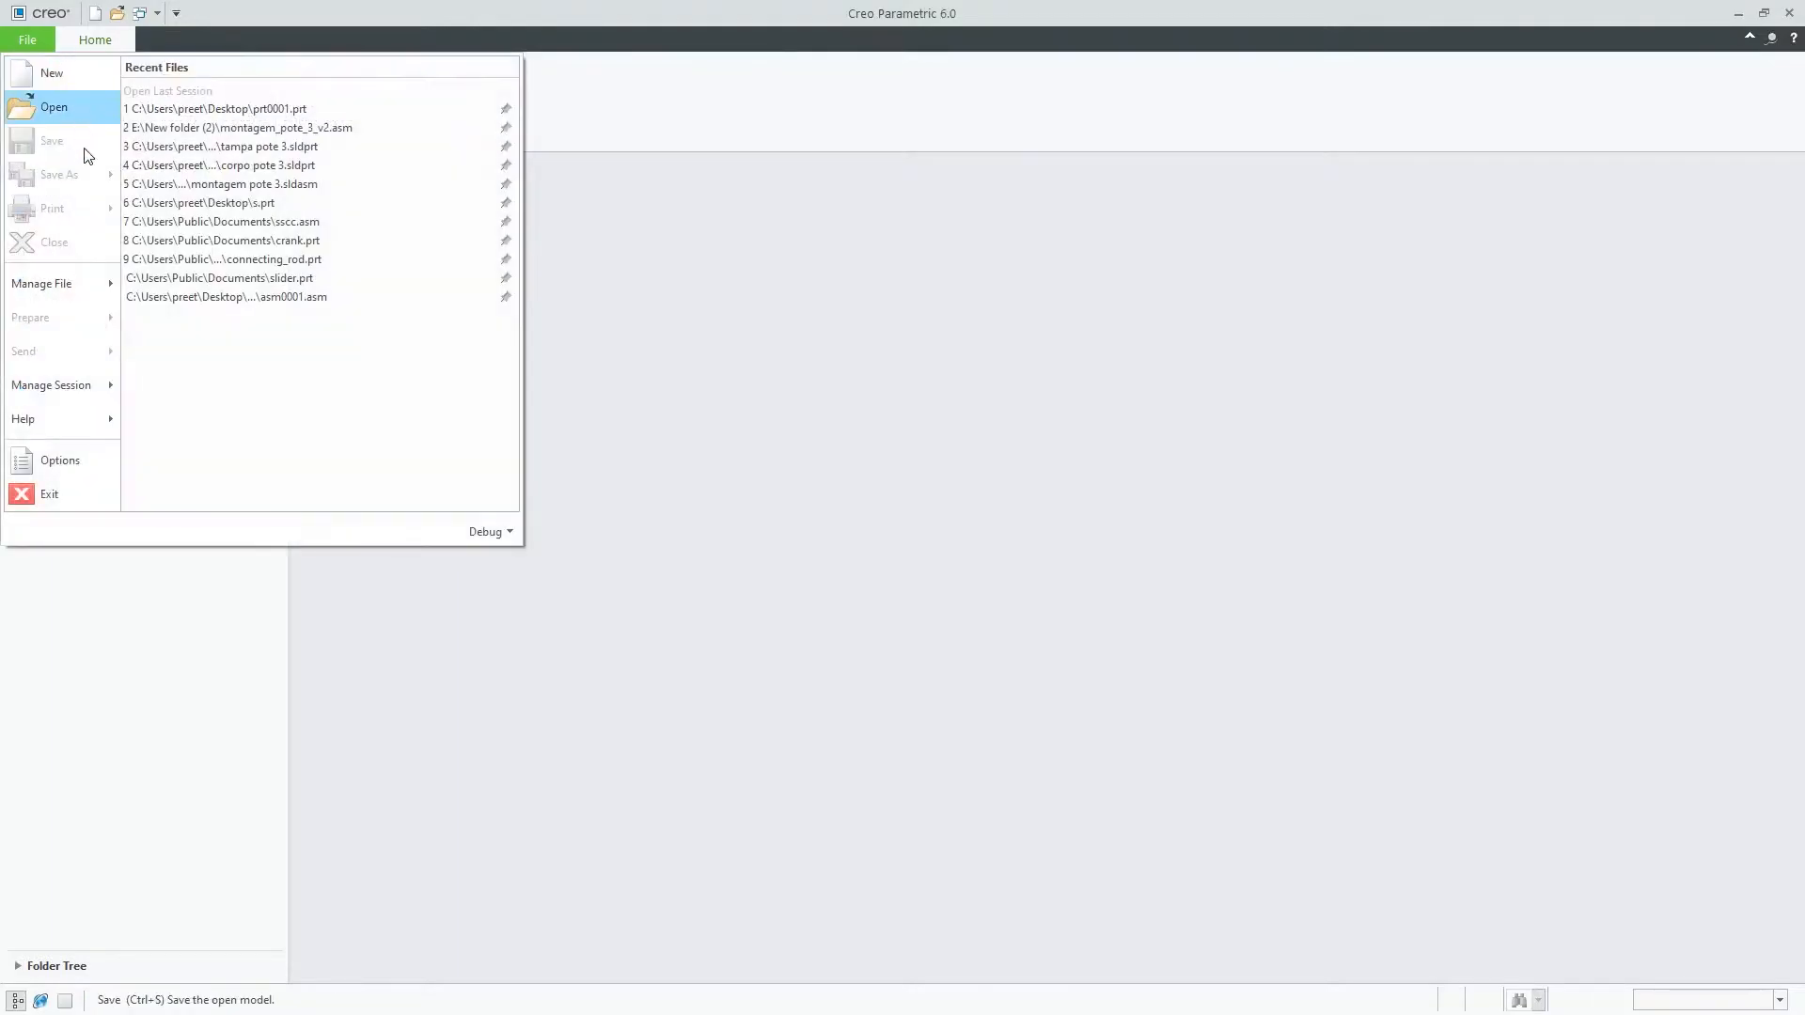
click(58, 460)
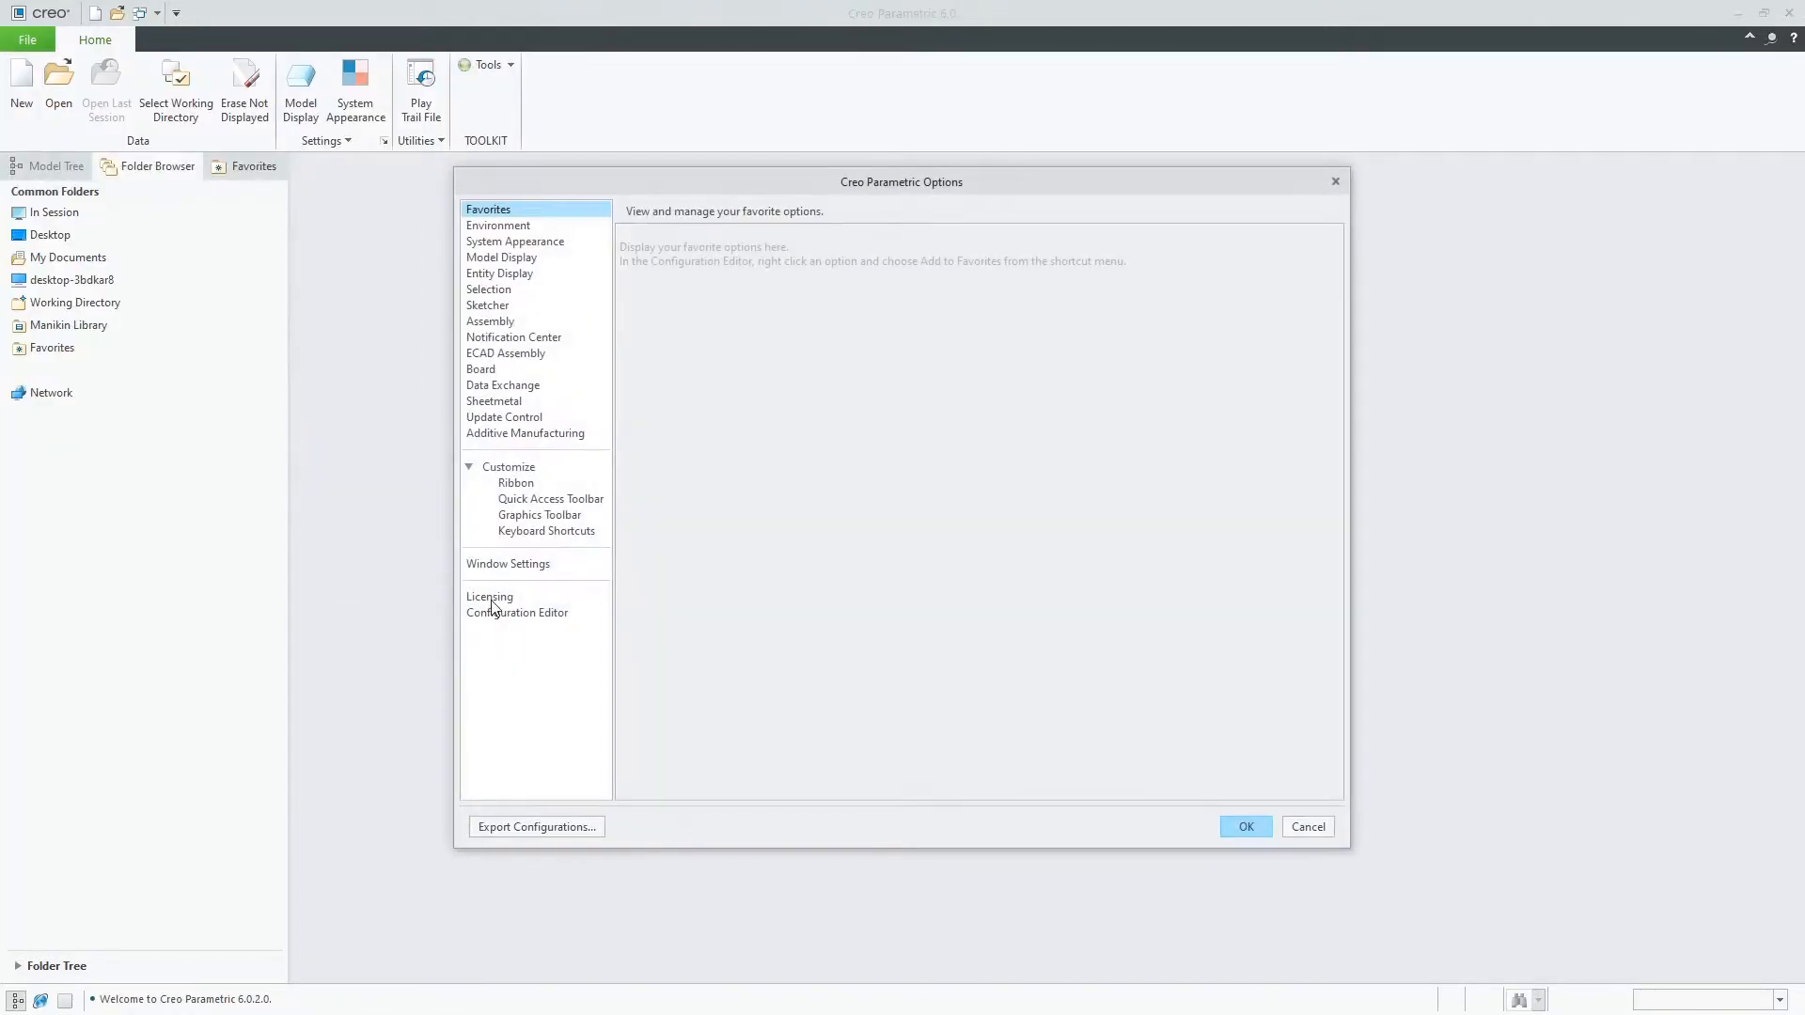
click(517, 613)
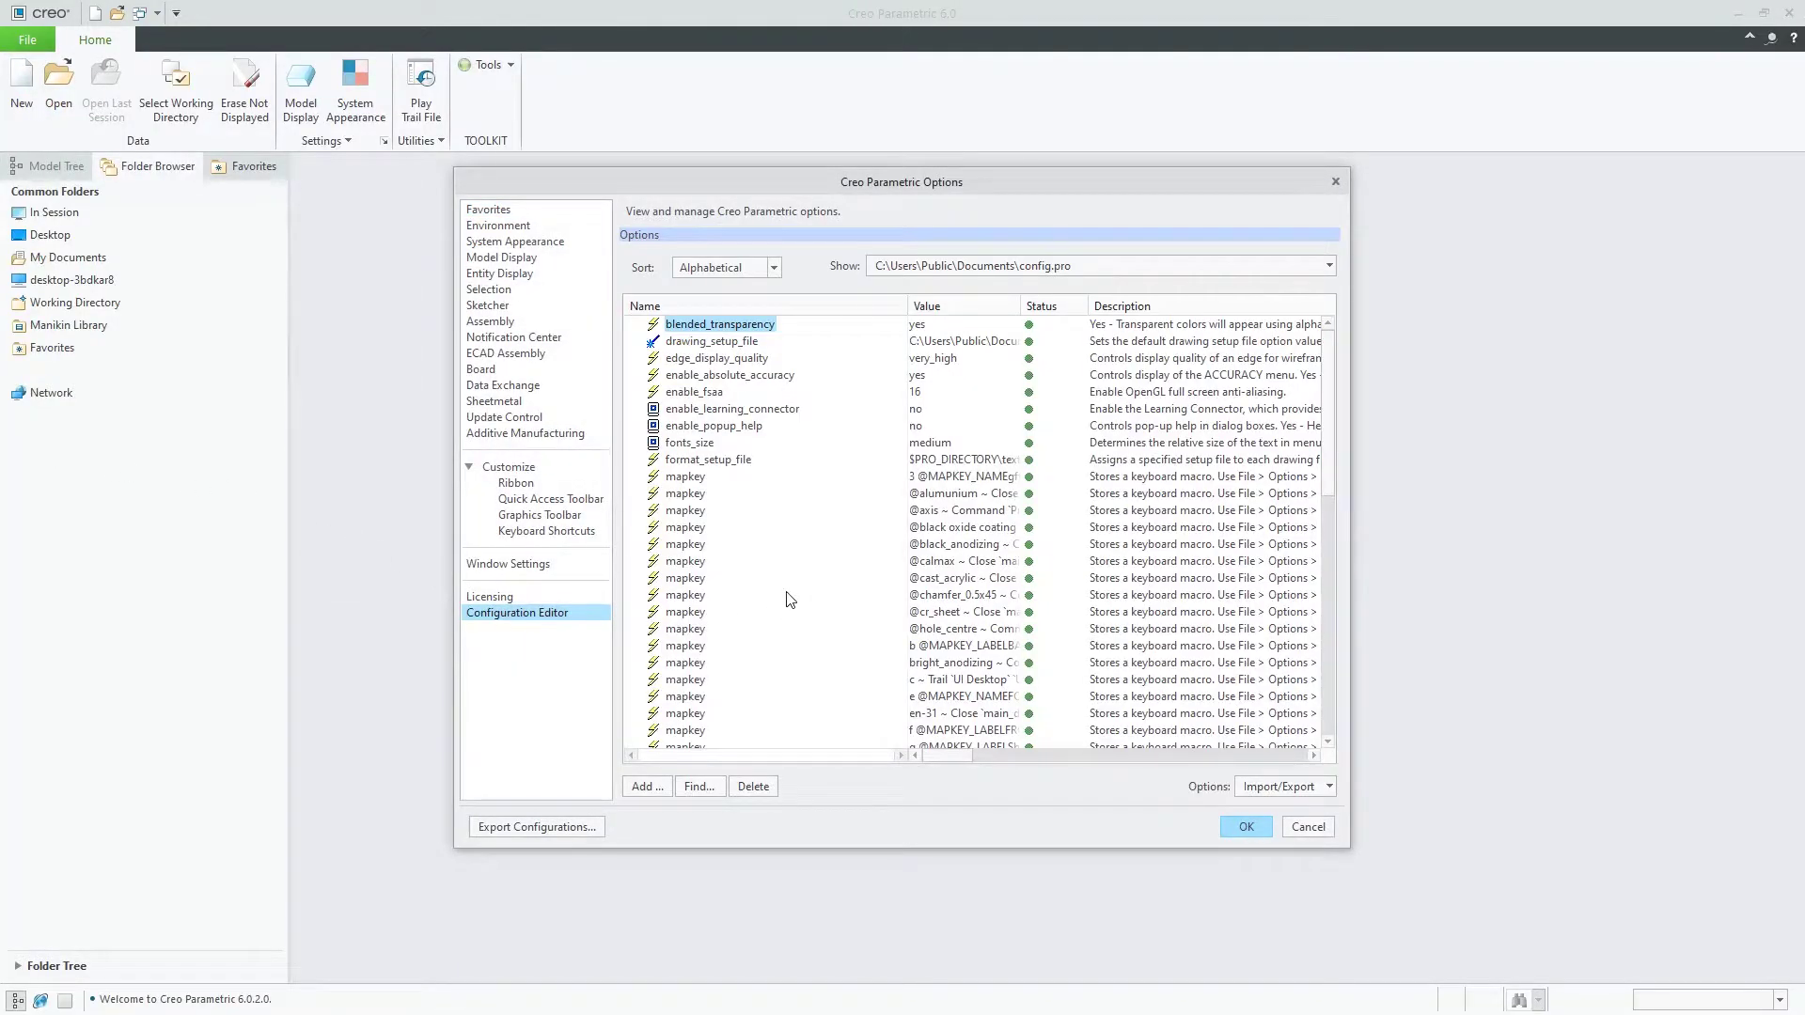
click(535, 827)
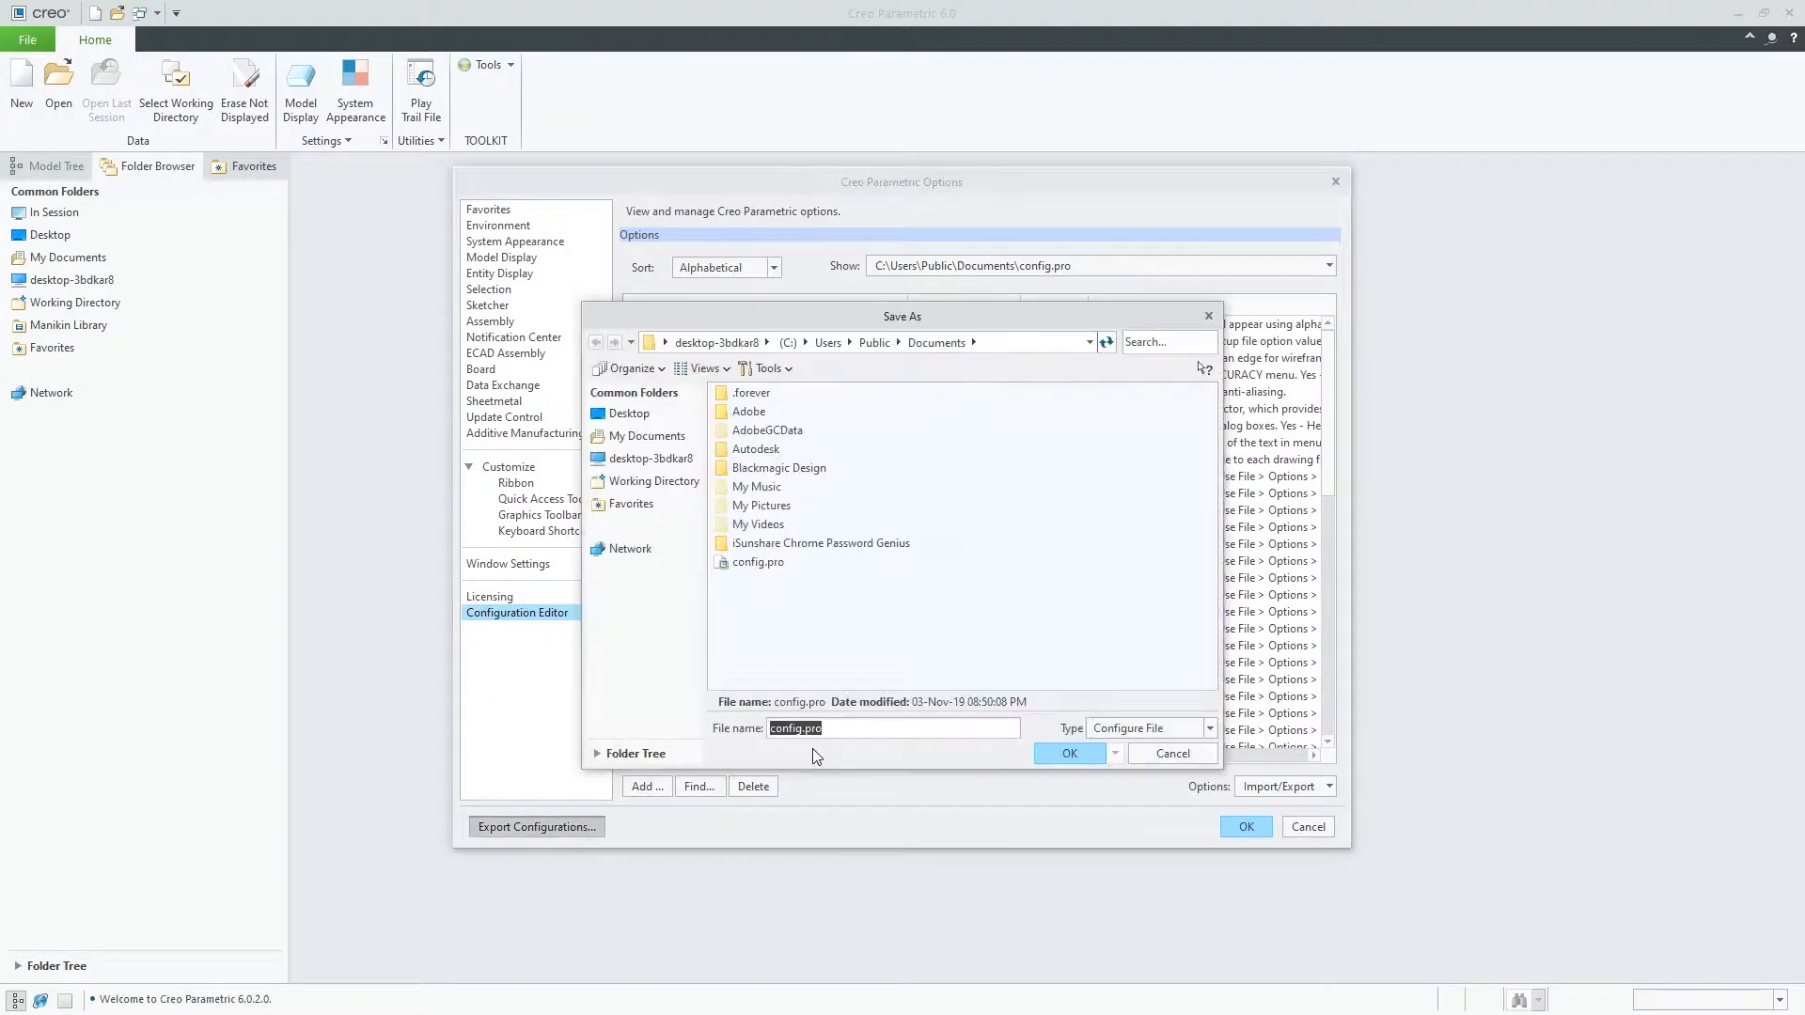
click(1068, 754)
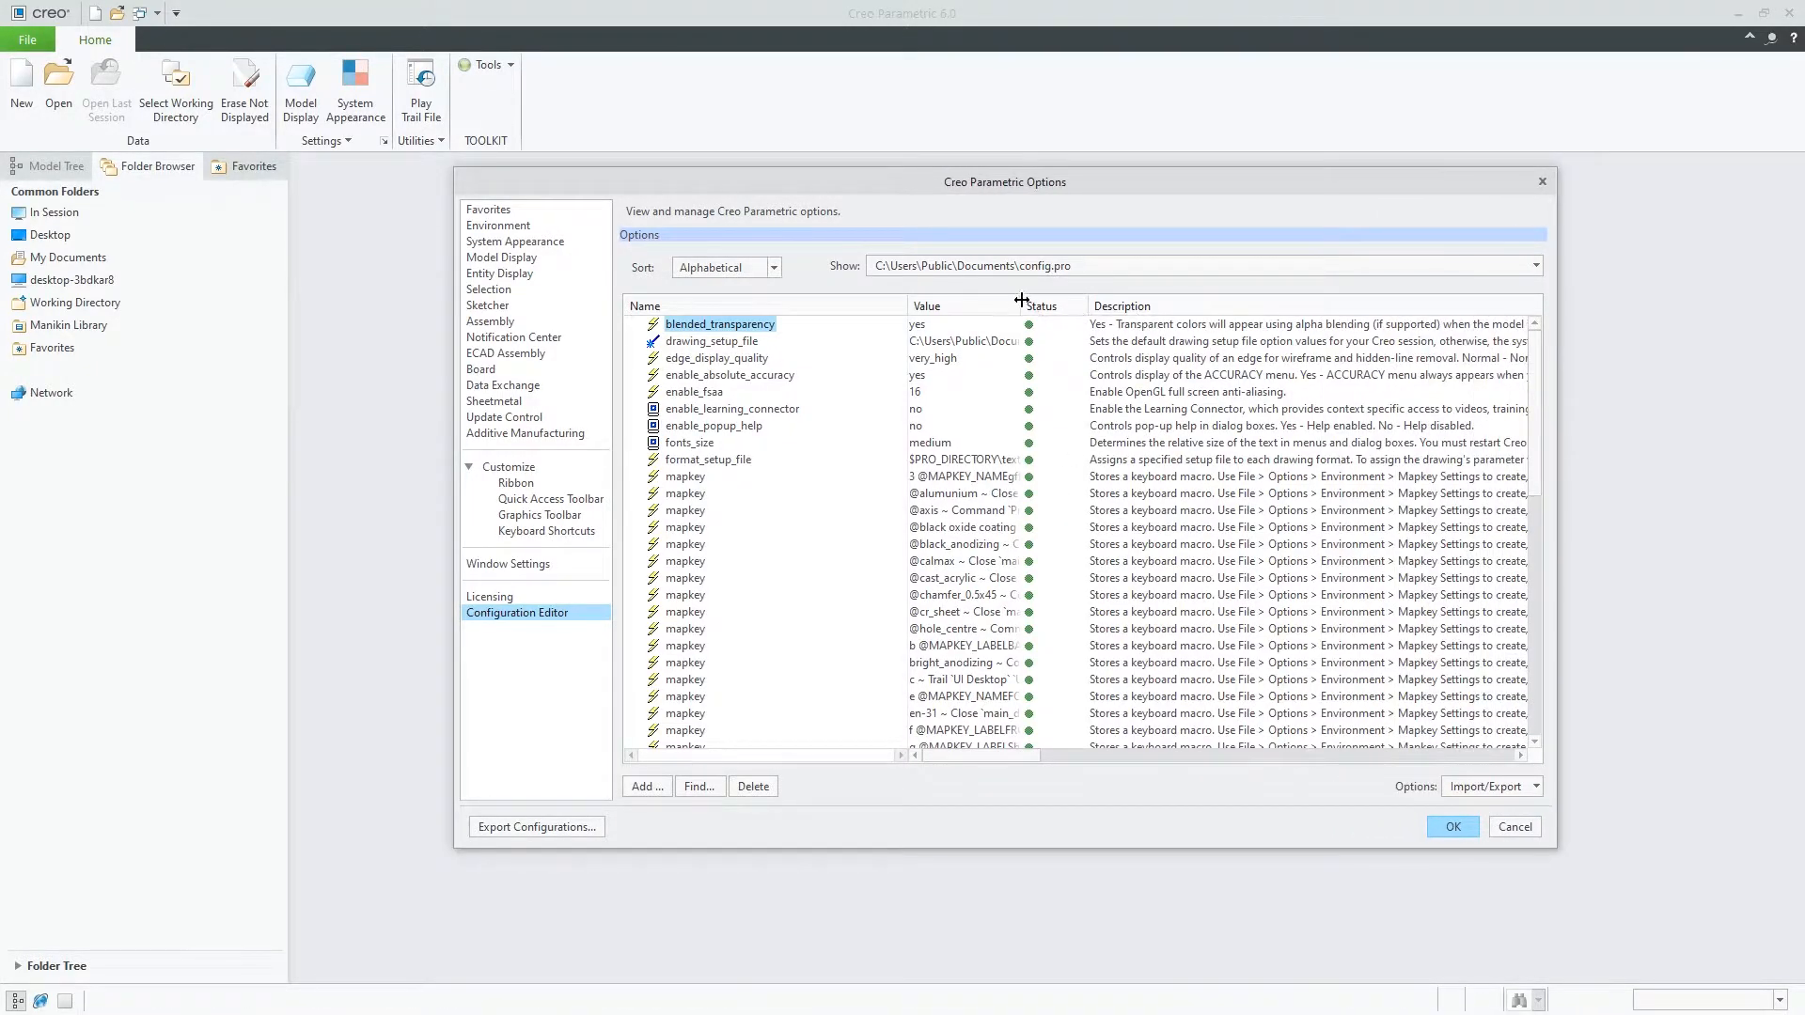
click(1451, 827)
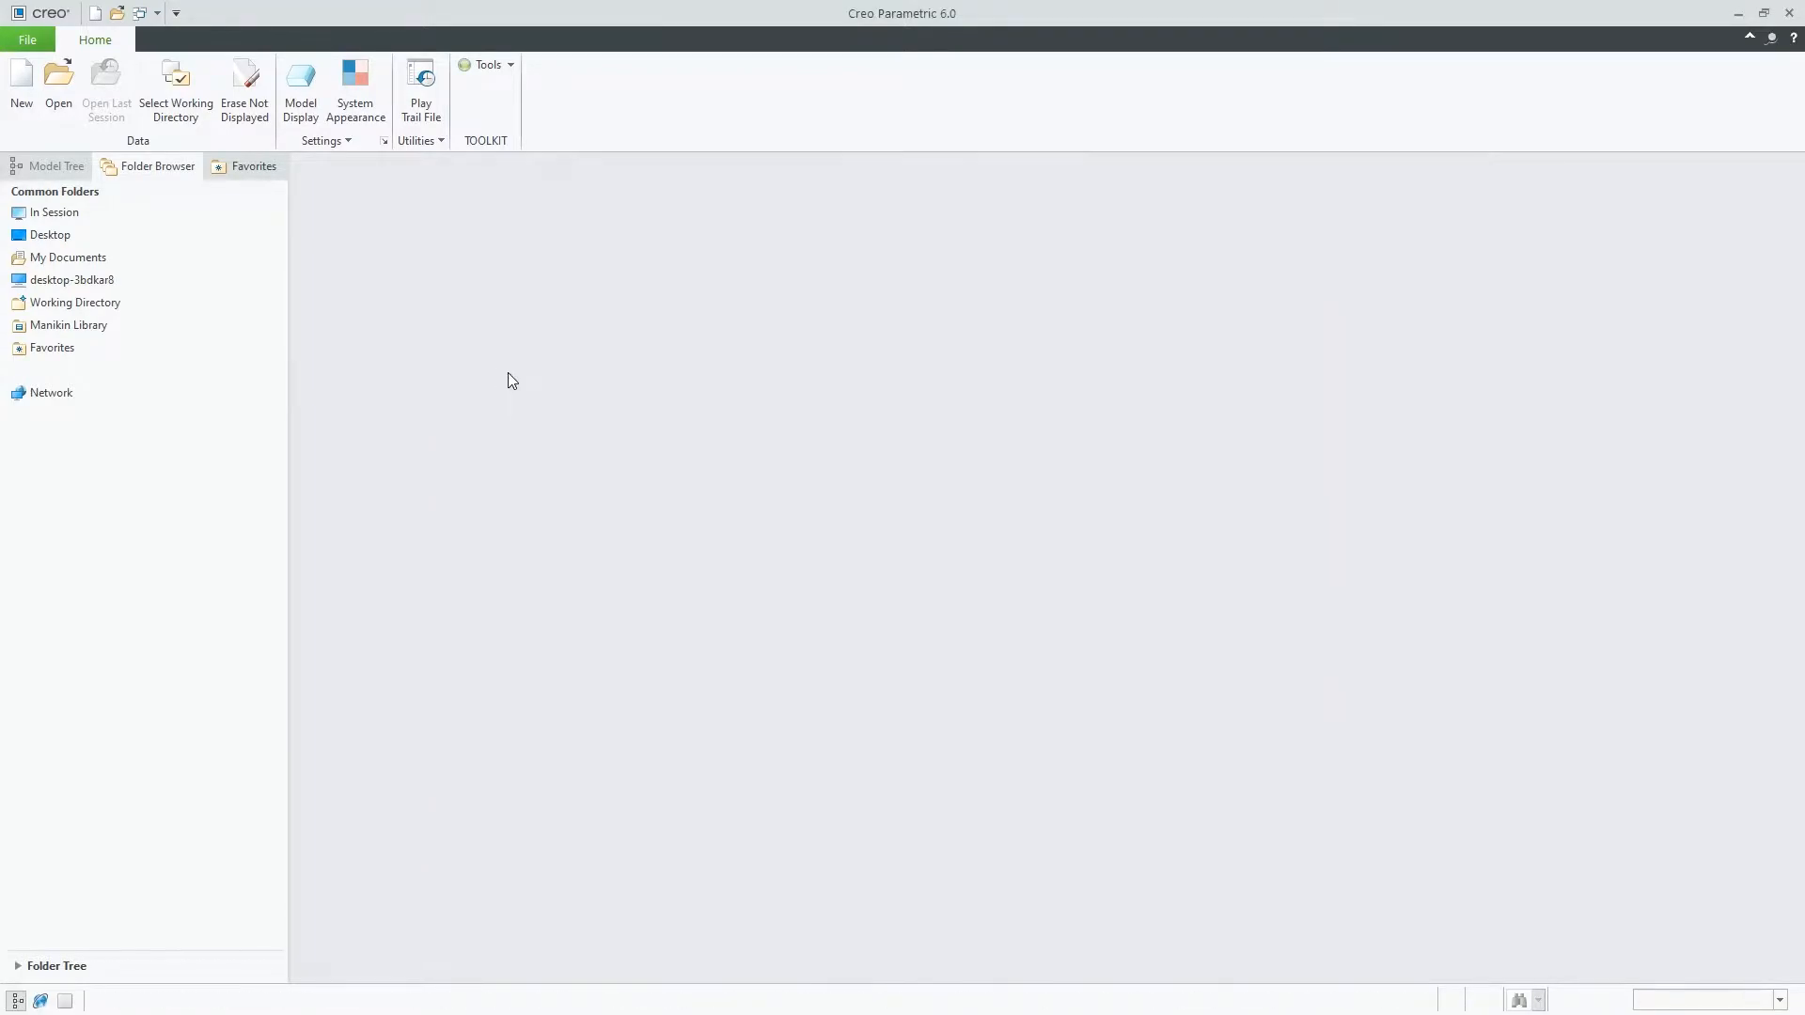
Set the System Colors scheme to Dark under System Appearance
click(26, 40)
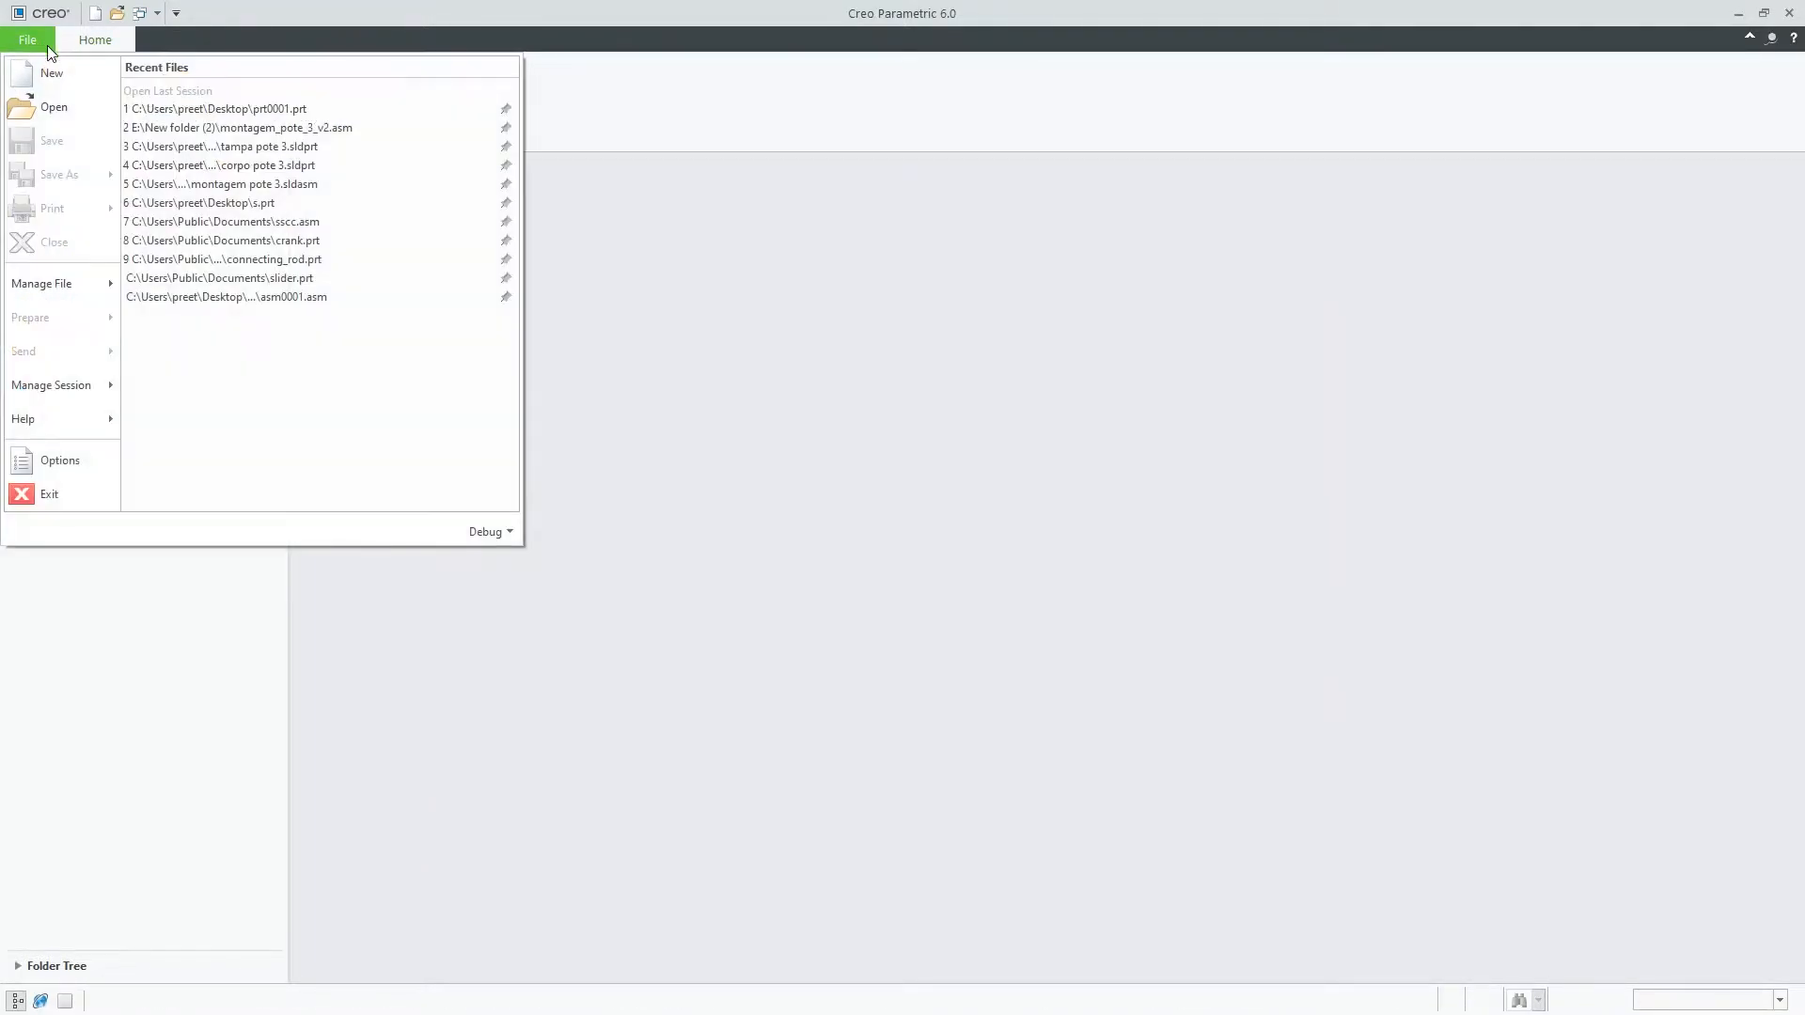
mouse_move(53, 108)
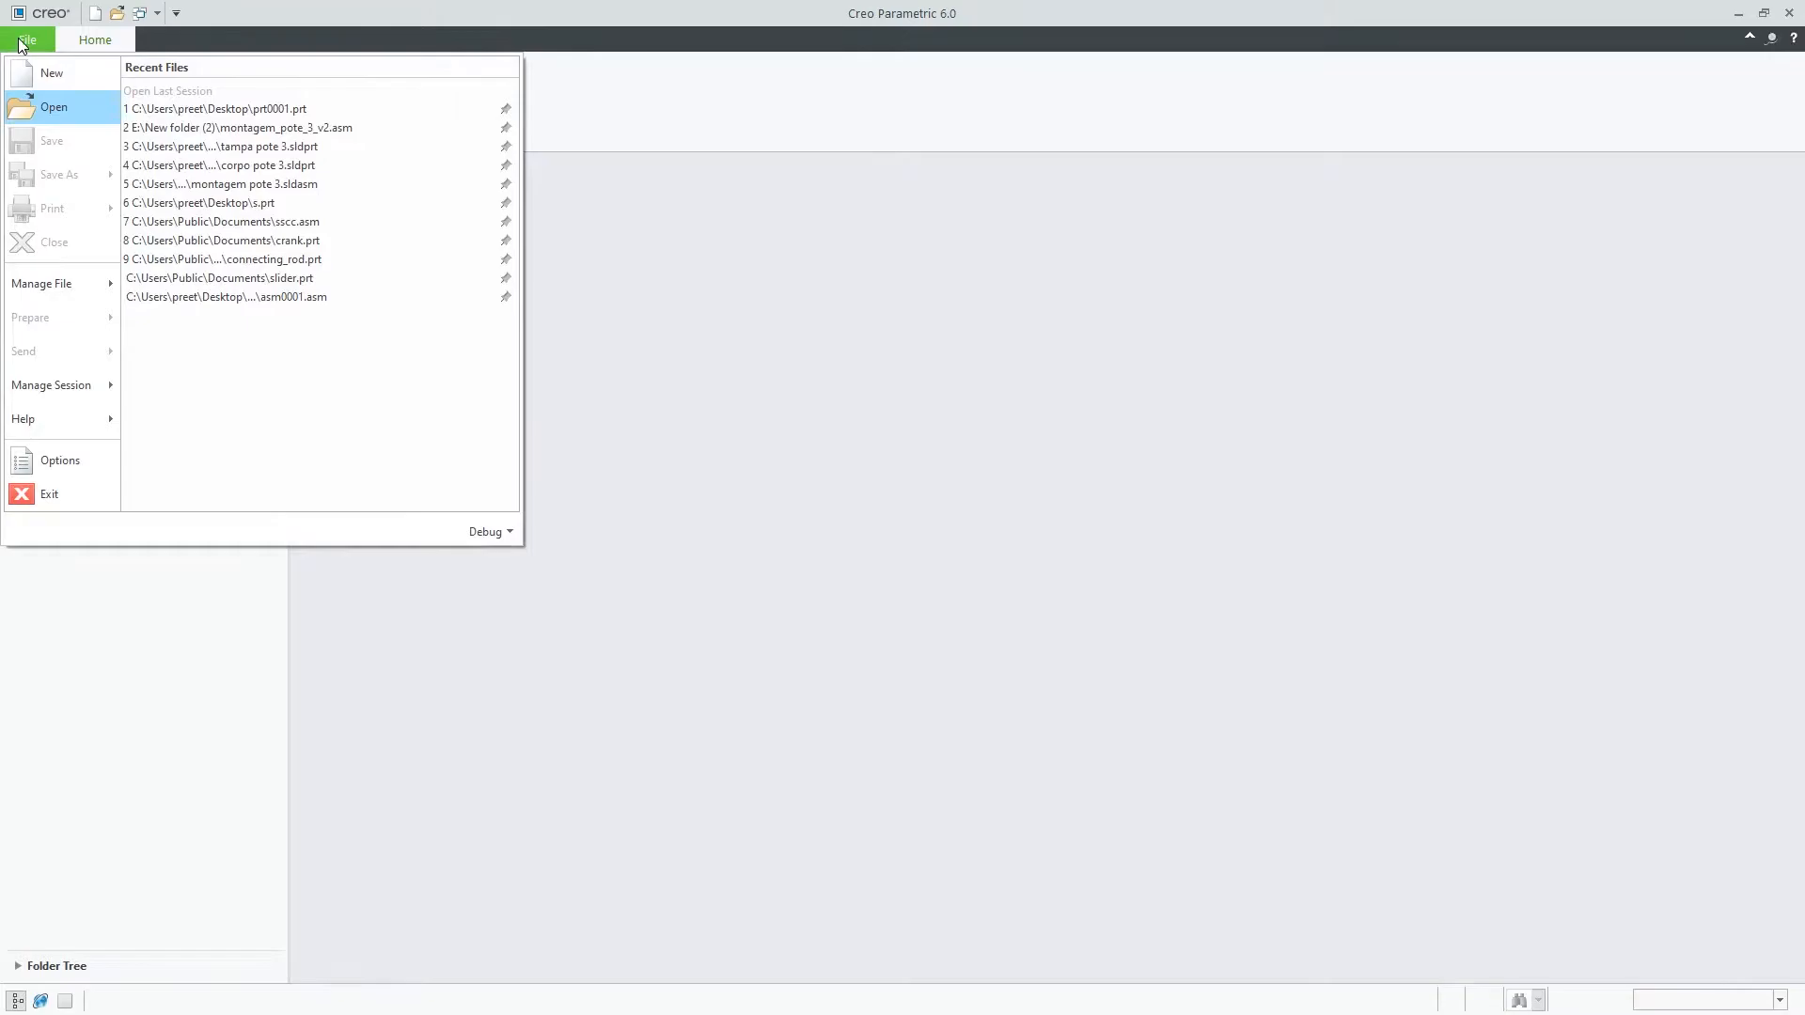
click(59, 461)
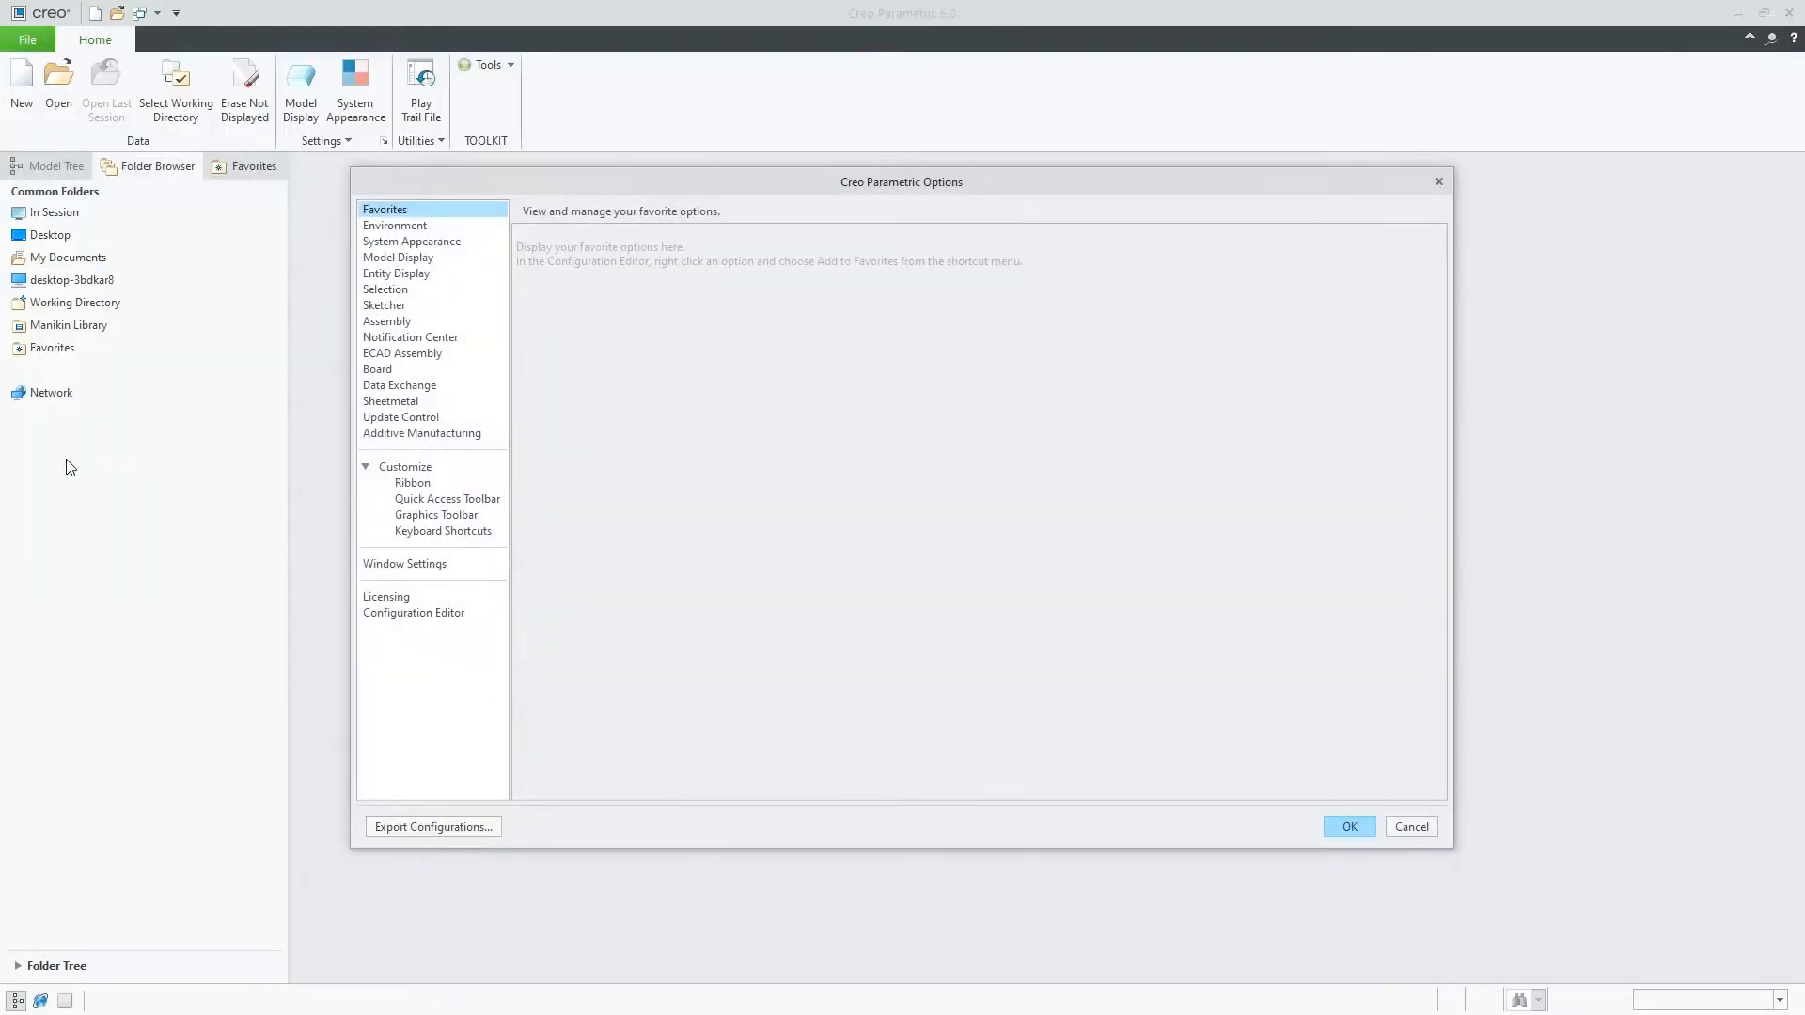
click(412, 240)
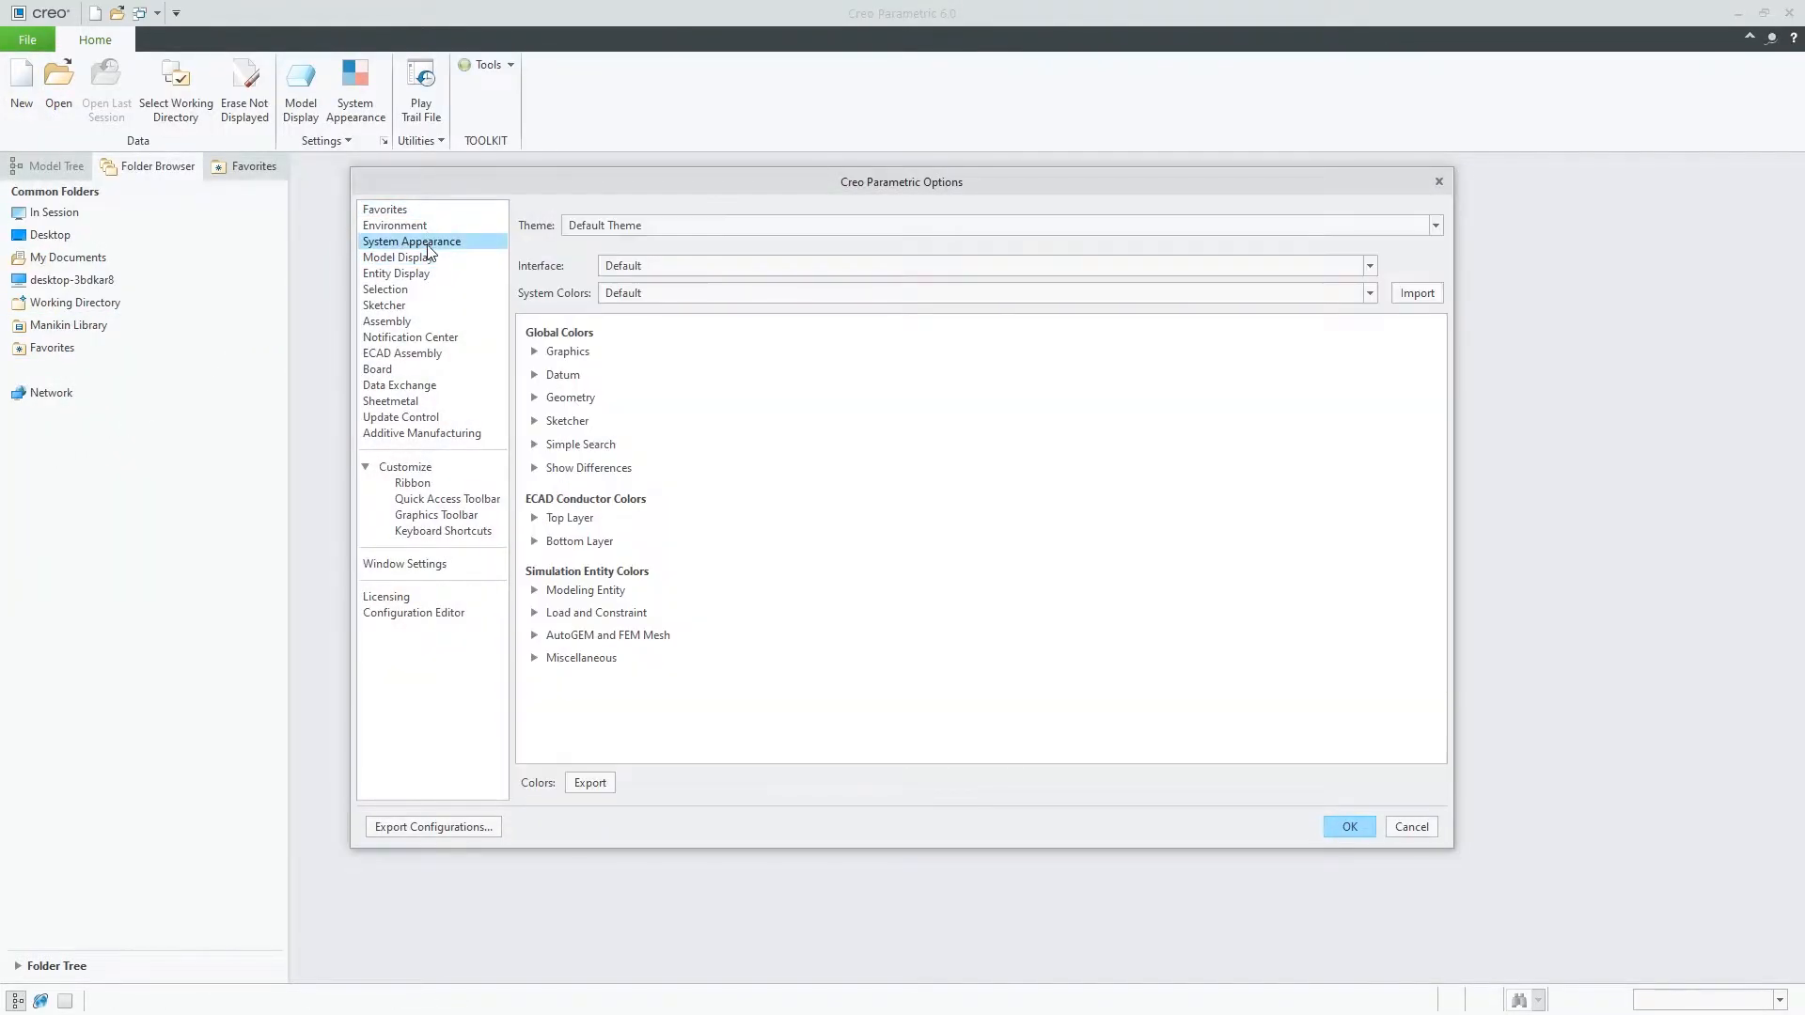
click(565, 352)
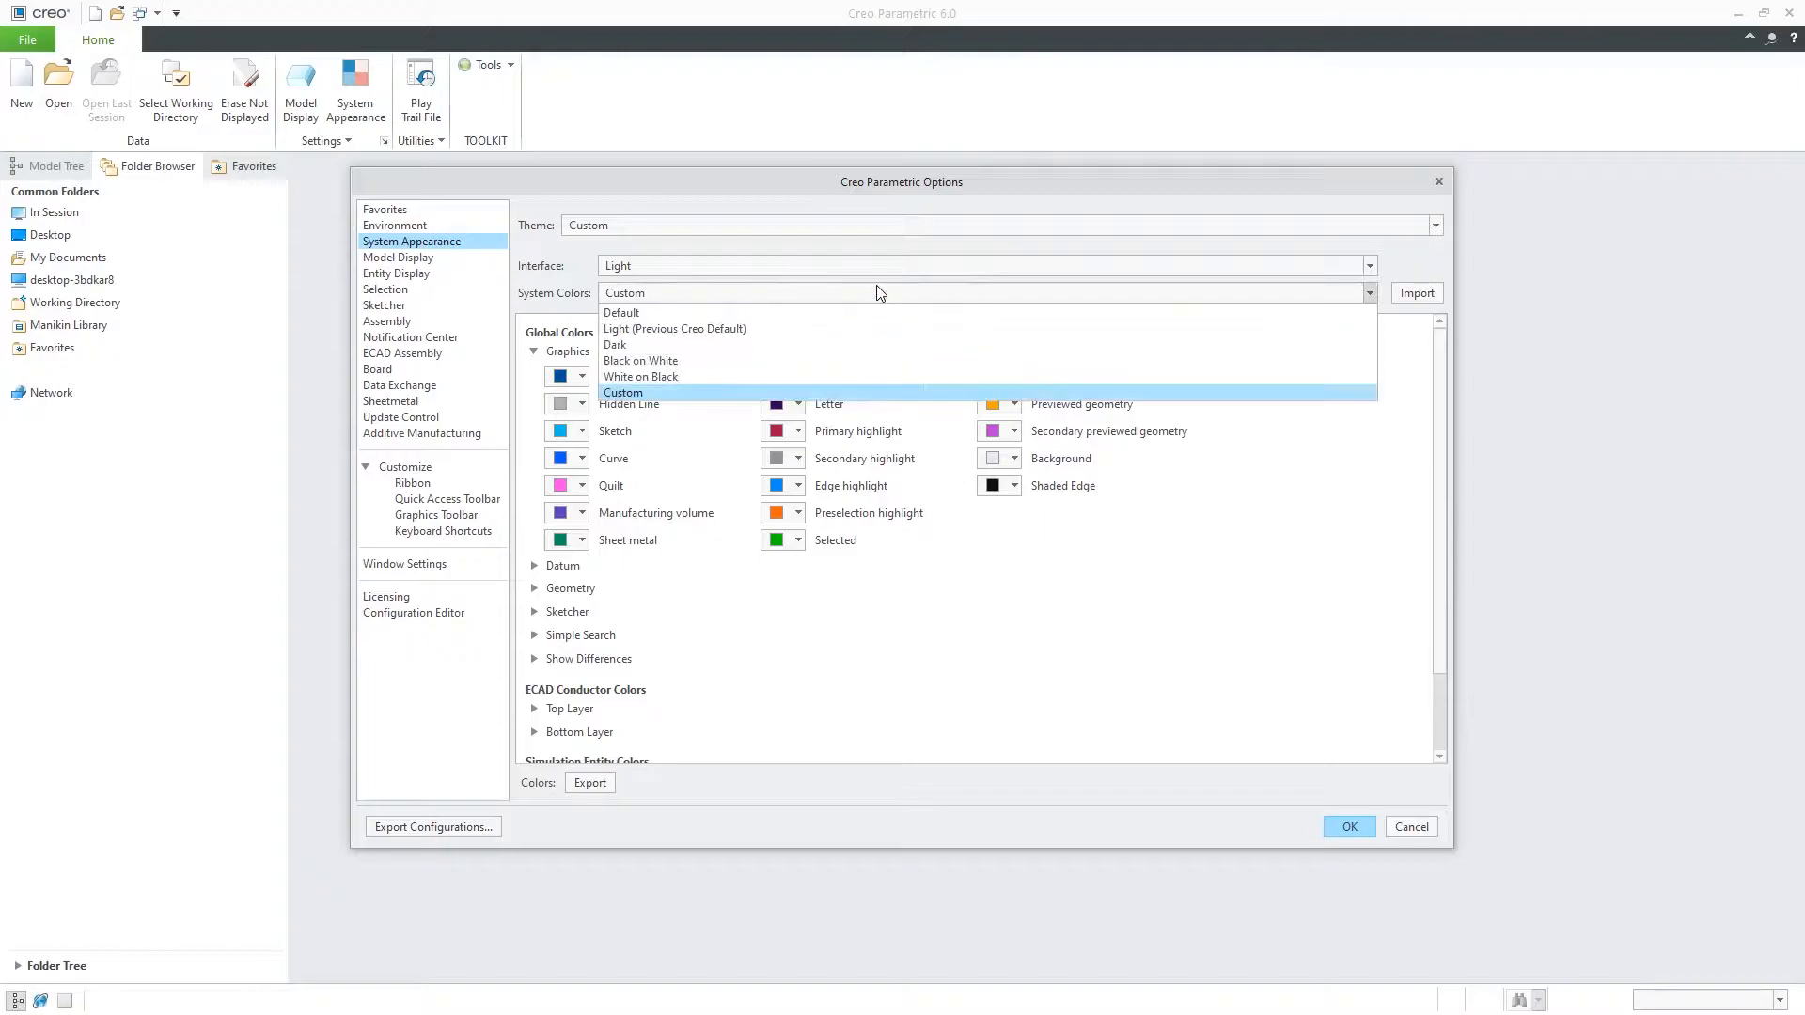
click(615, 344)
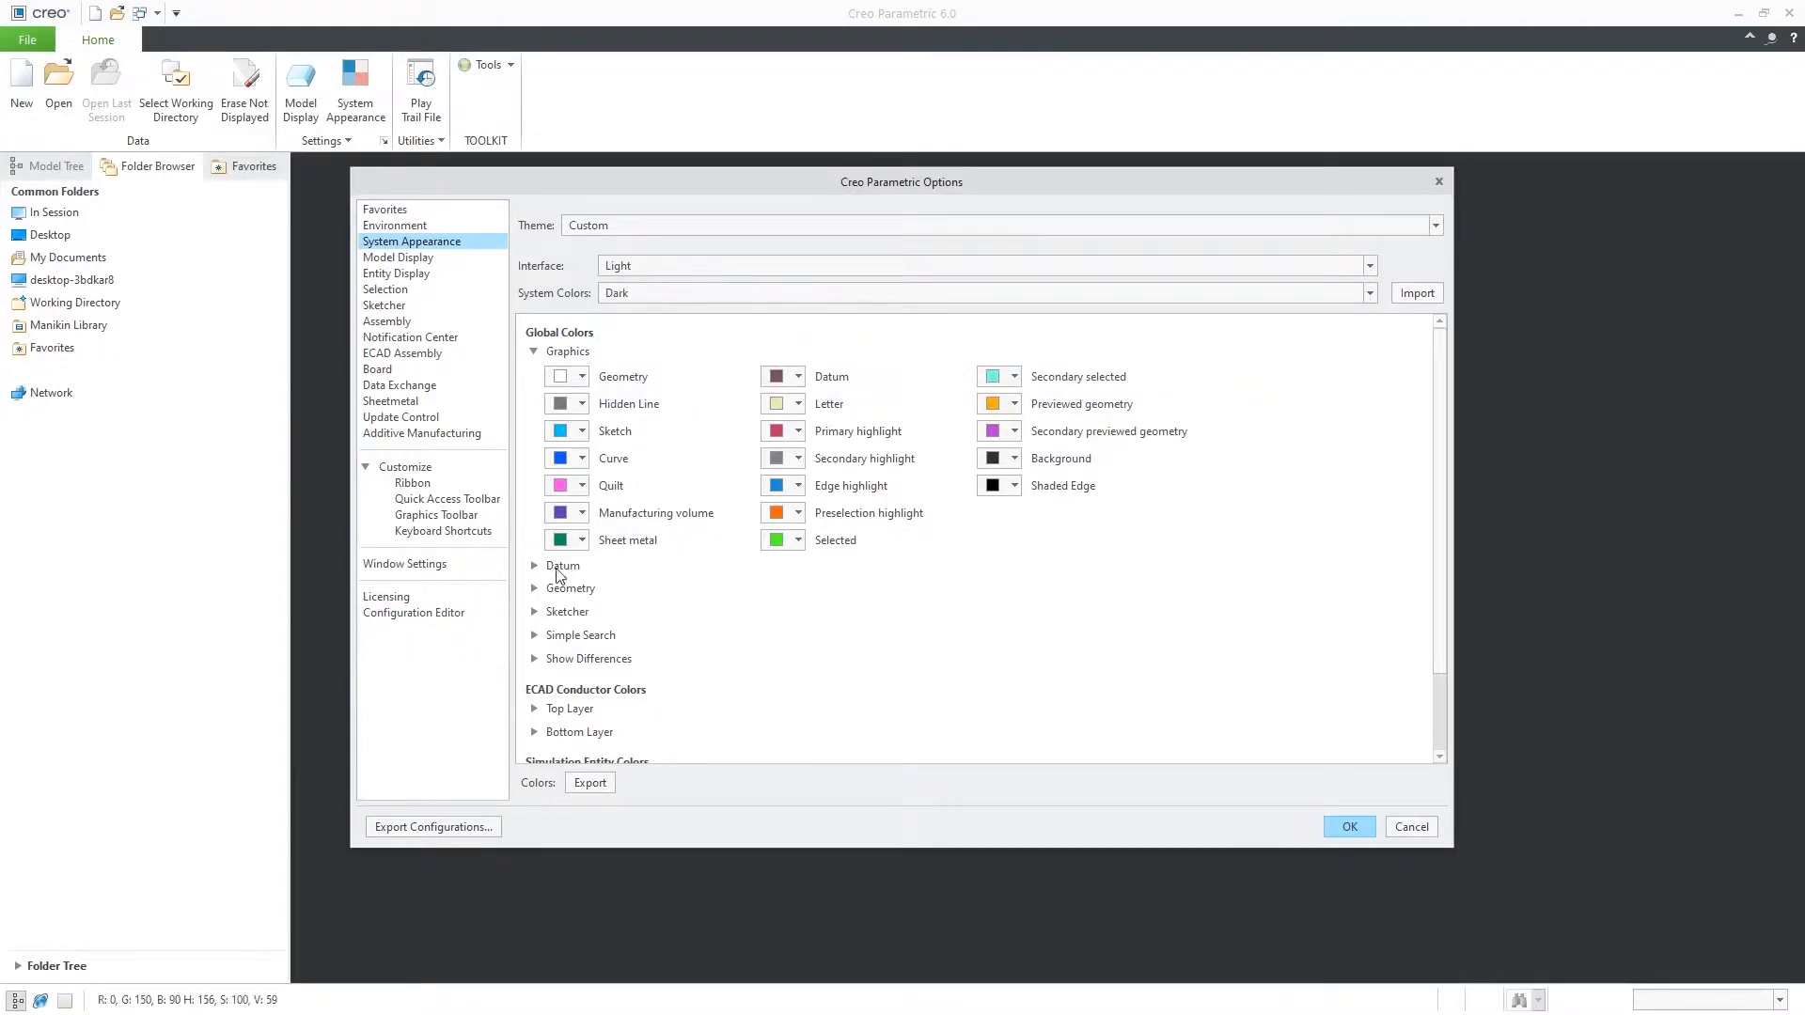
Export the system colours to the Desktop as syscol.scl
click(588, 783)
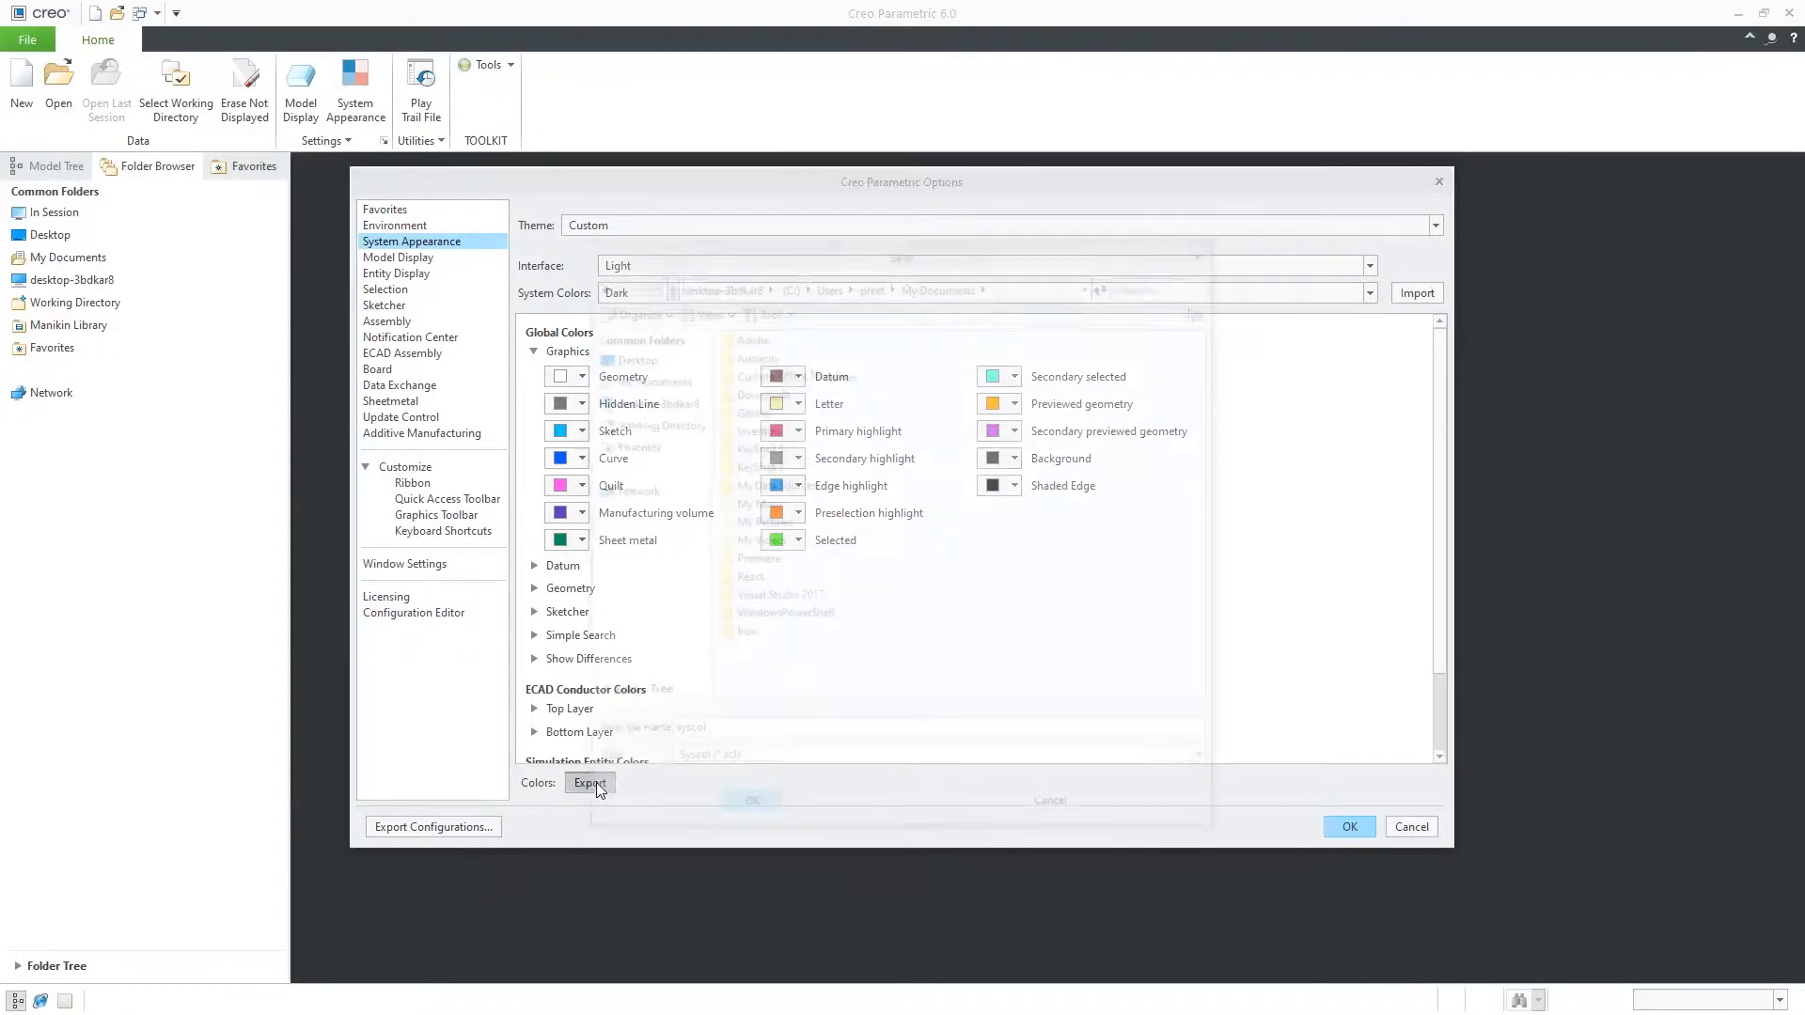
click(589, 788)
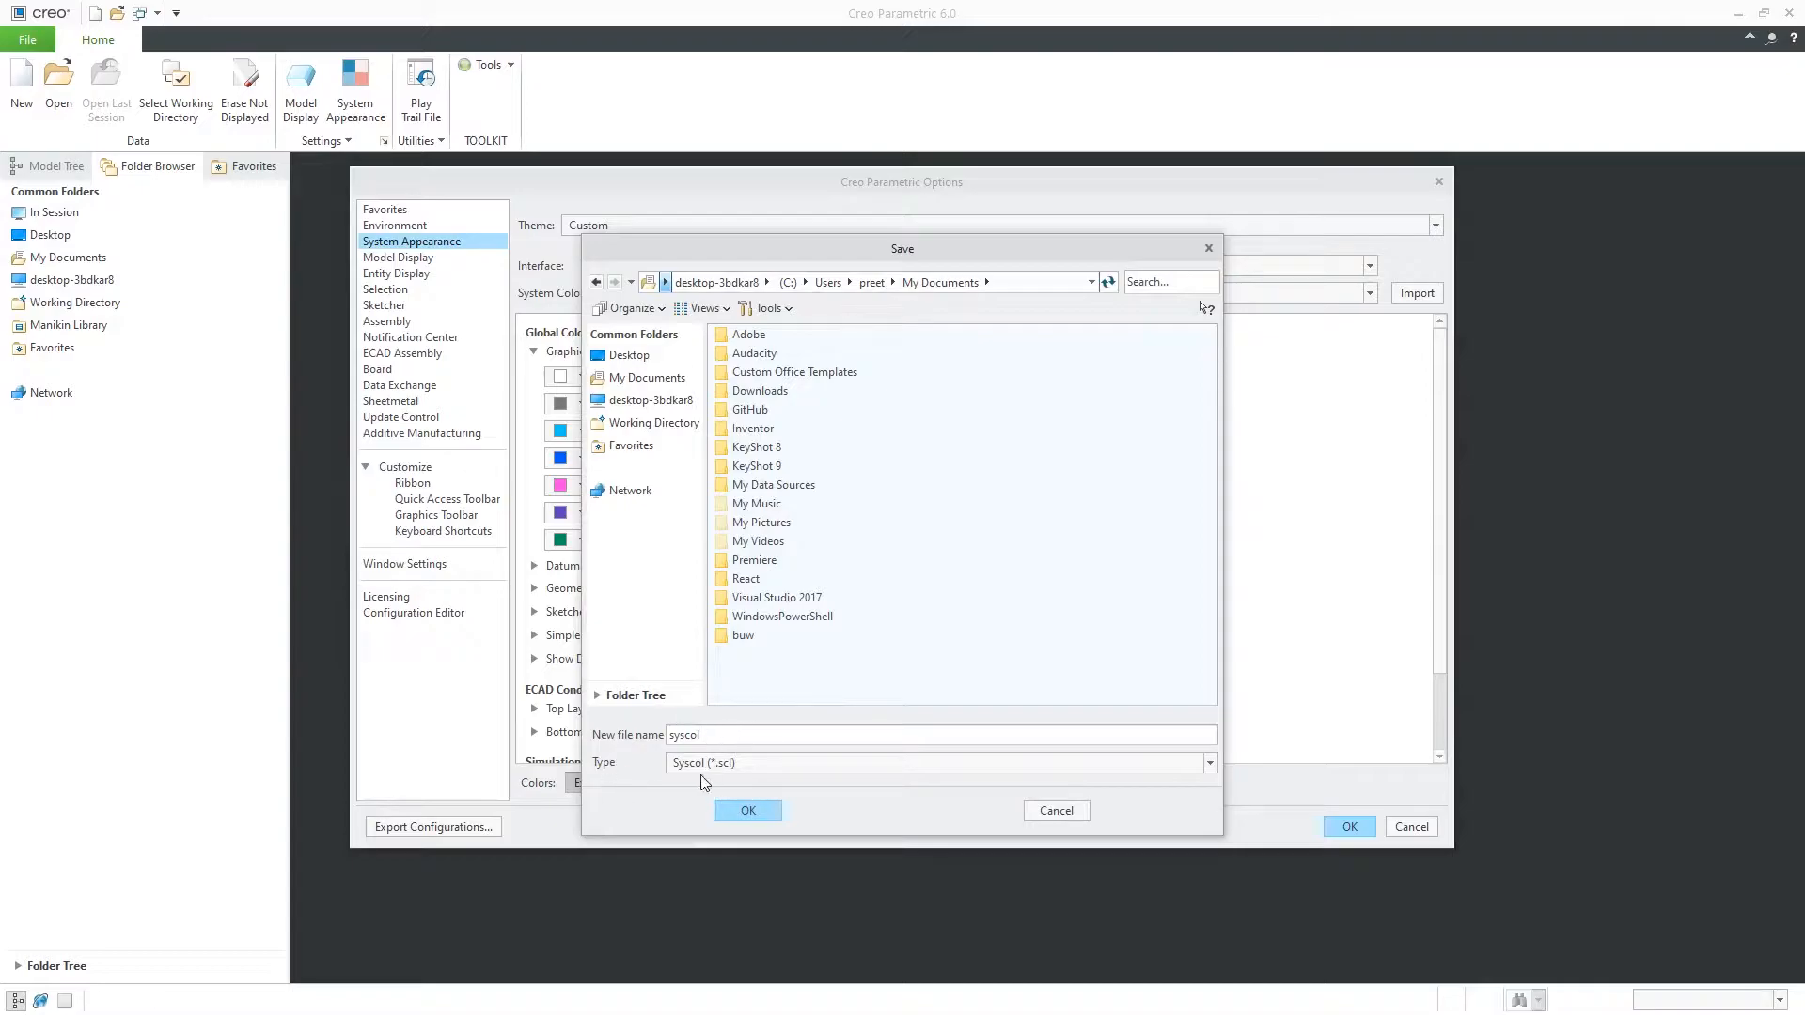
click(627, 355)
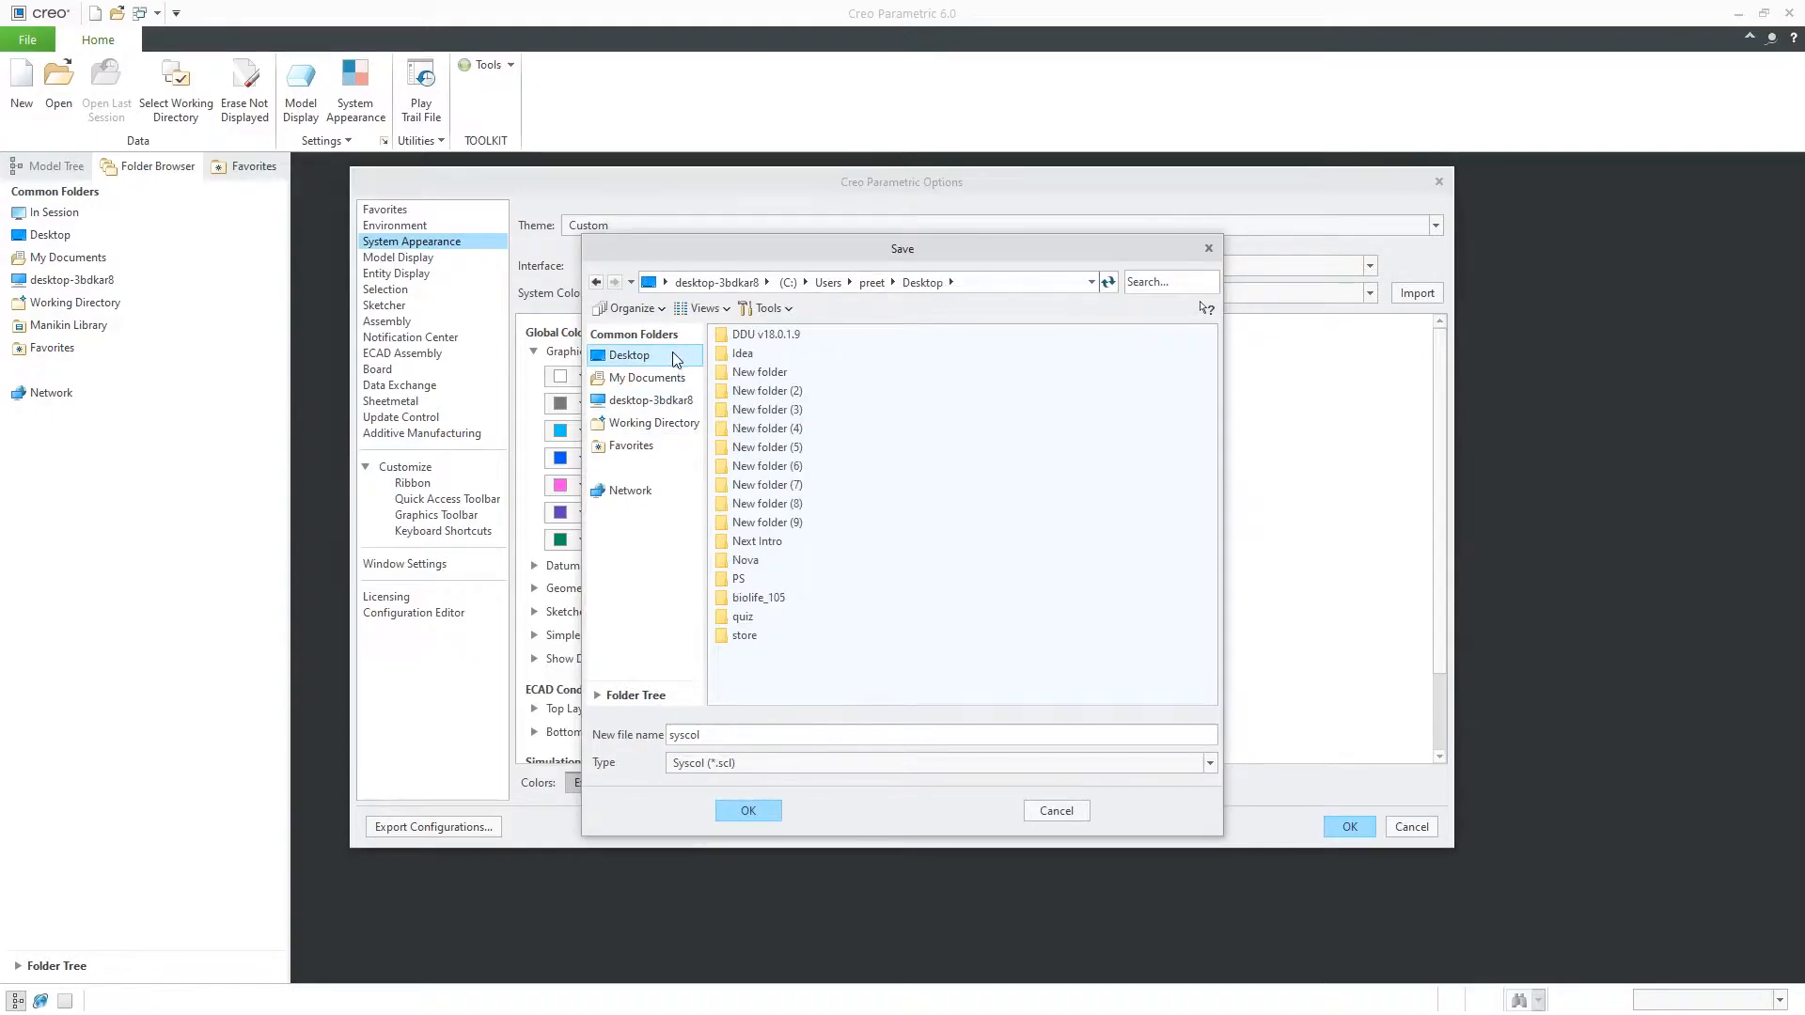
mouse_move(846, 786)
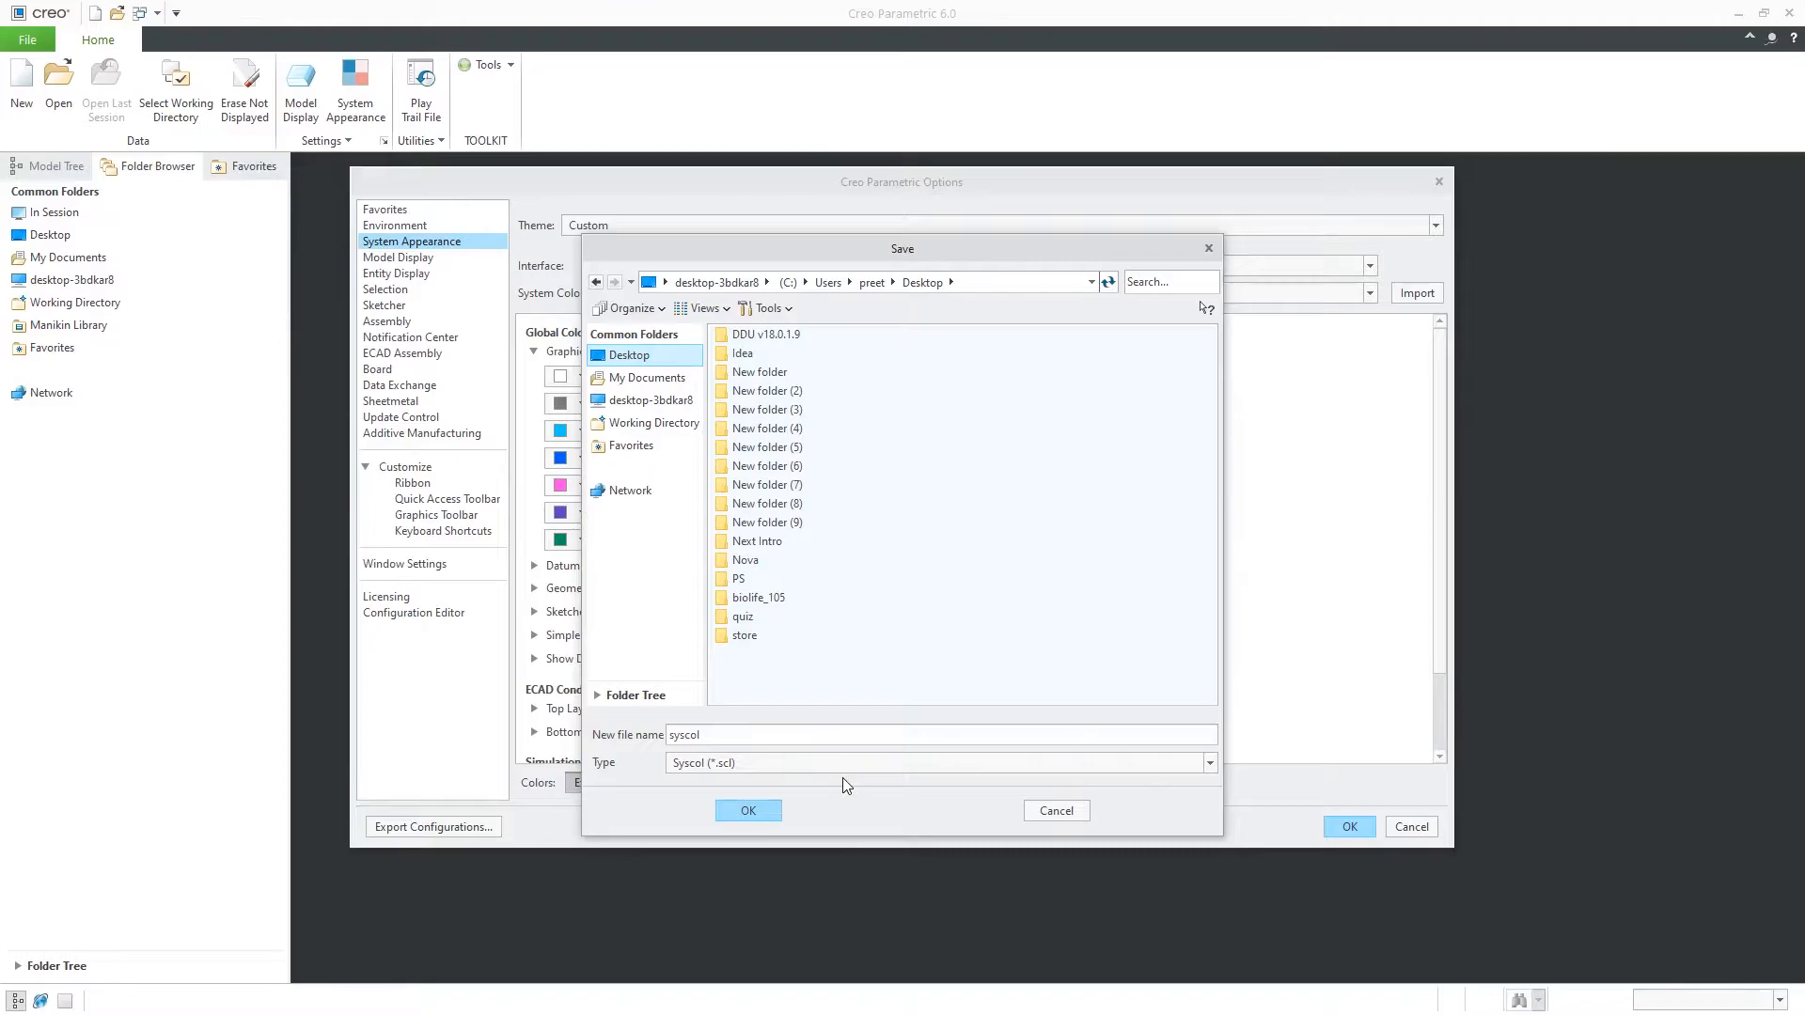
click(747, 810)
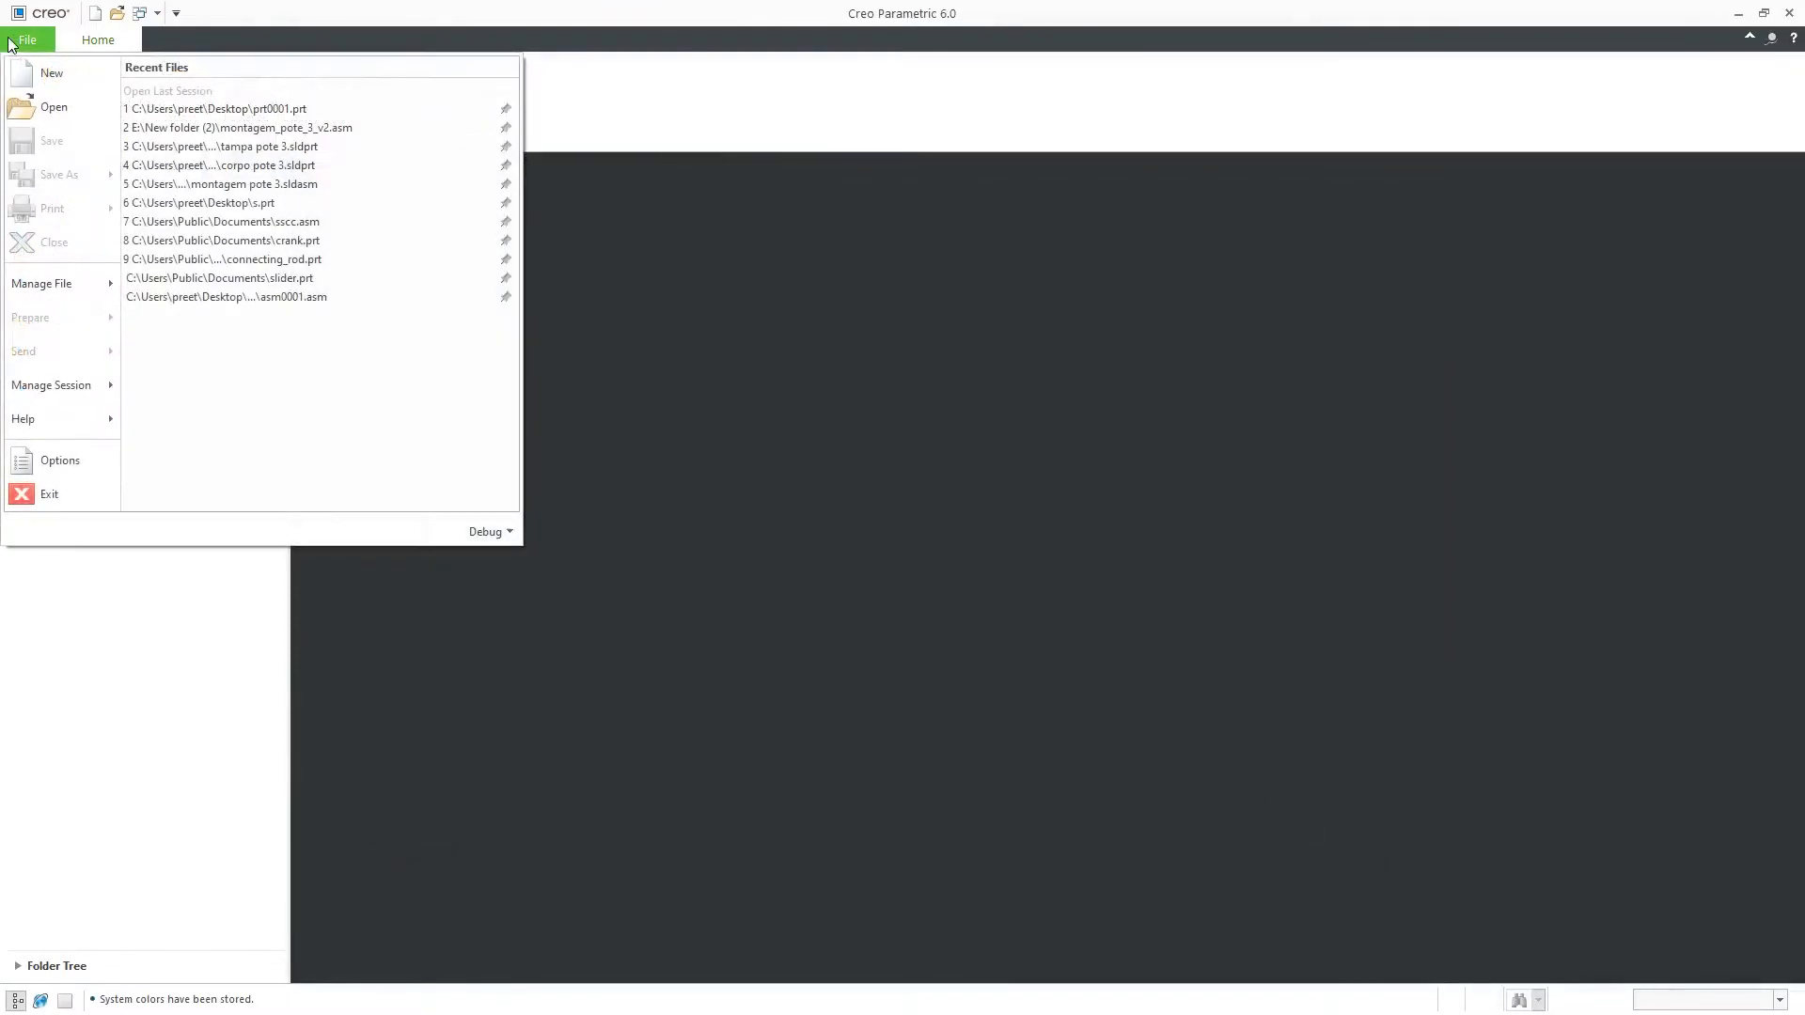
Add a new configuration option named system_colors_file and browse to the Desktop for its value
click(58, 459)
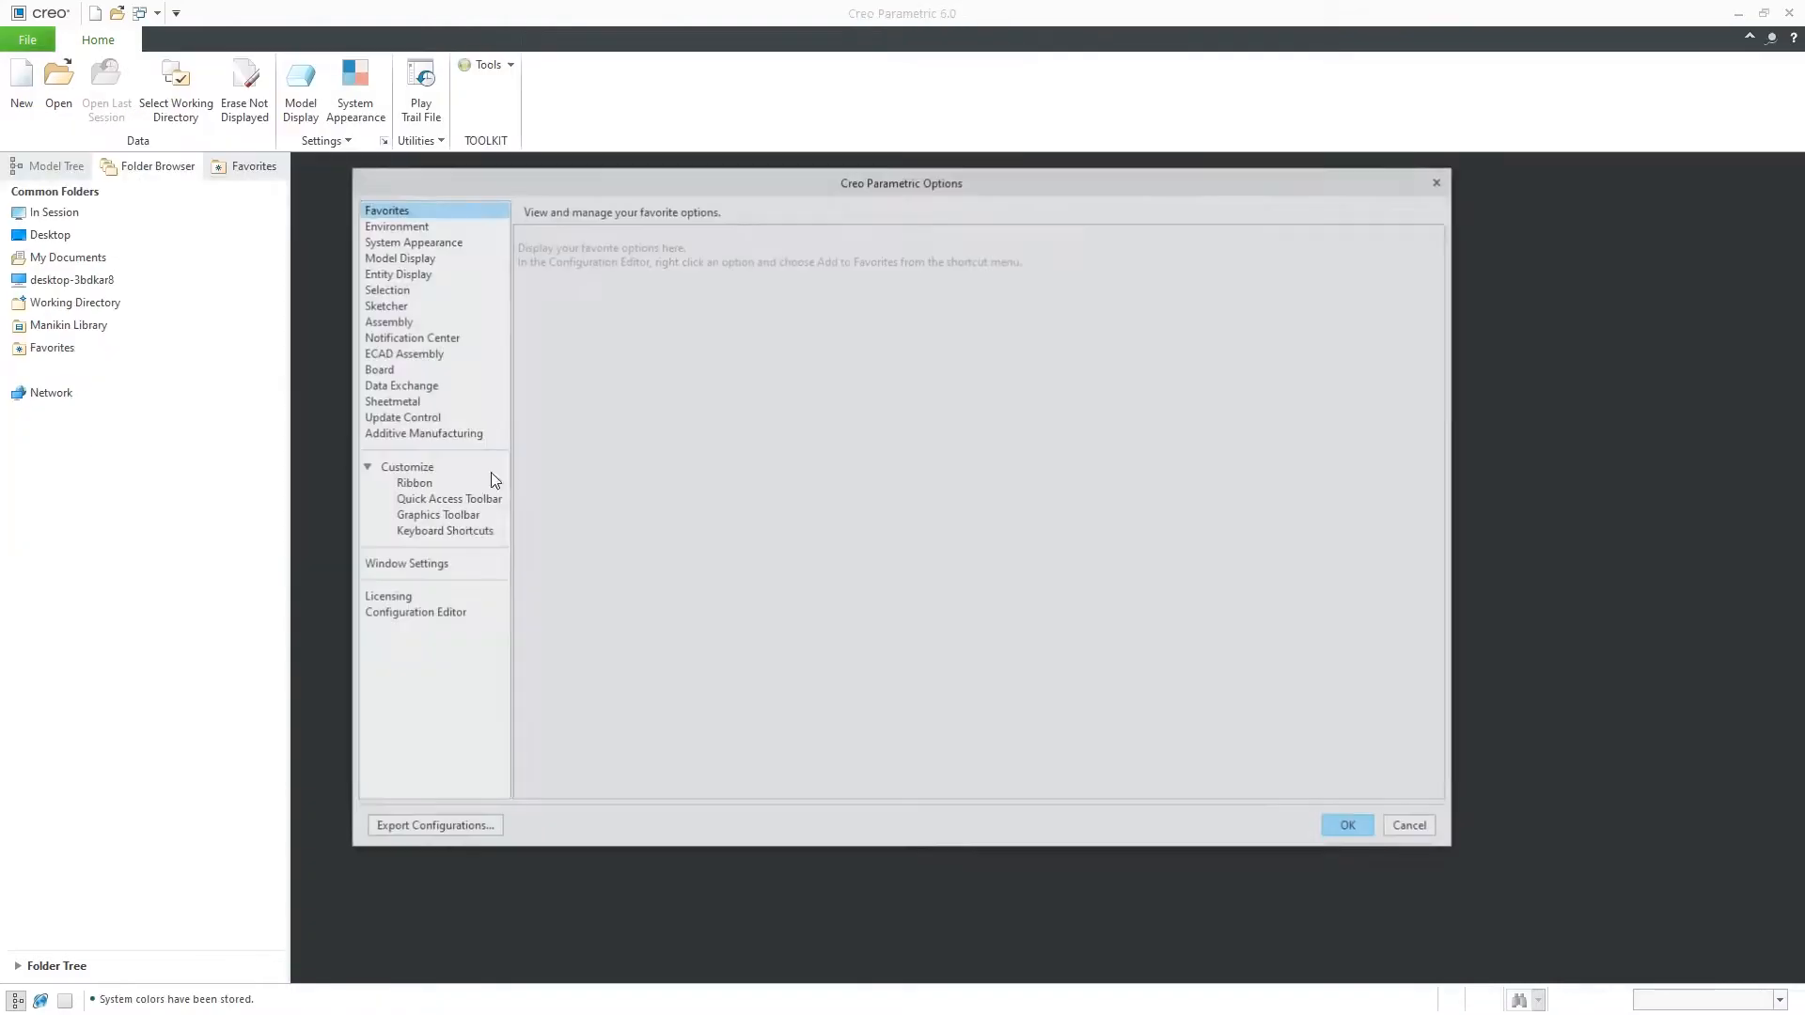
click(413, 611)
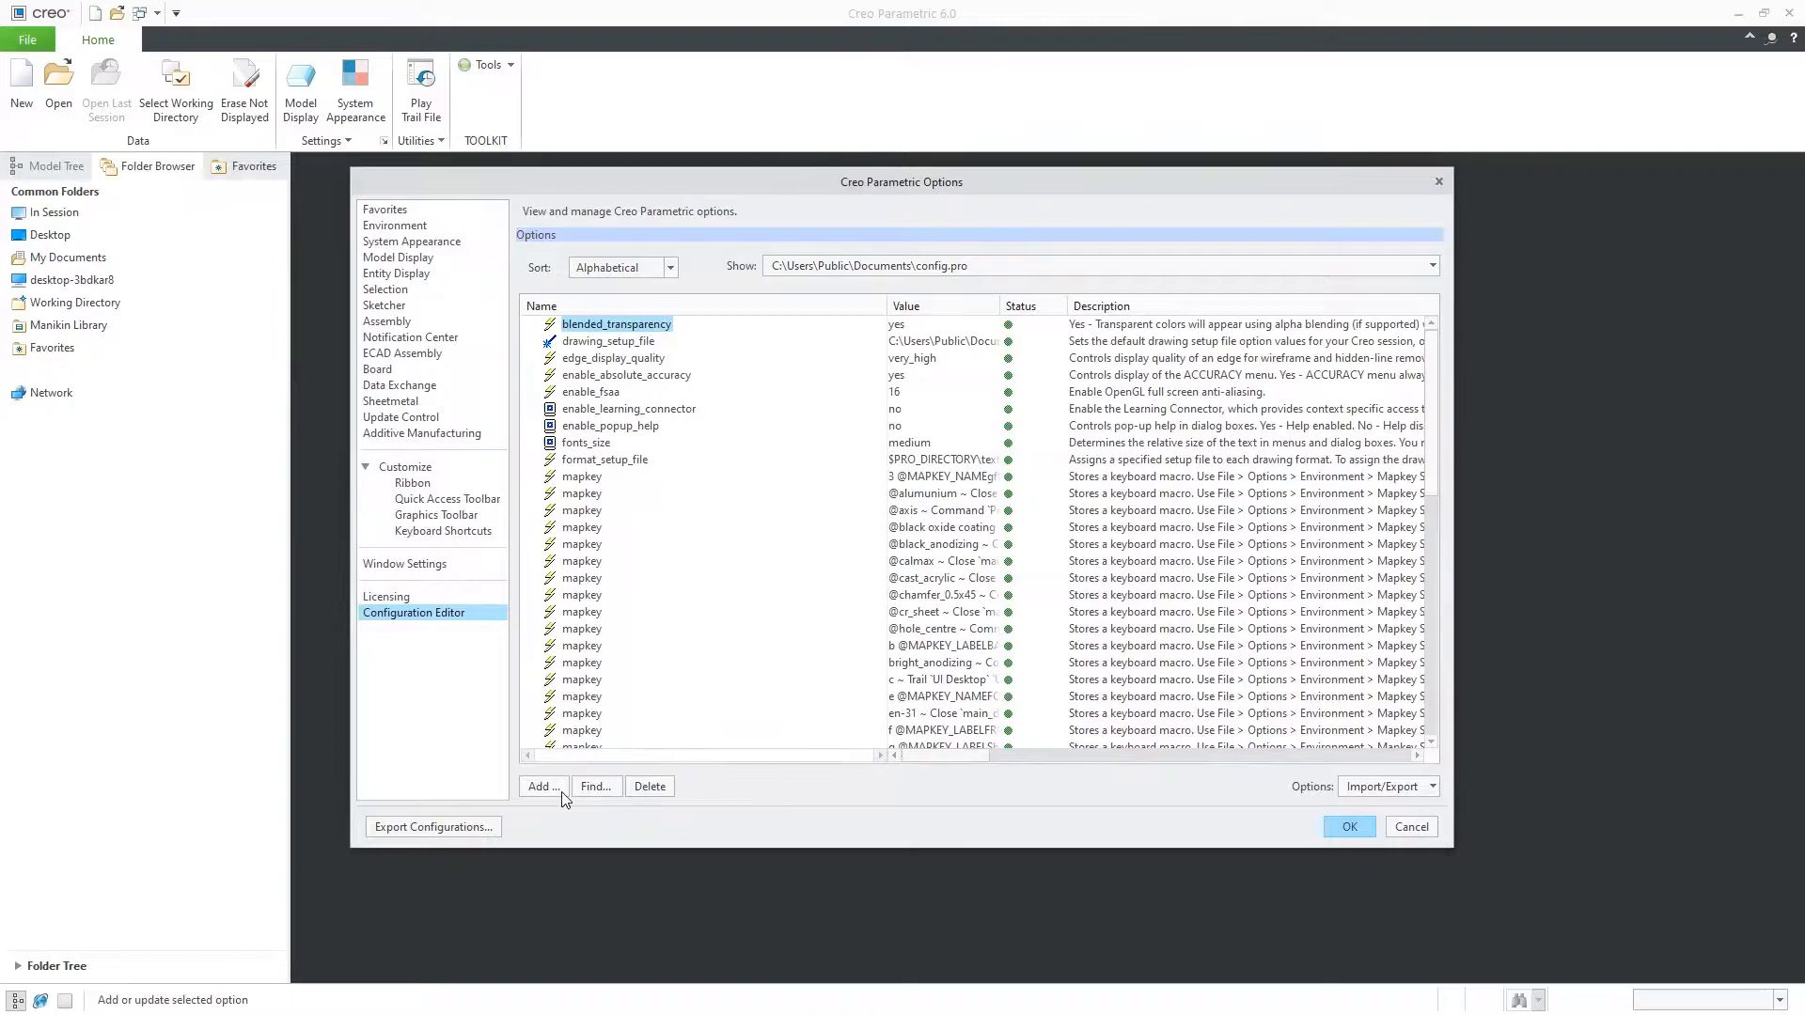
click(541, 786)
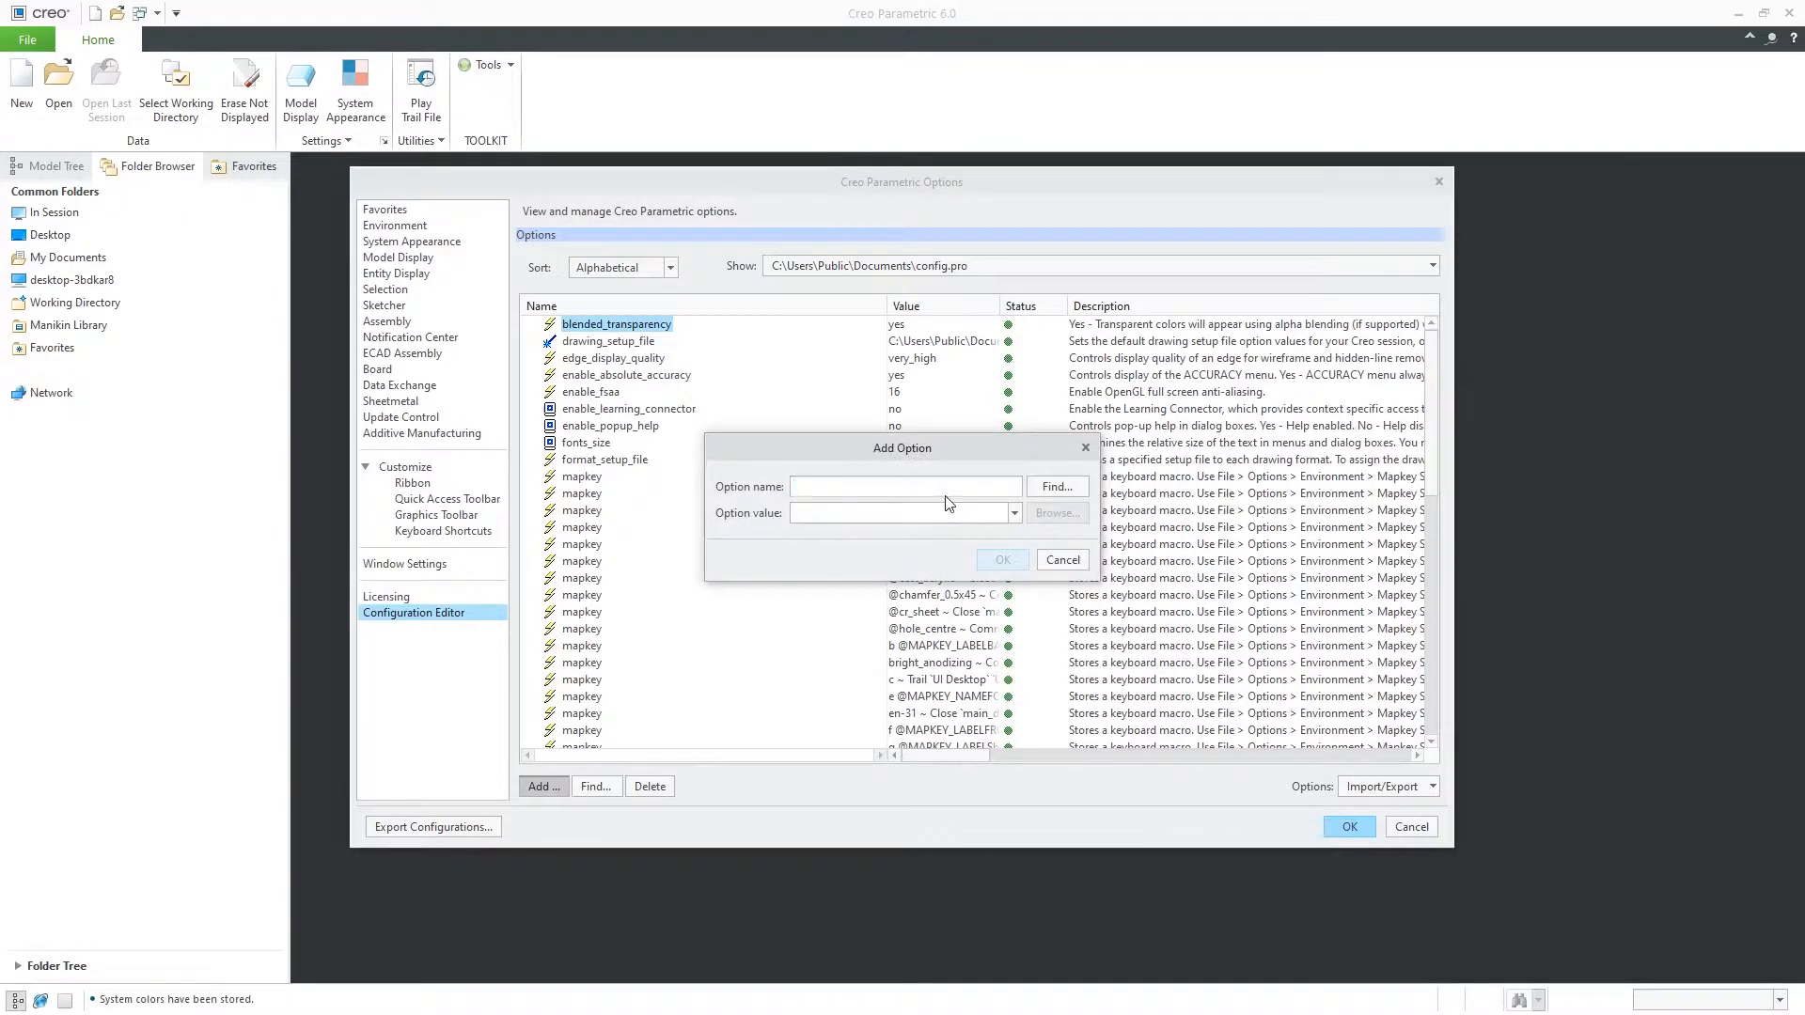
text(system_colors_file)
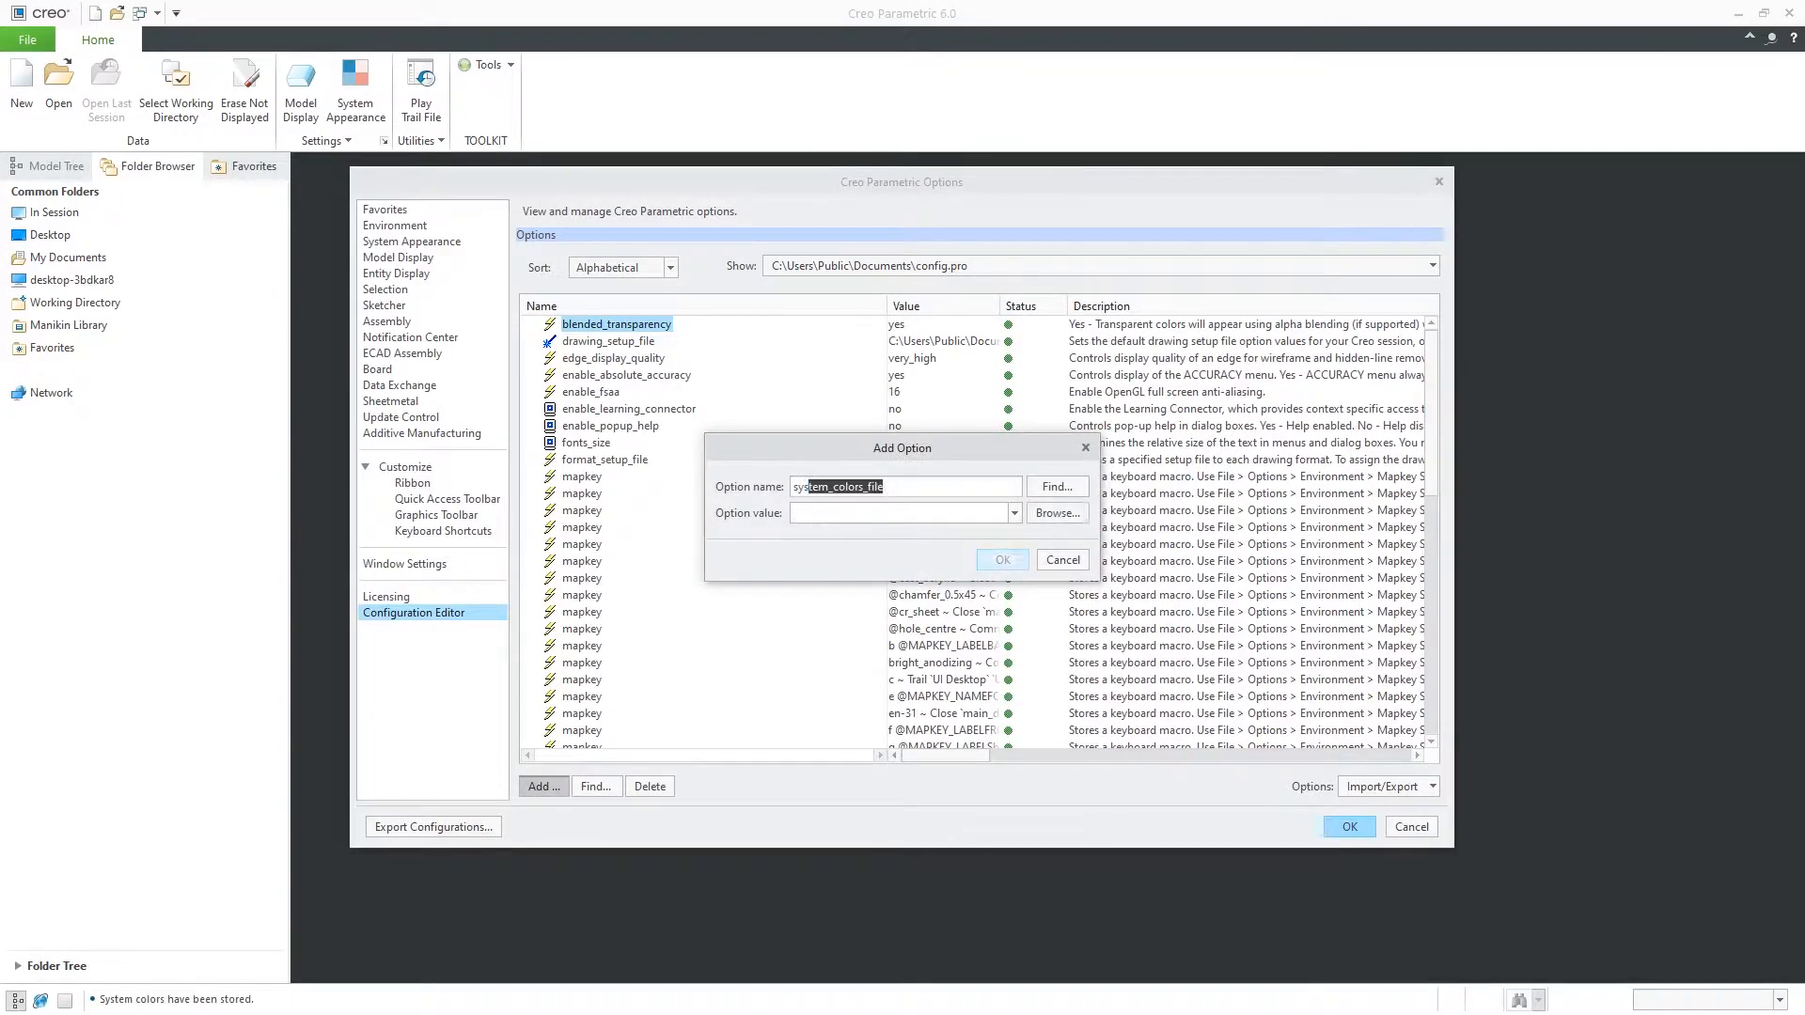
click(1054, 512)
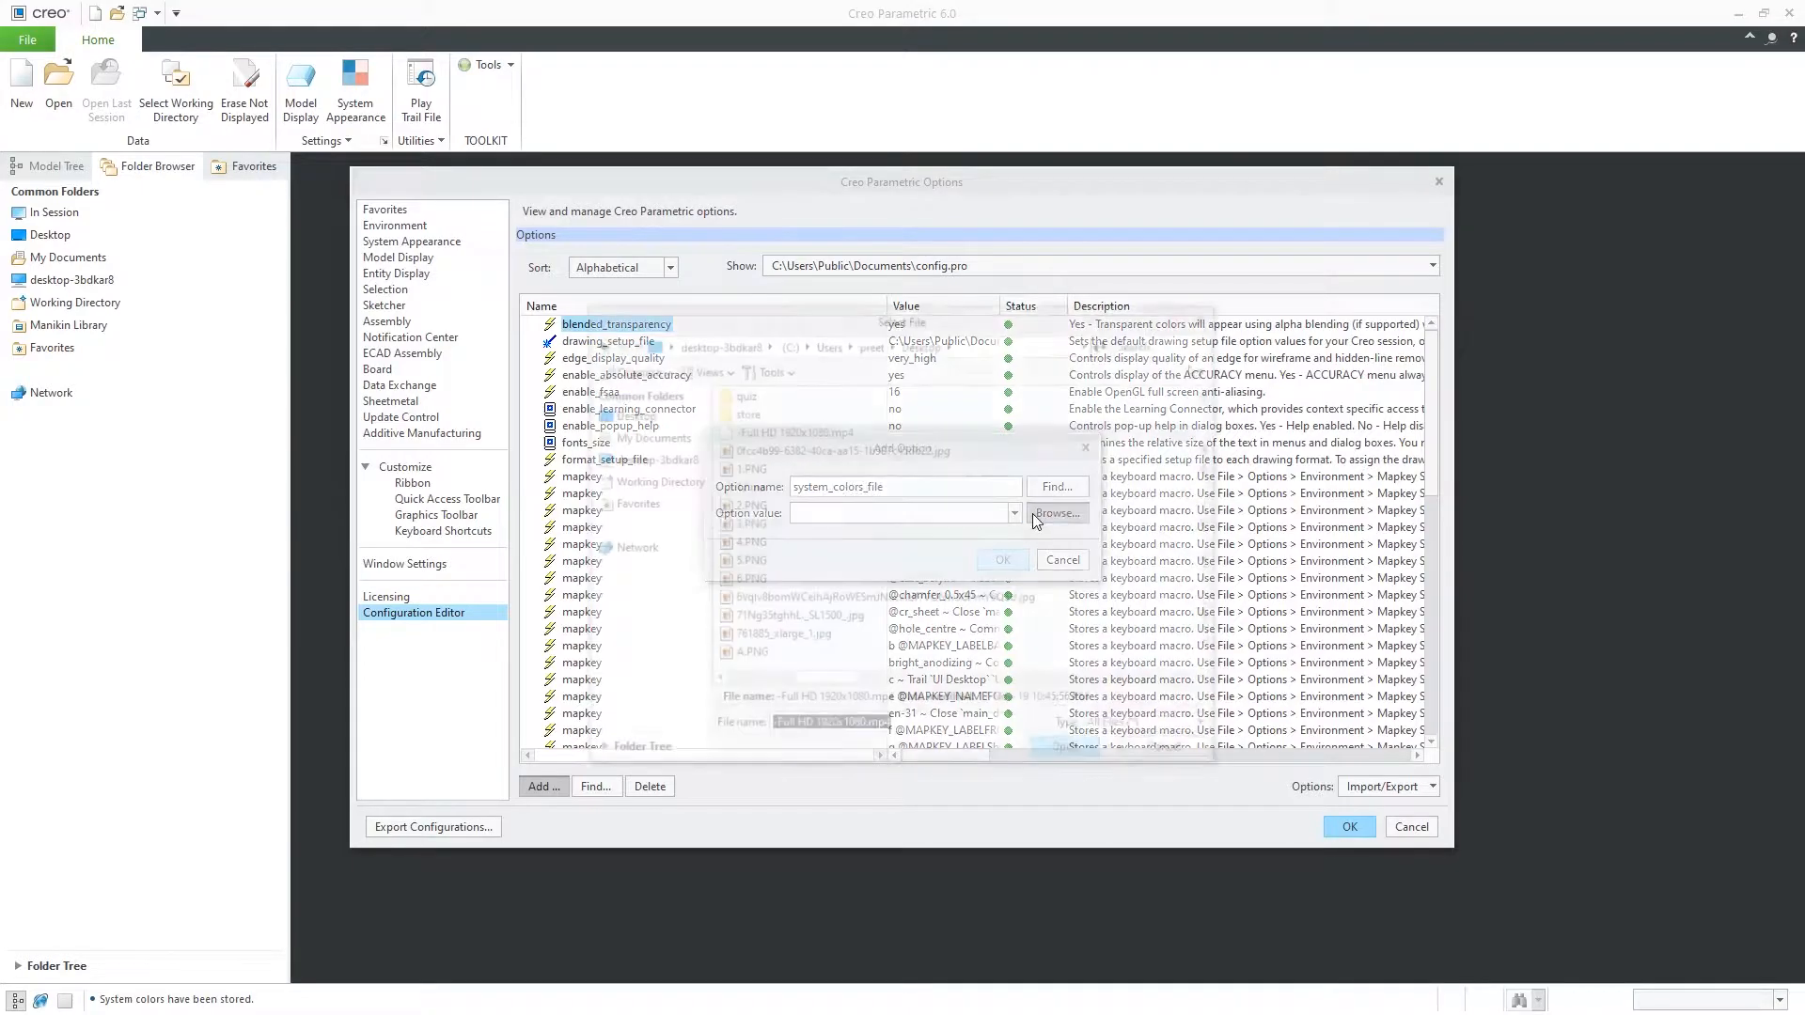
click(1055, 511)
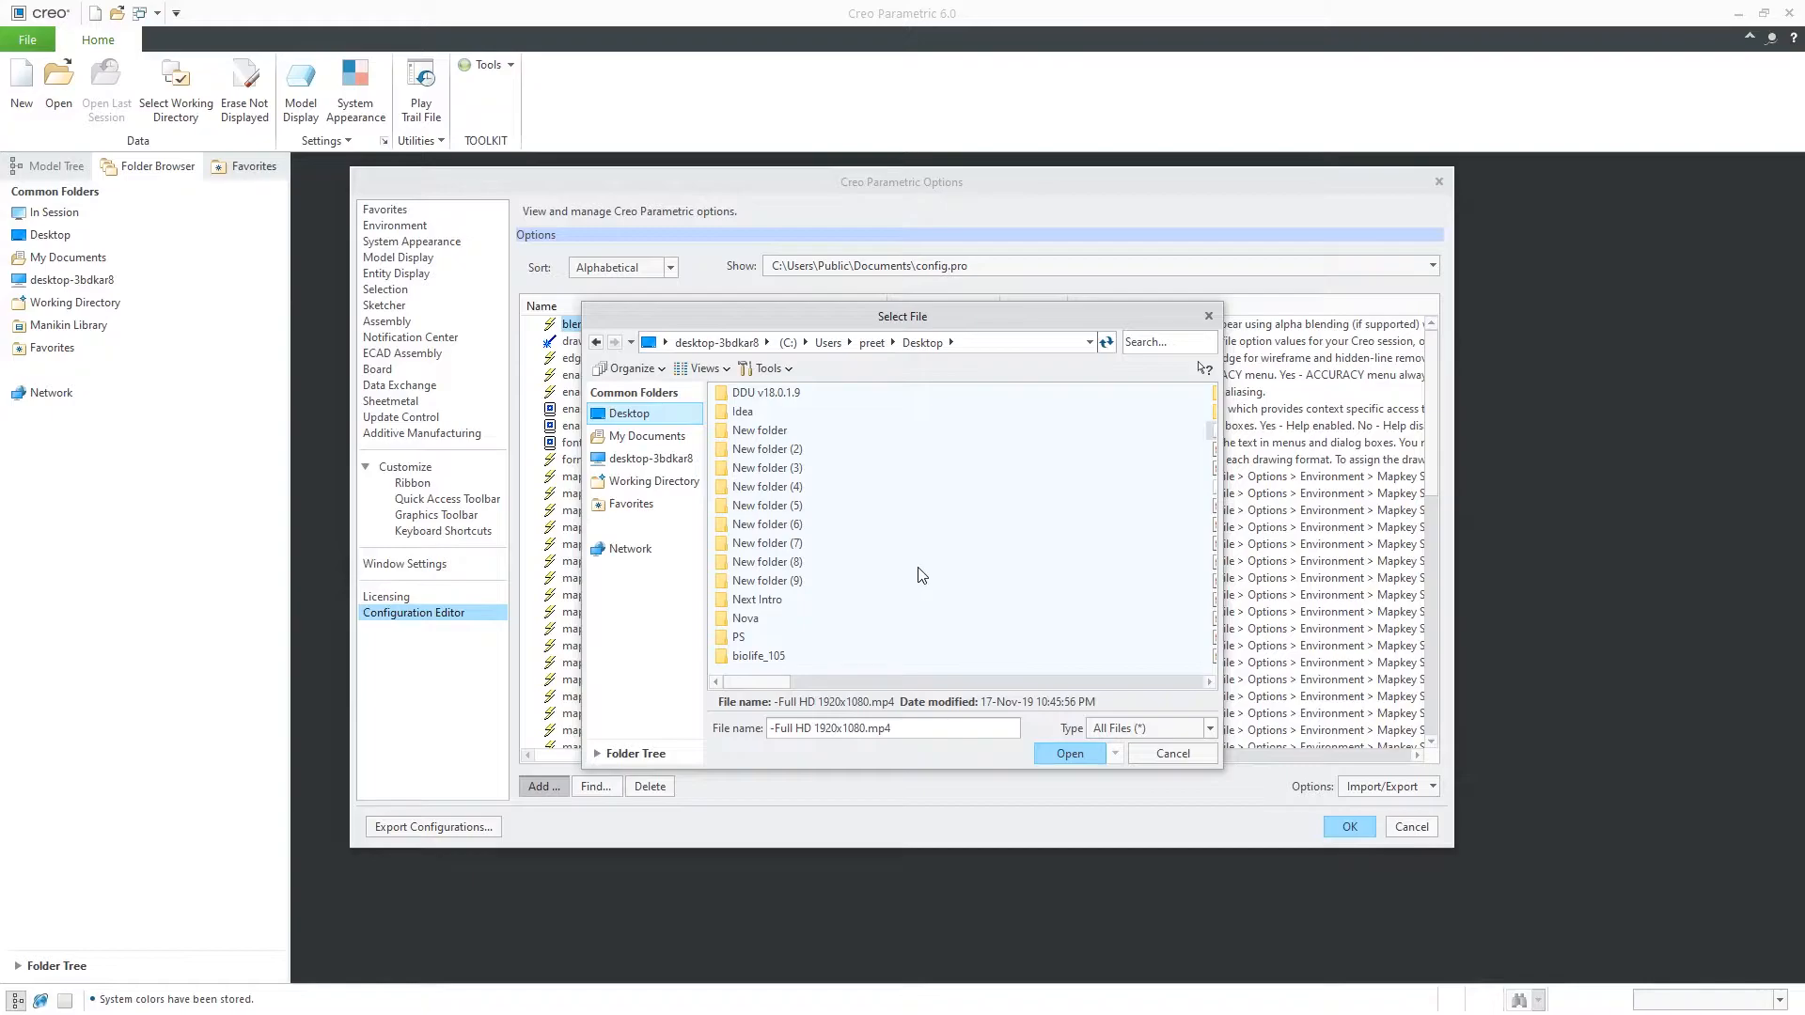
mouse_move(871, 530)
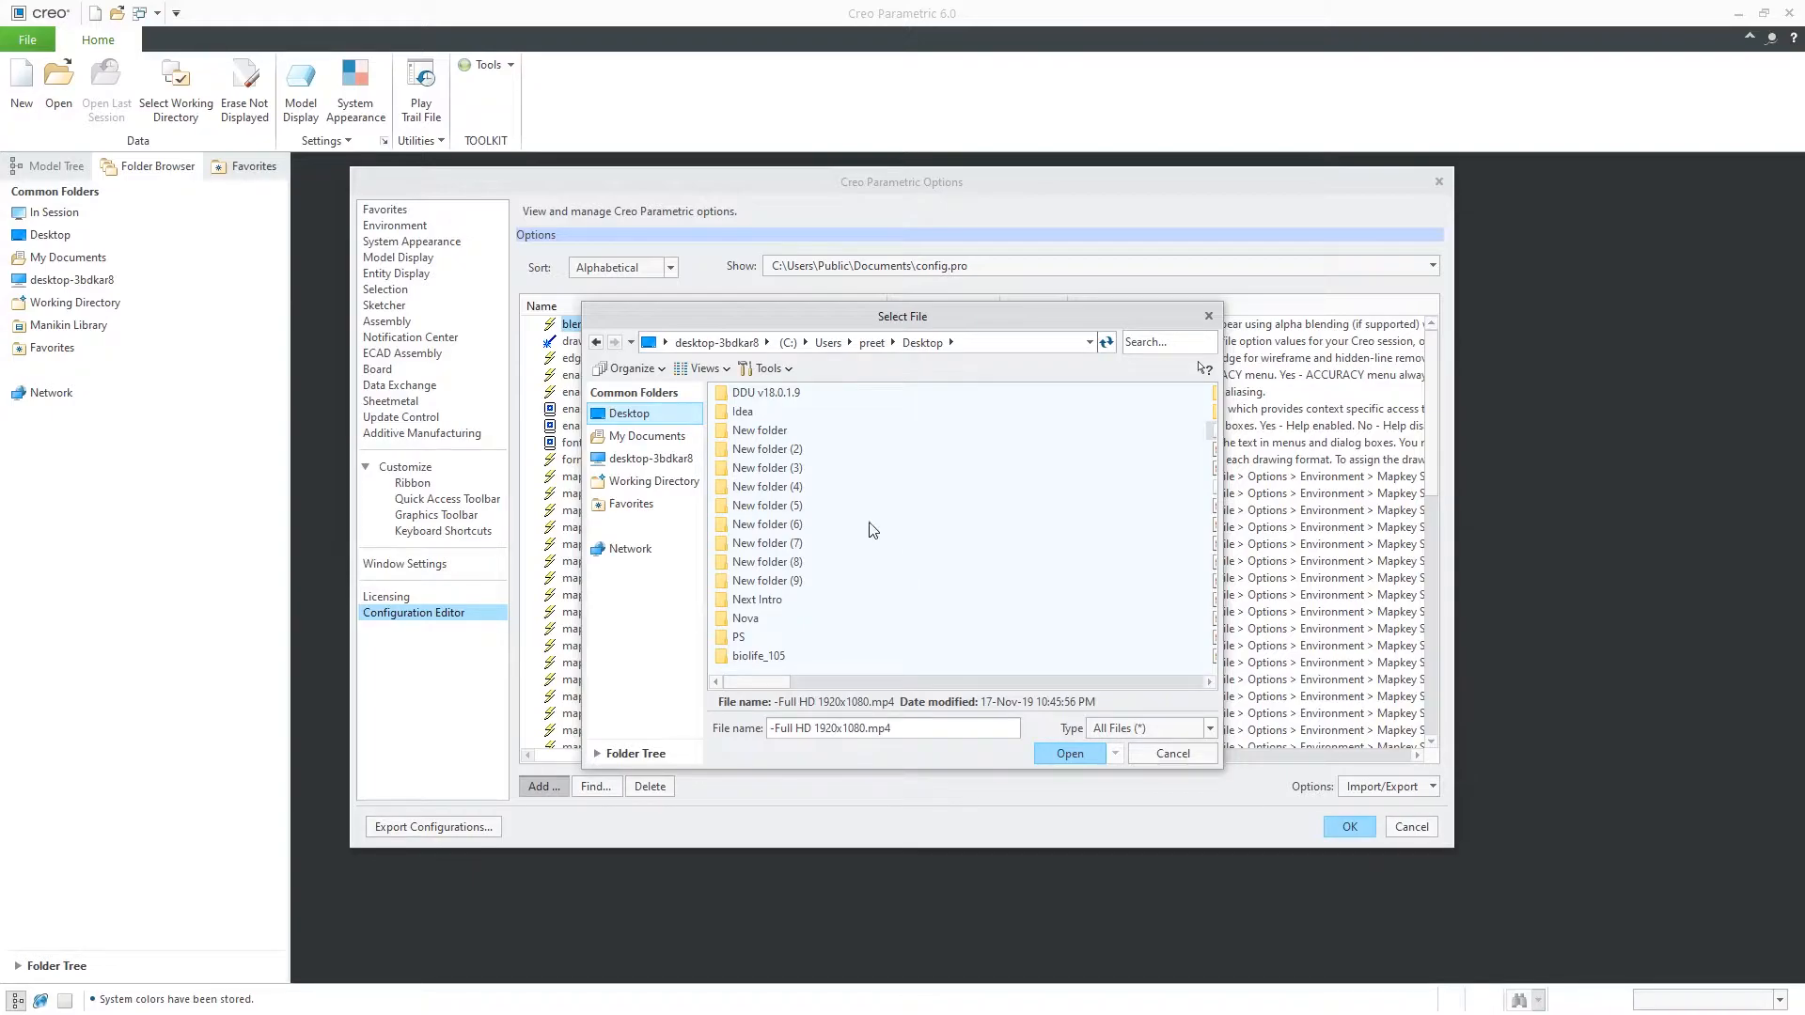
mouse_move(1166, 487)
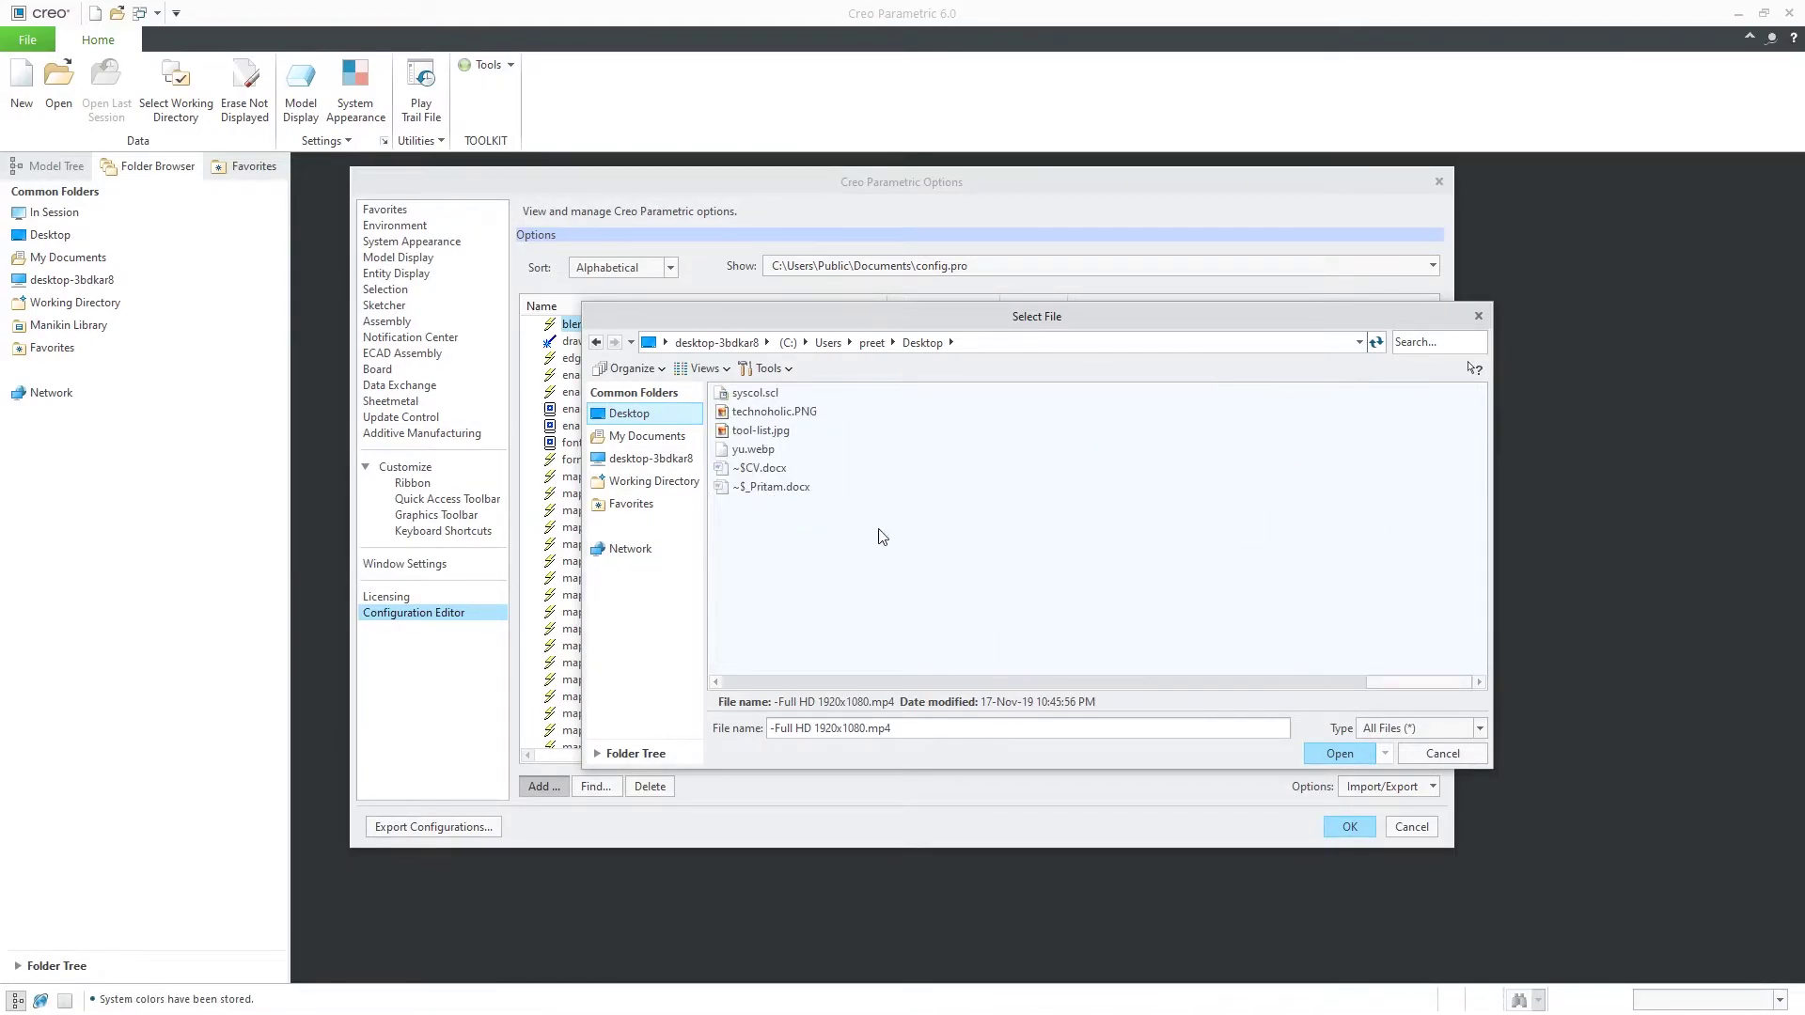
mouse_move(767, 406)
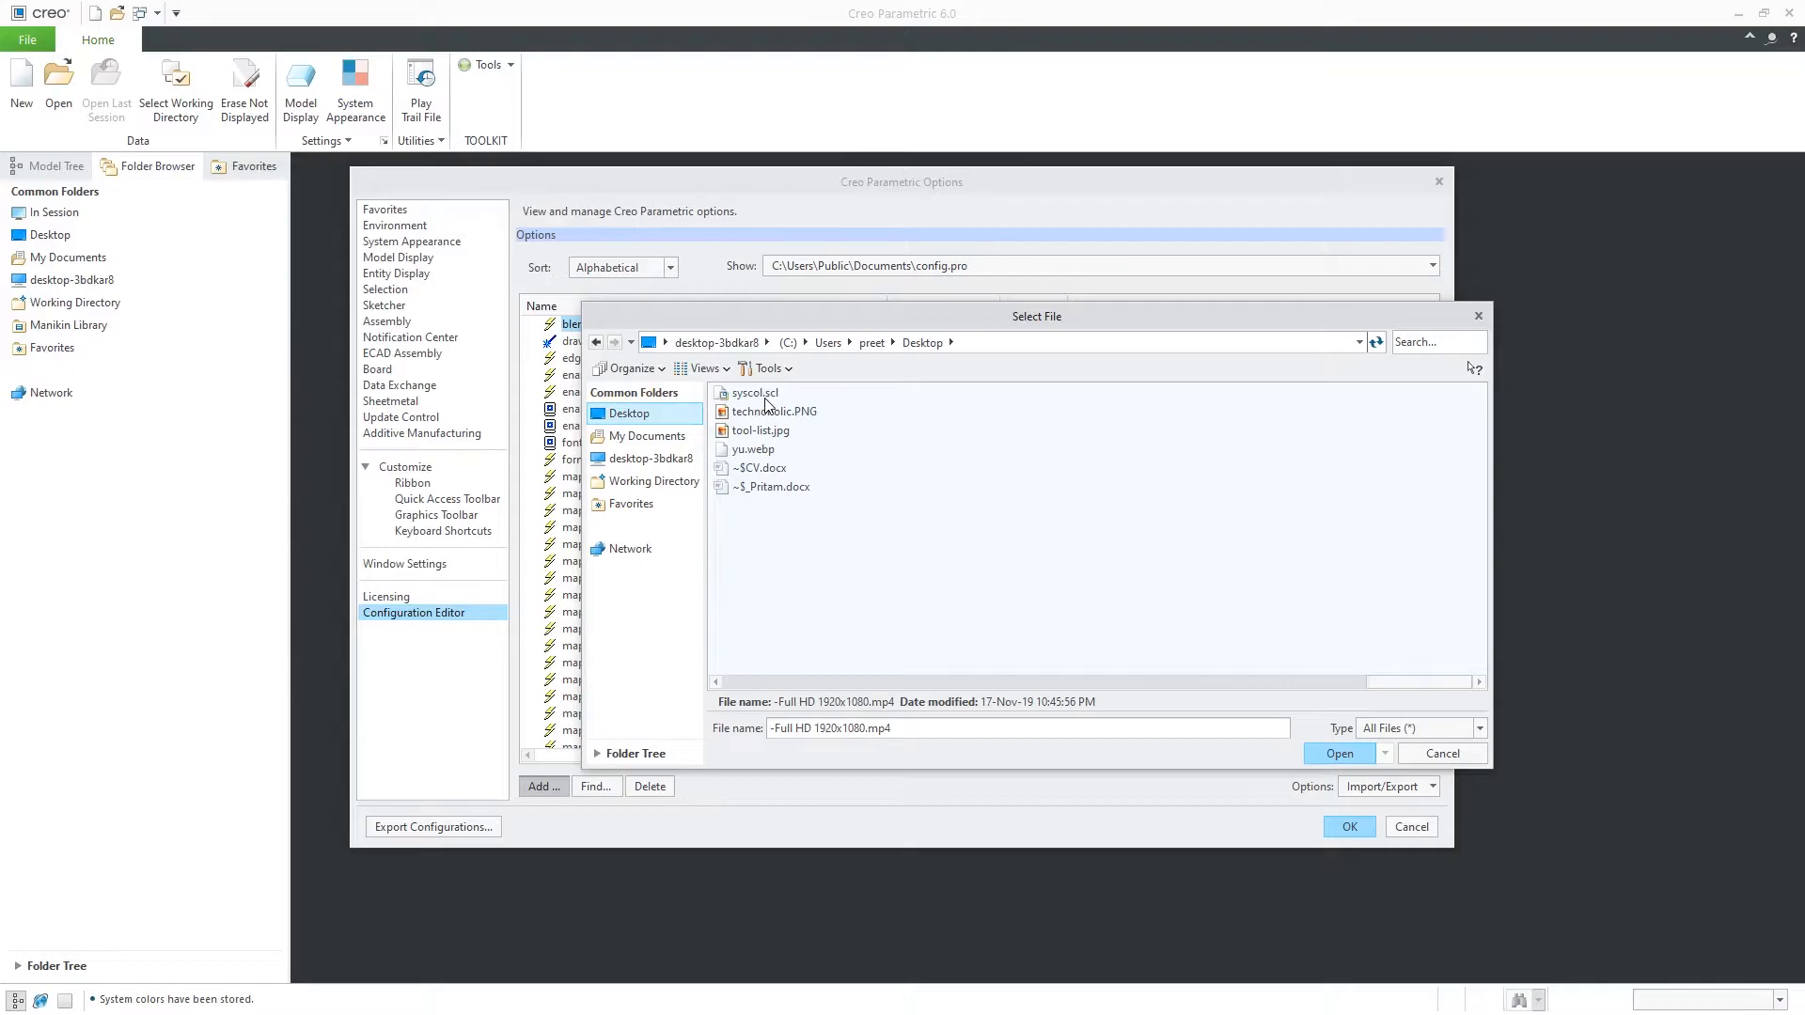
Set the option value to Desktop\syscol.scl and export the configuration as config.pro
click(754, 393)
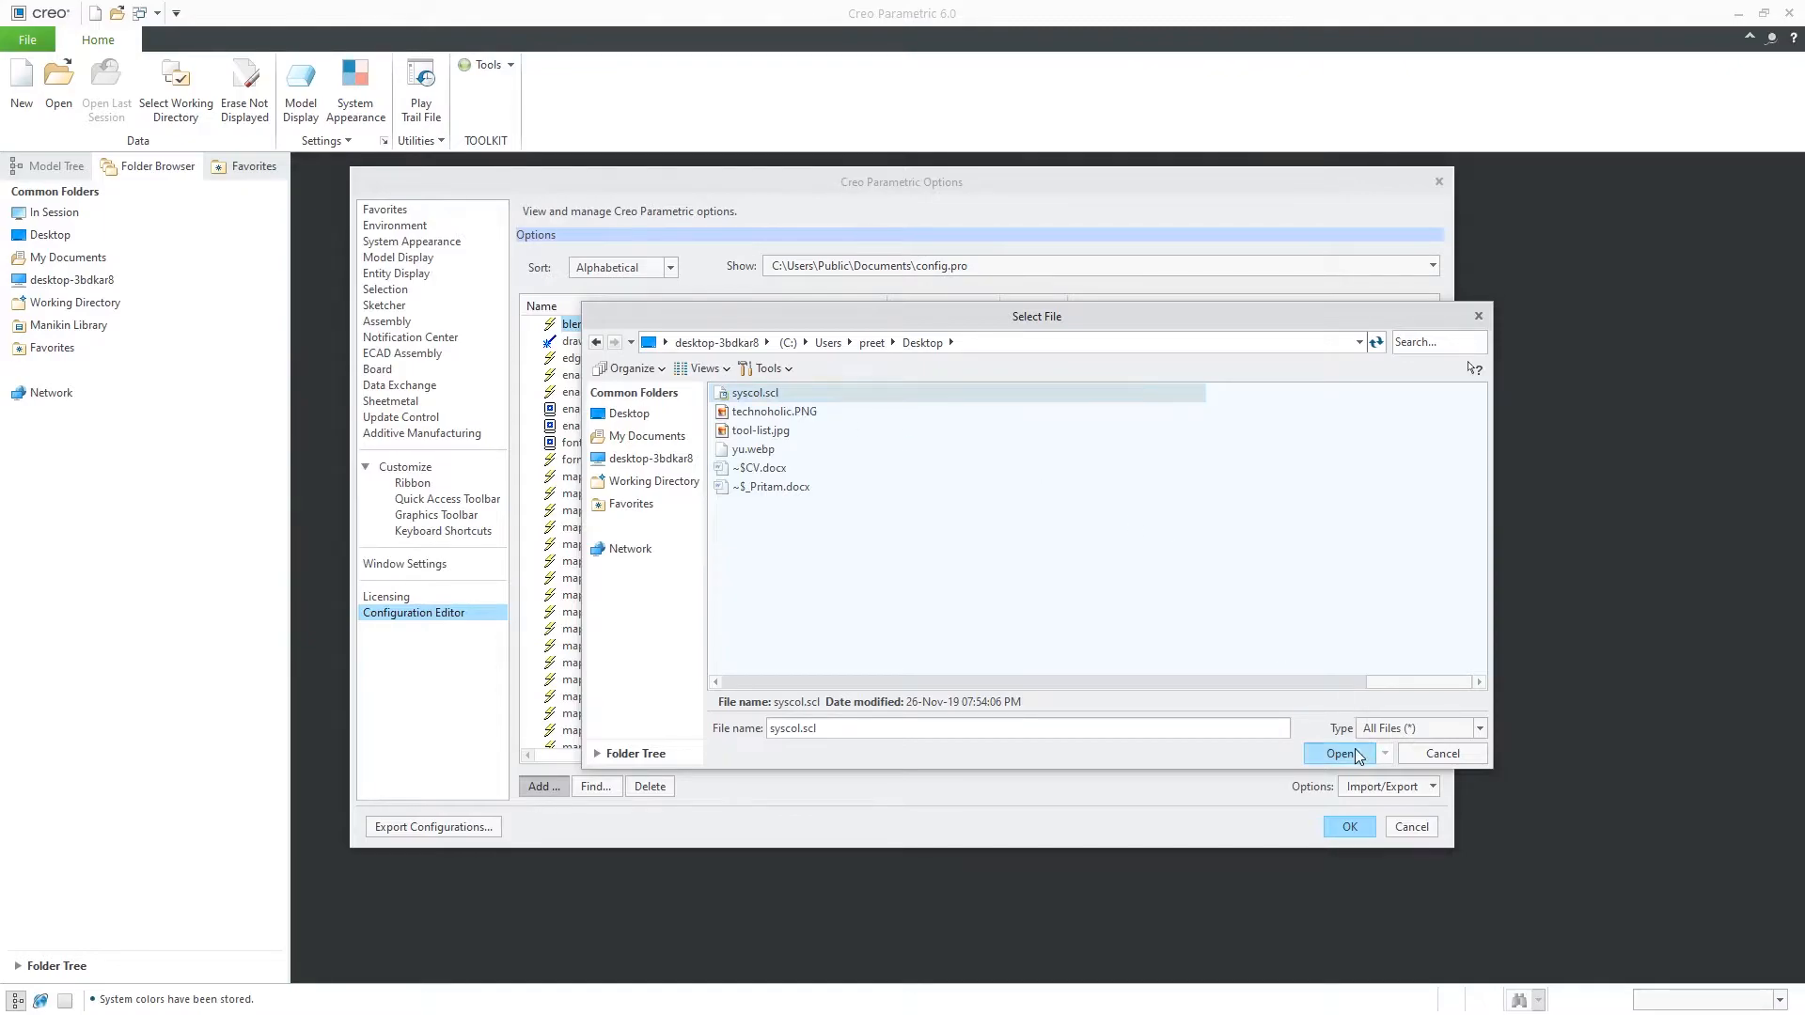
click(1338, 752)
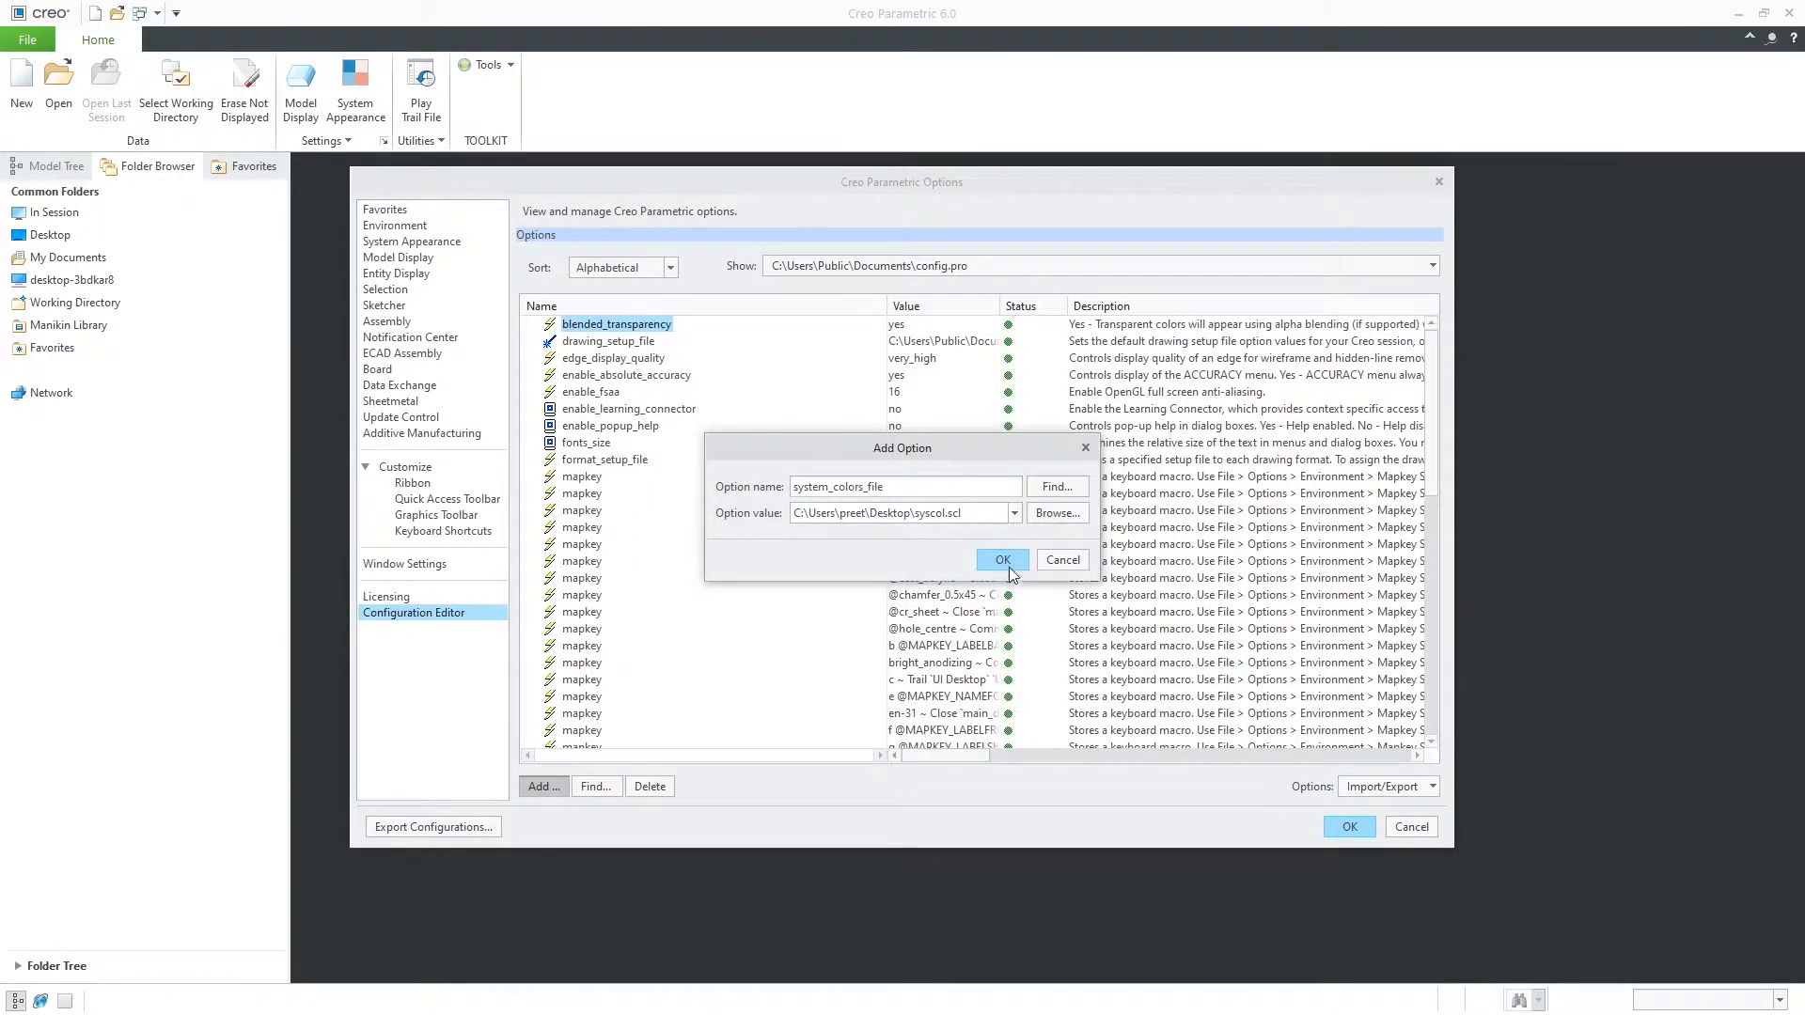
click(1000, 560)
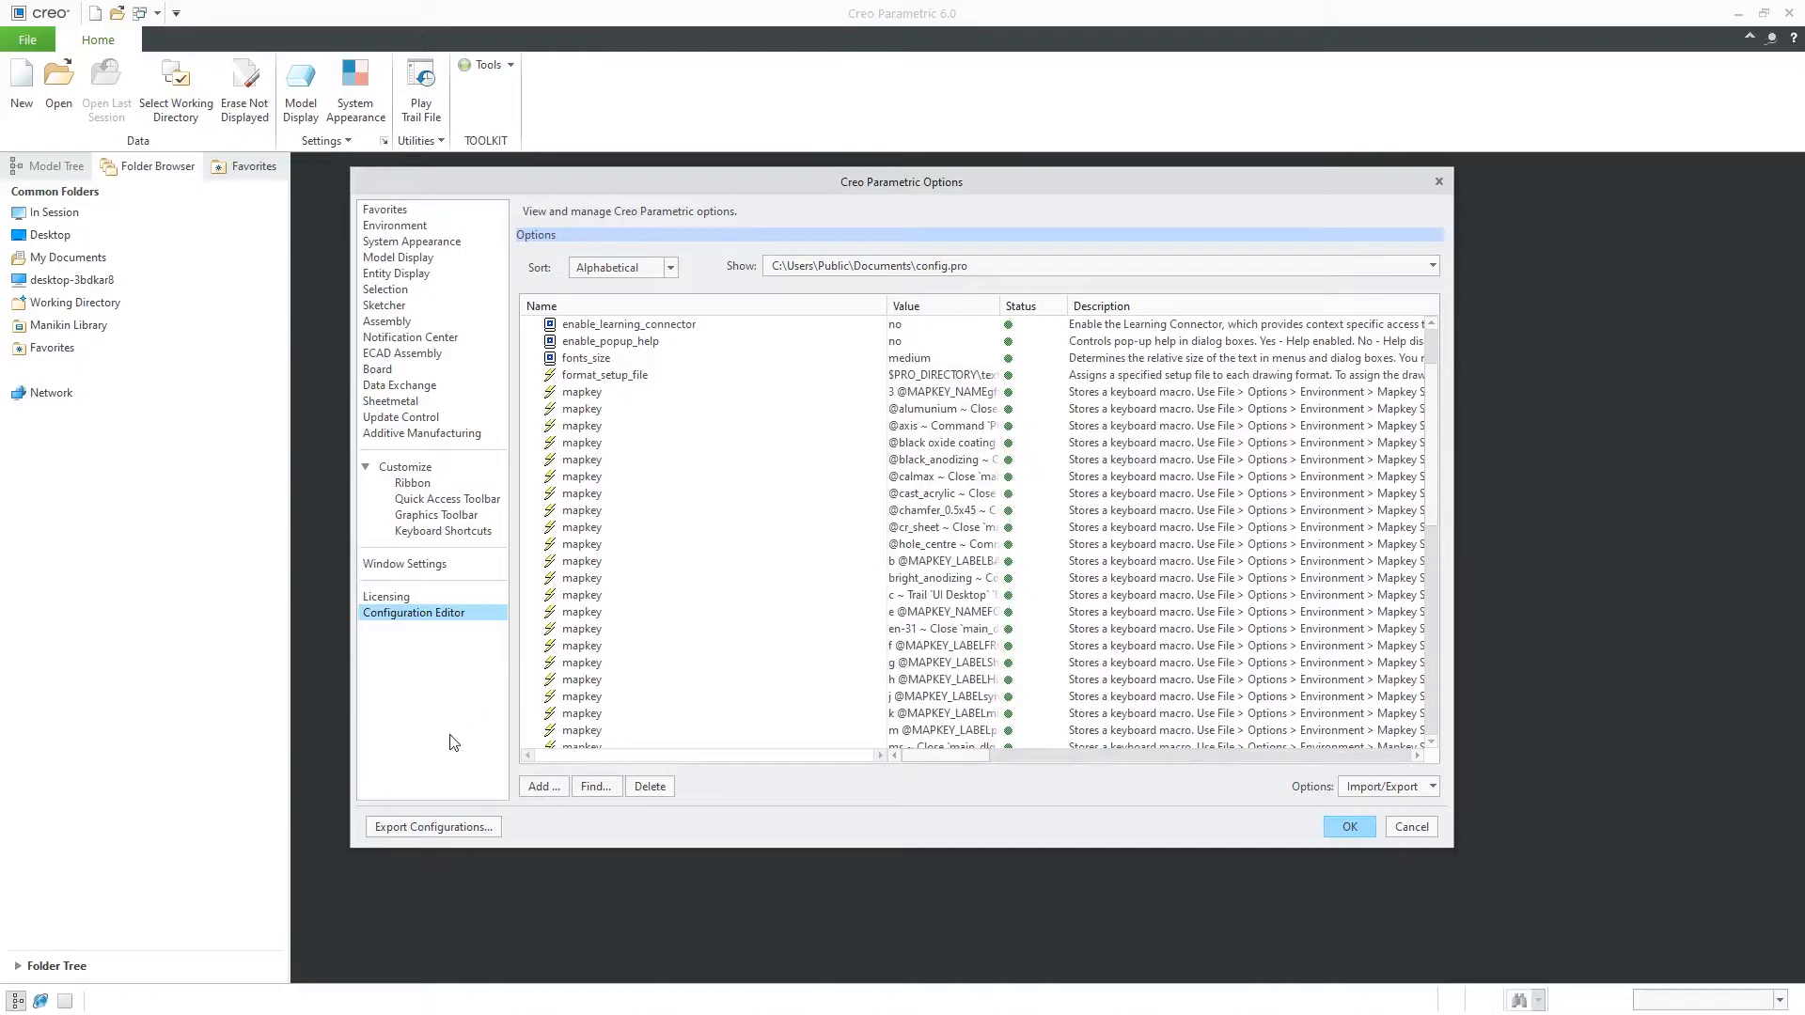
click(433, 827)
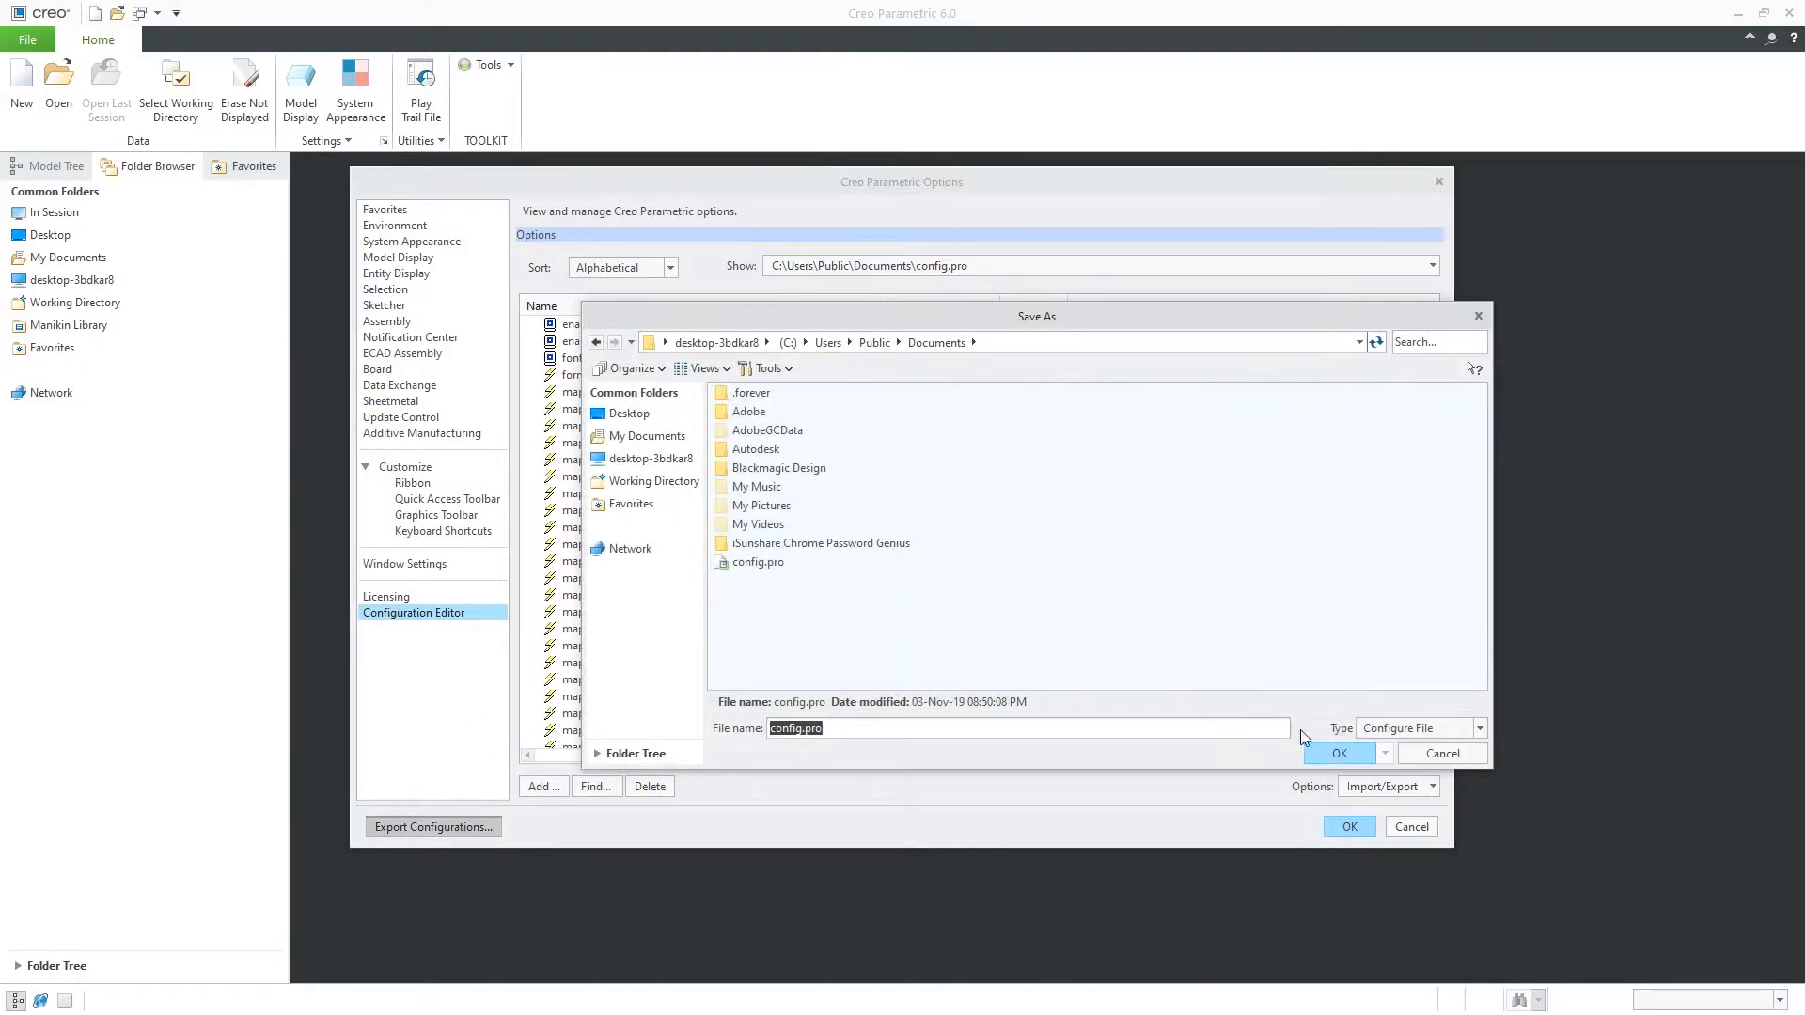
click(1336, 752)
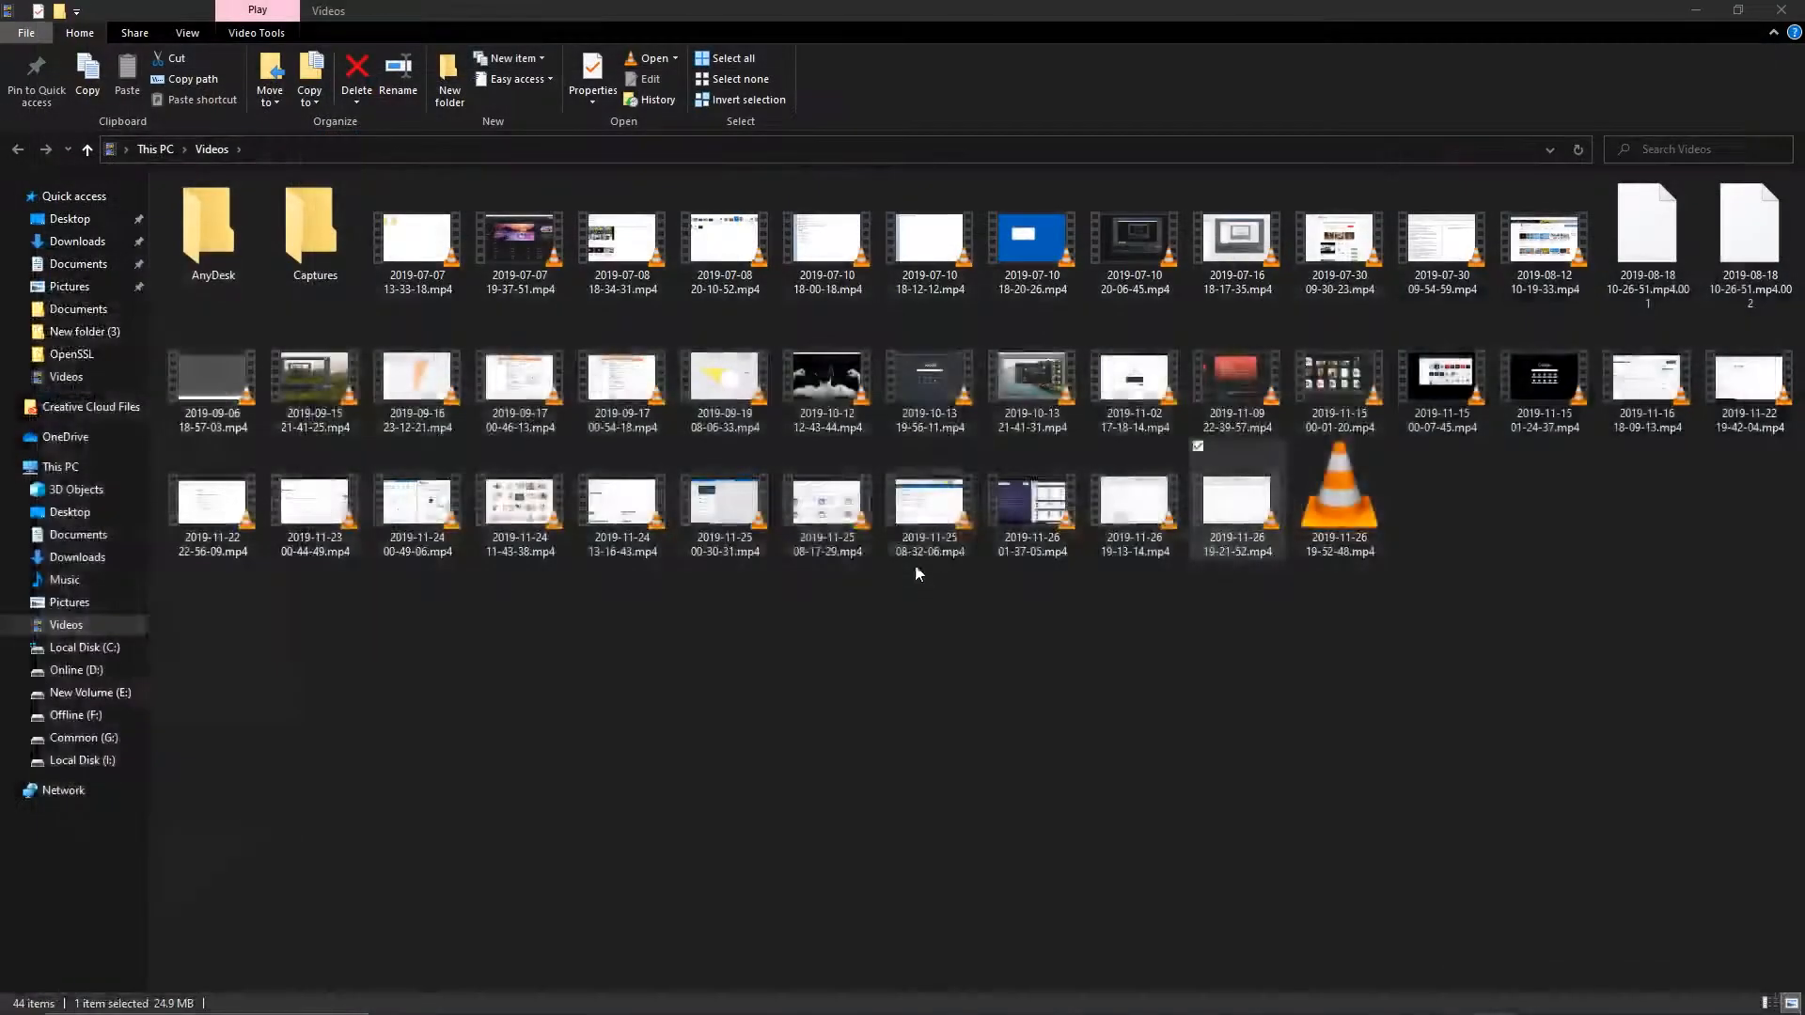
mouse_move(724, 380)
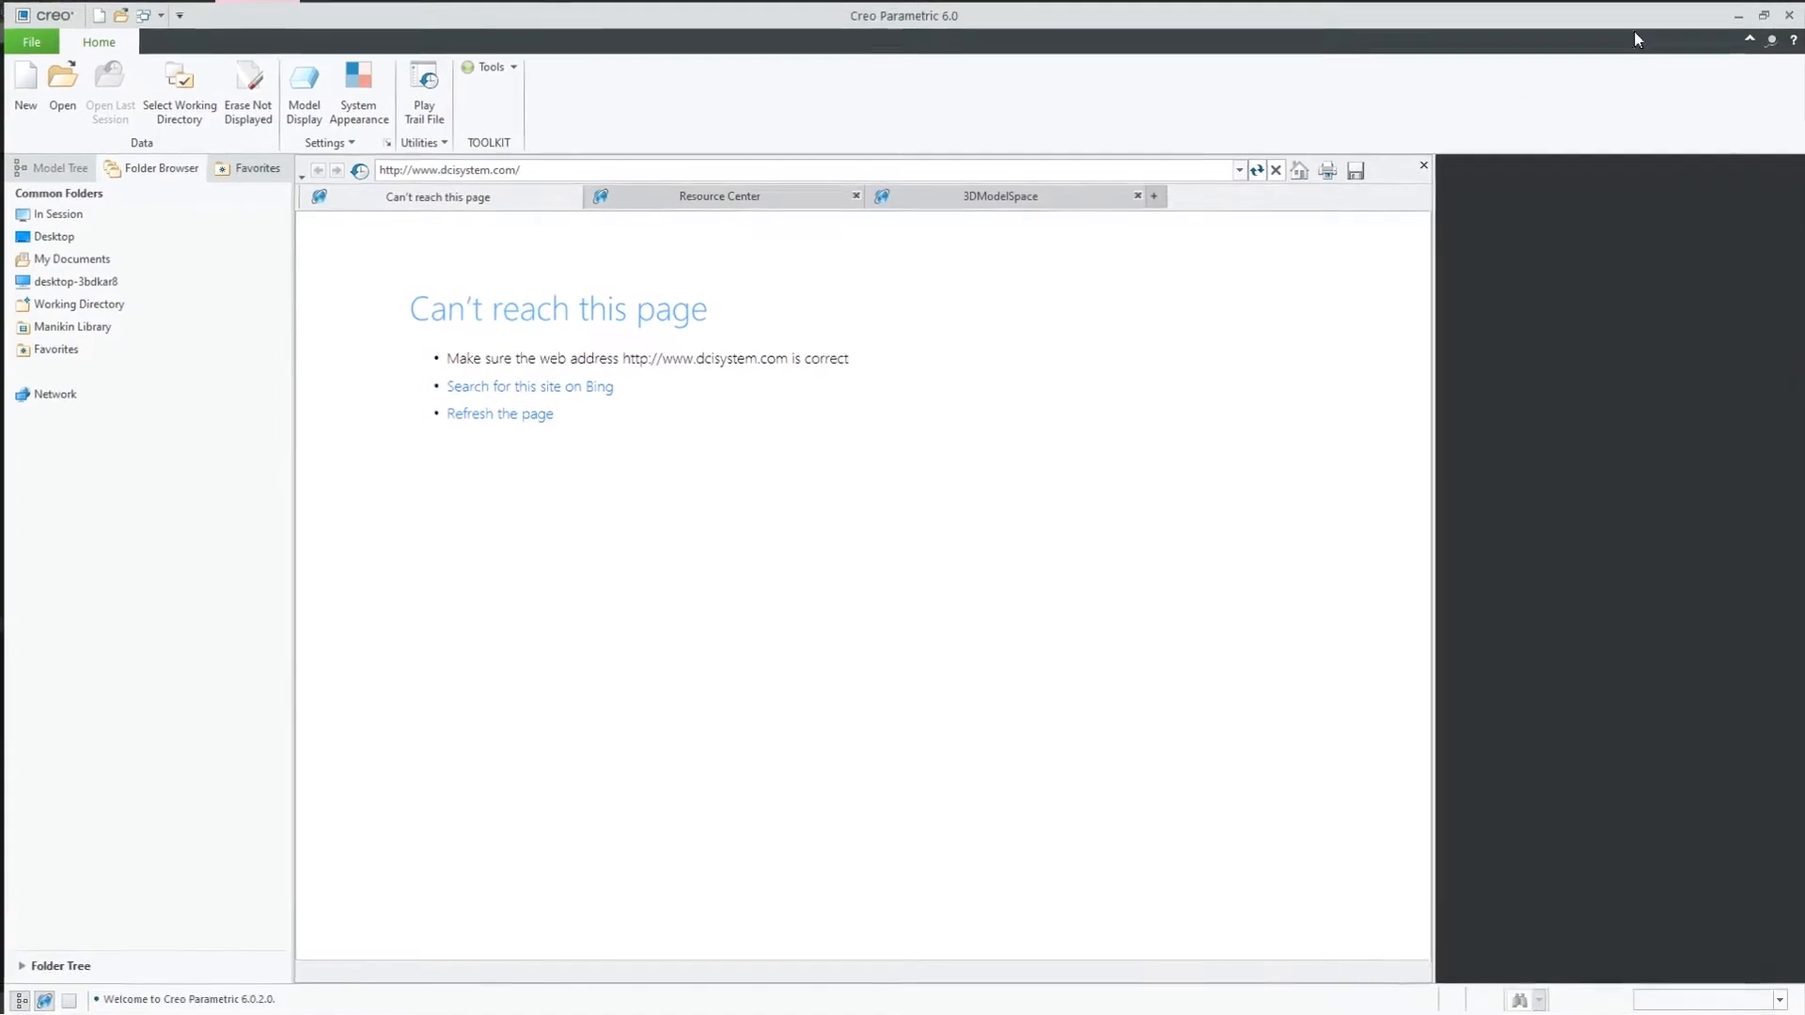
Close the failed start-up web page, leaving the empty dark workspace
click(1423, 166)
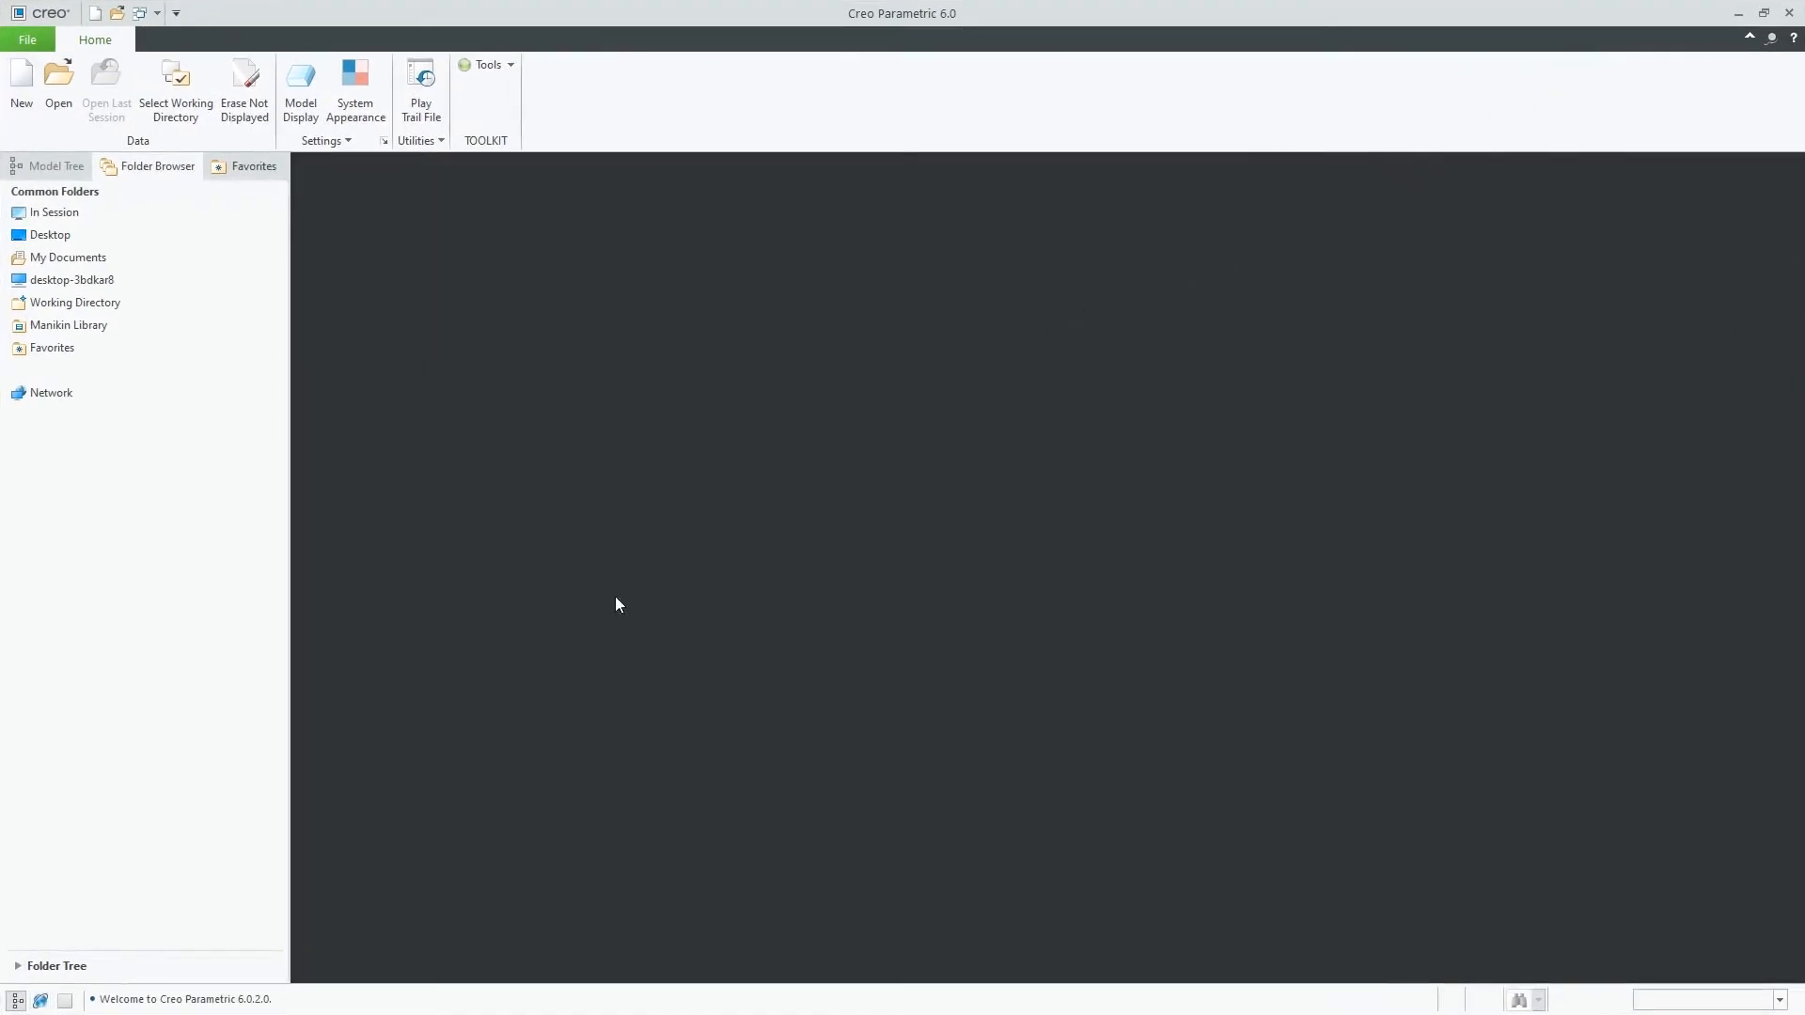
mouse_move(459, 336)
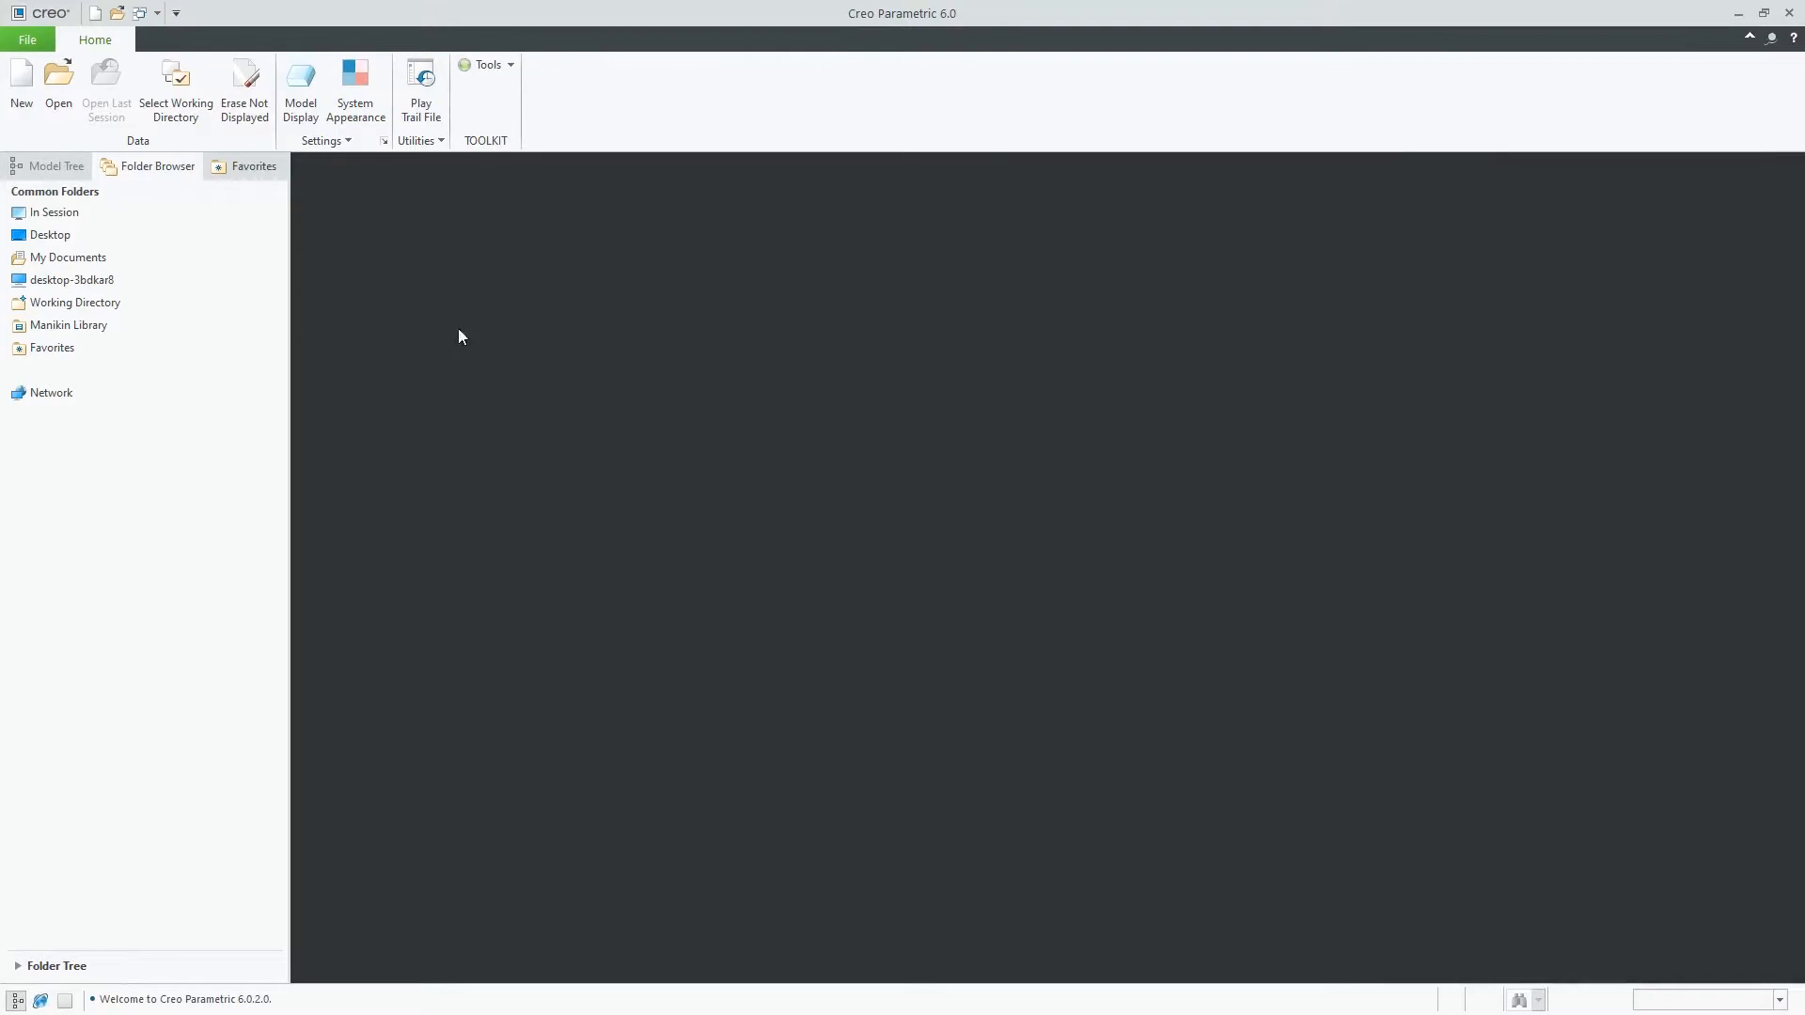
mouse_move(727, 337)
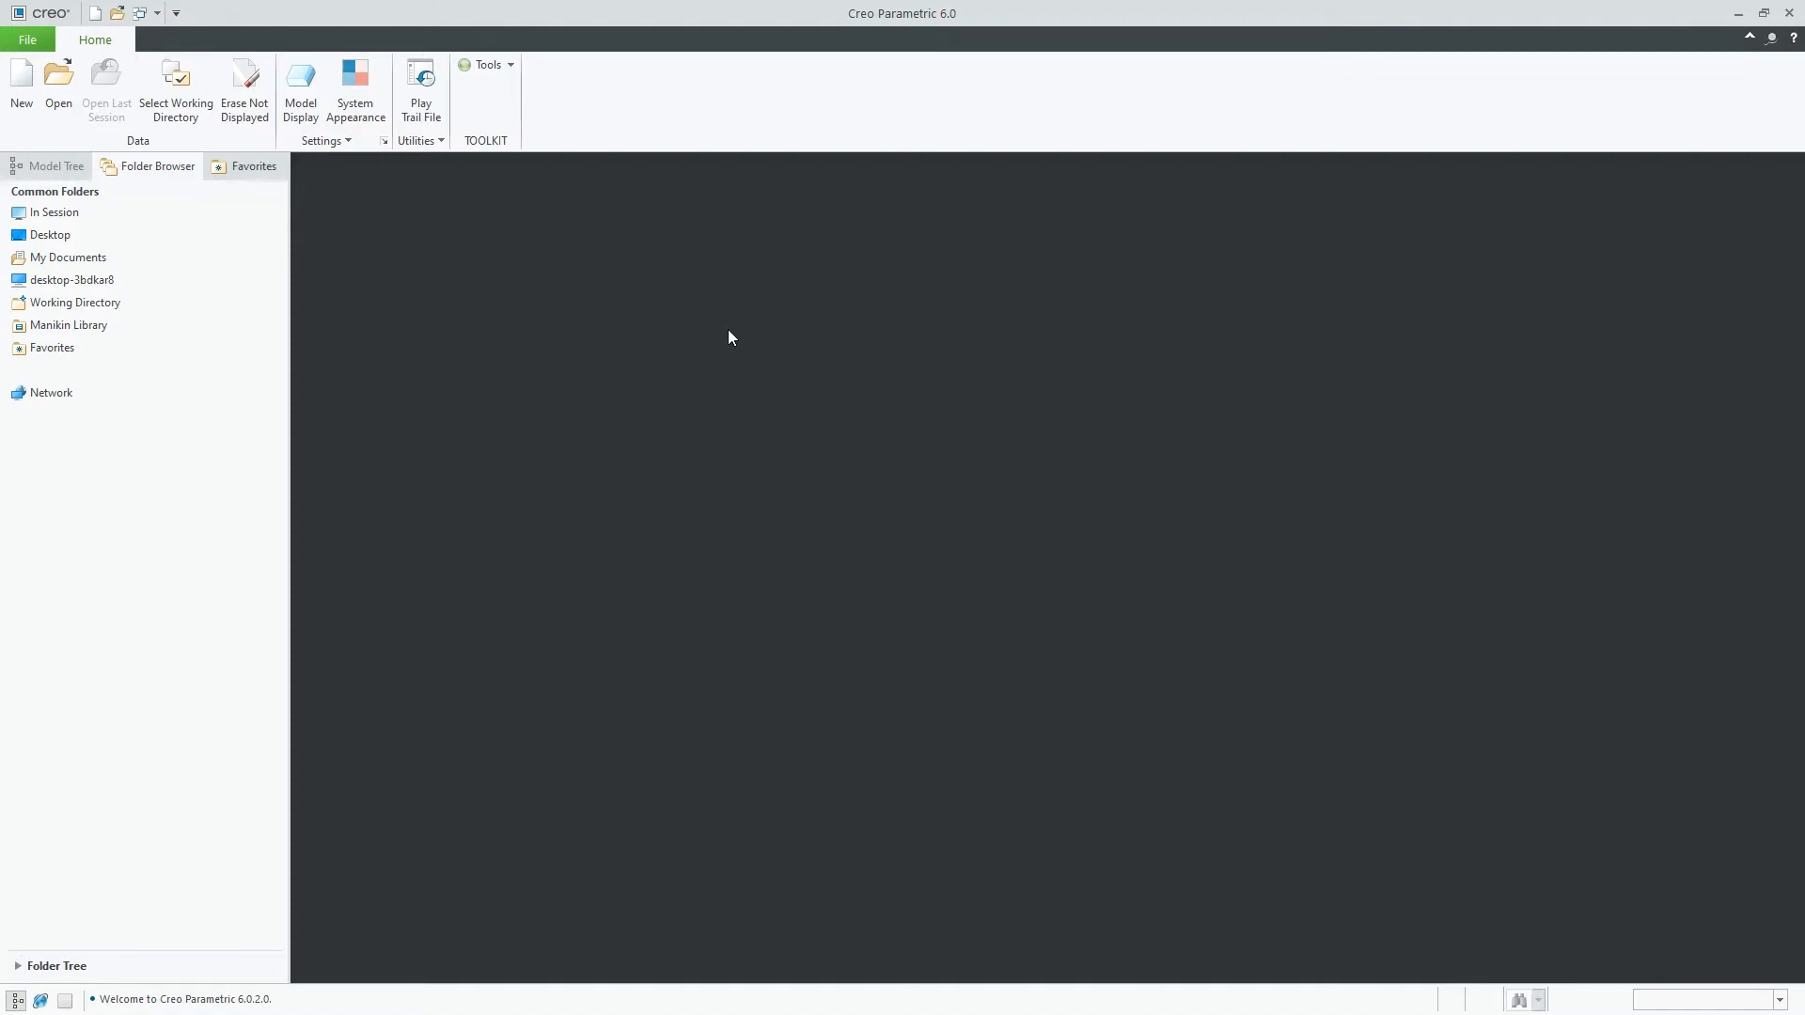
mouse_move(1710, 19)
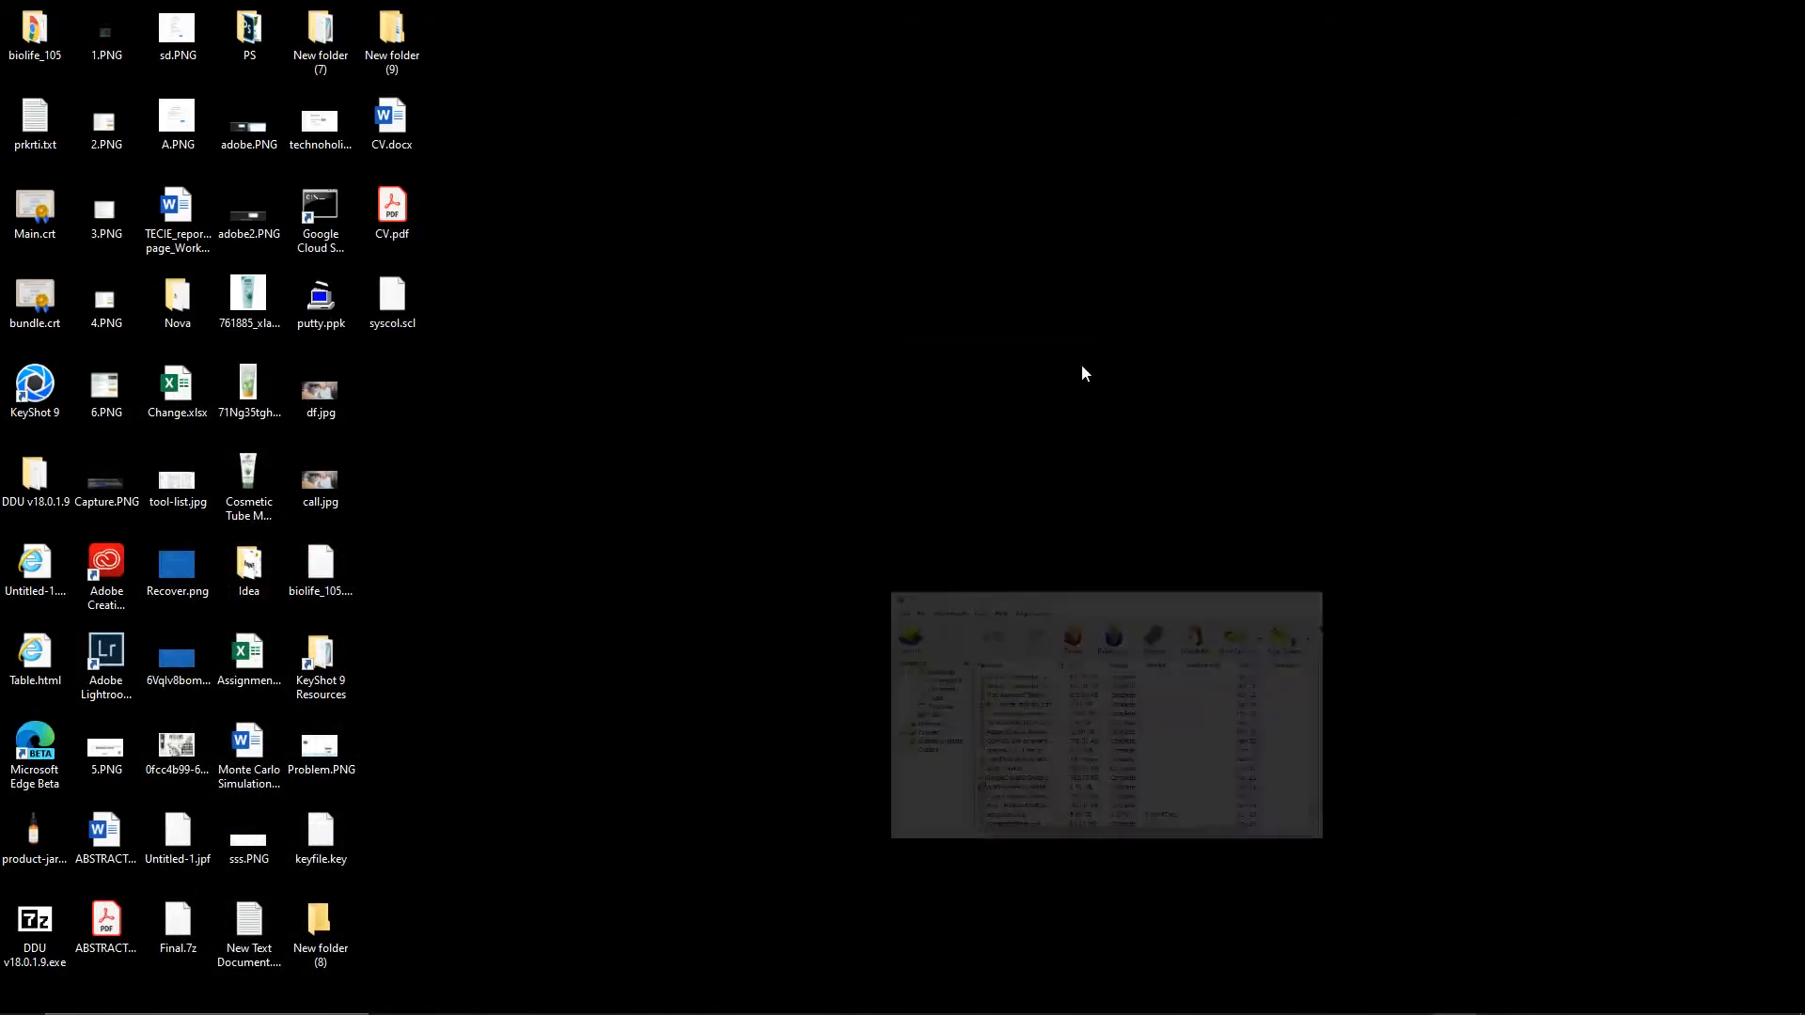
Select syscol.scl on the Desktop and show its context actions
click(393, 297)
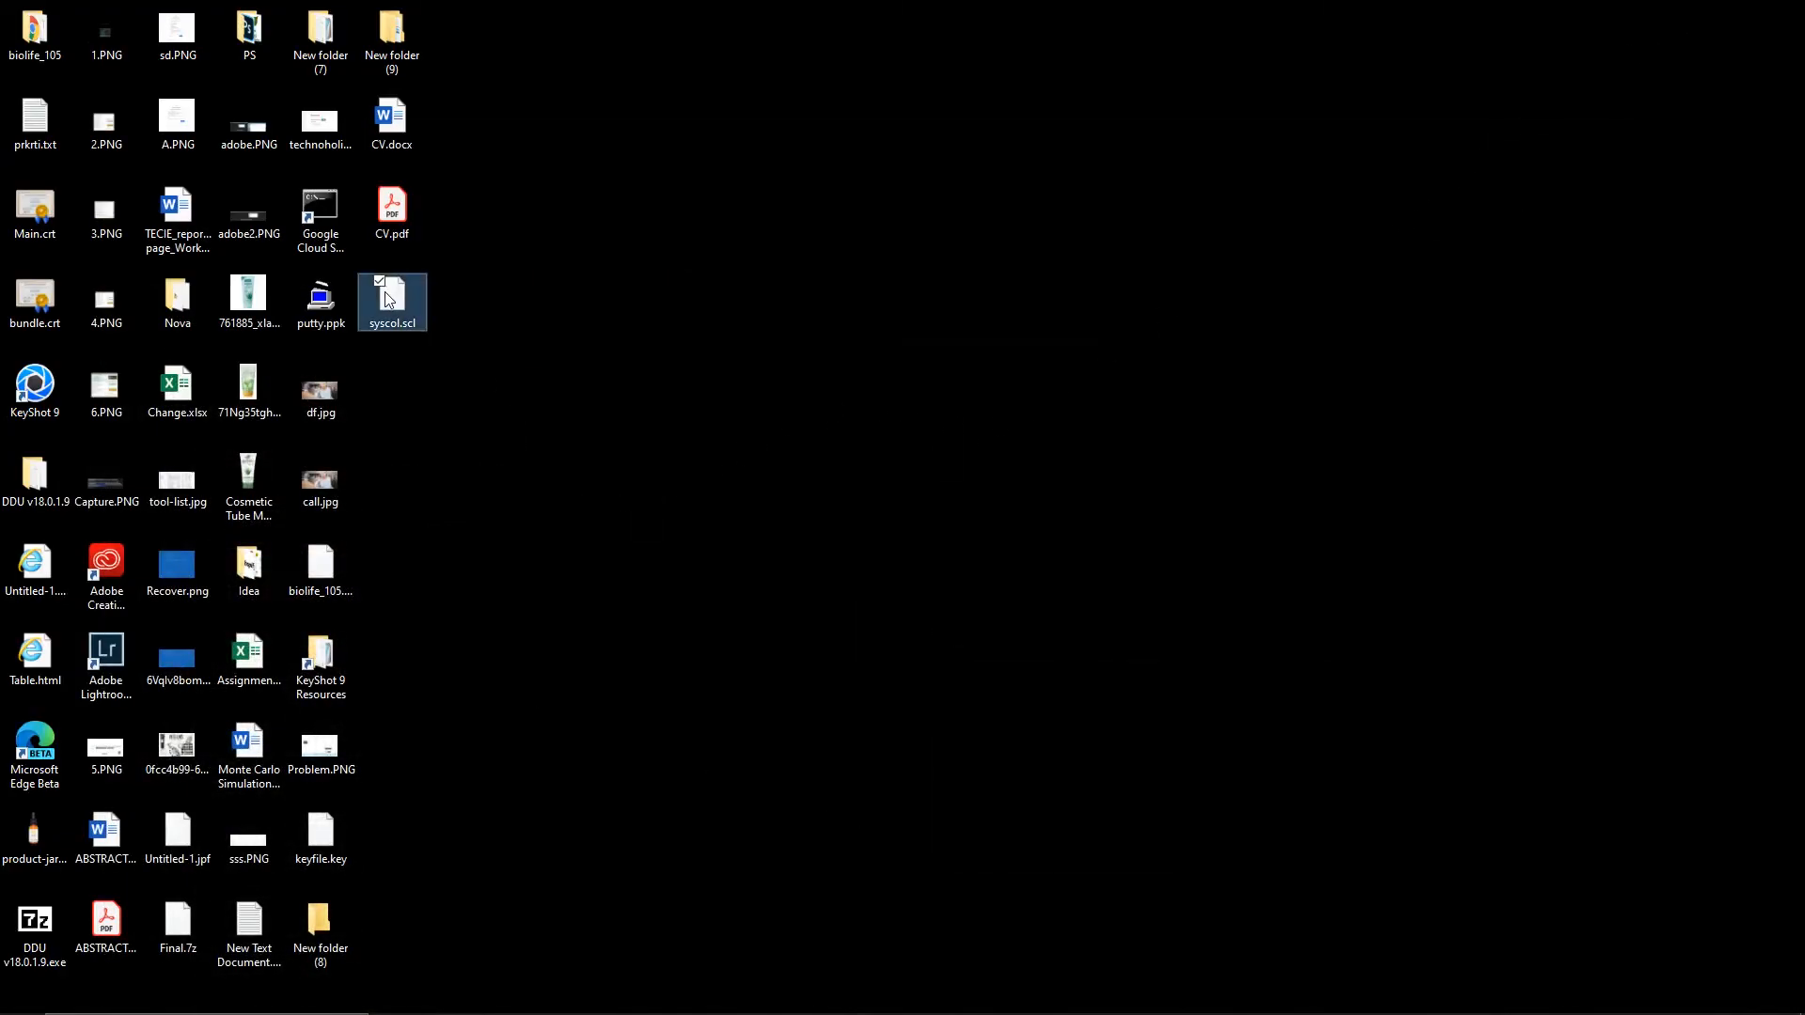
right_click(393, 303)
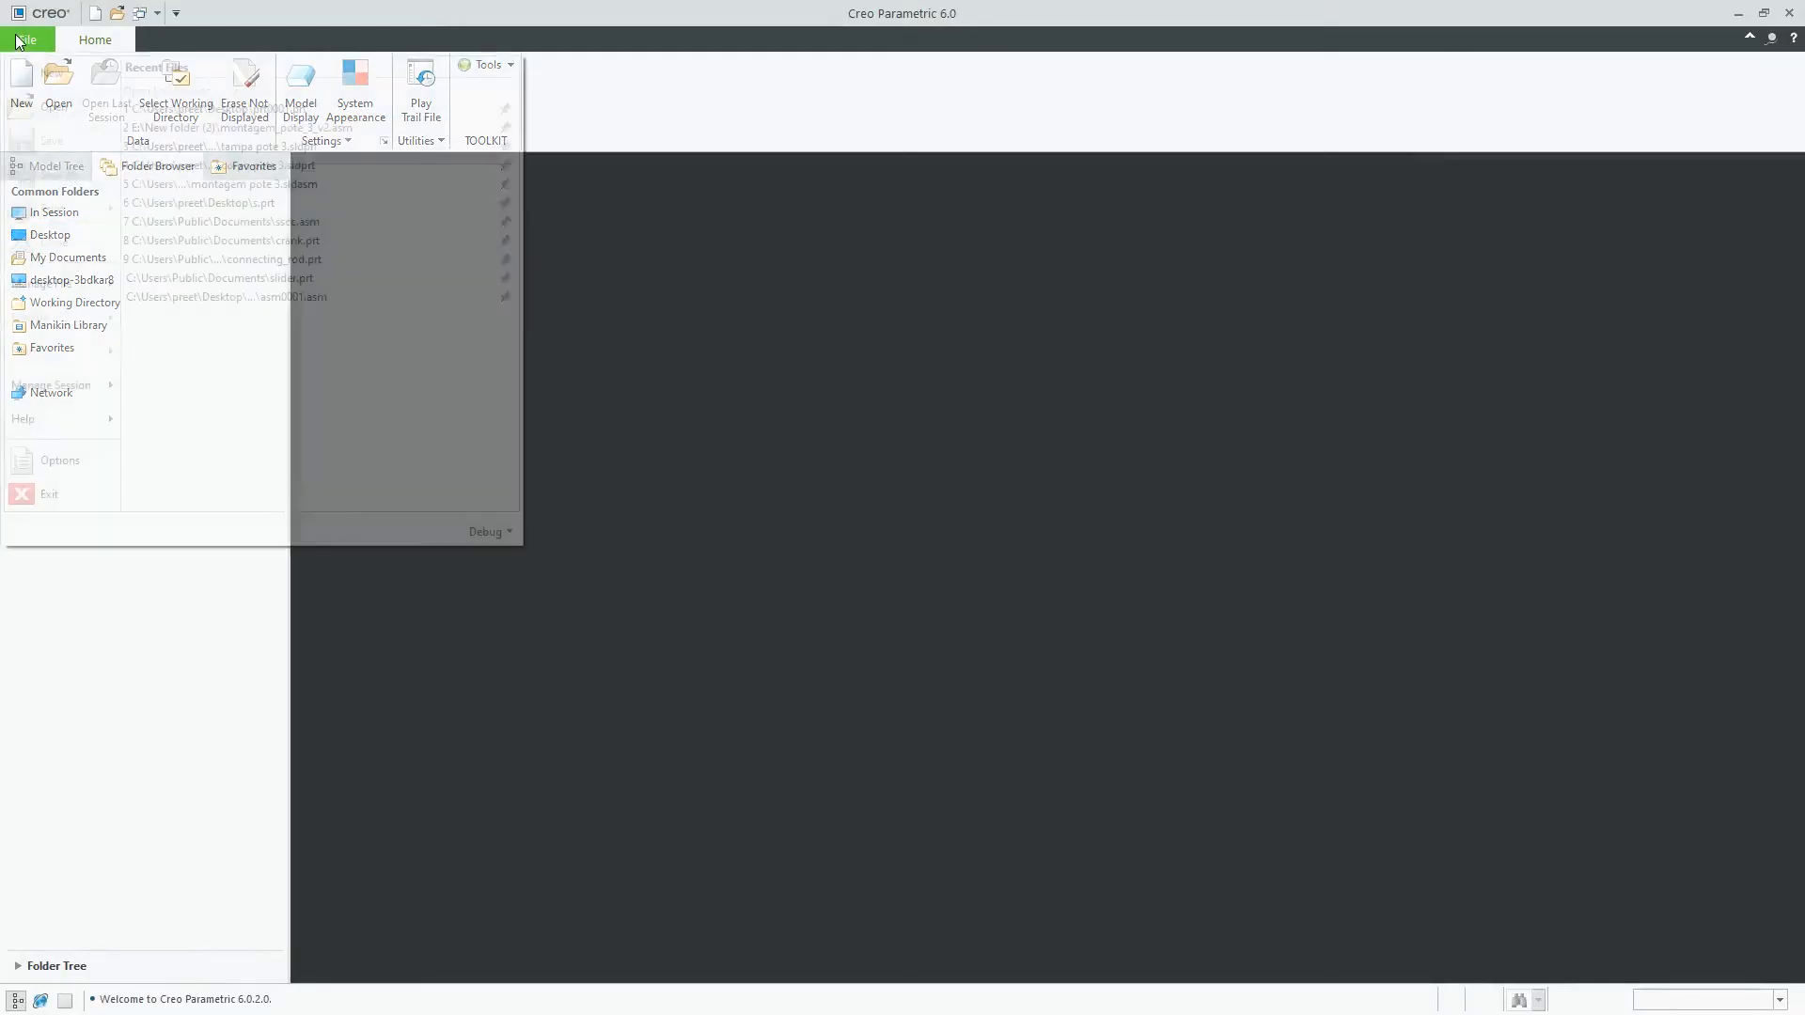
click(58, 460)
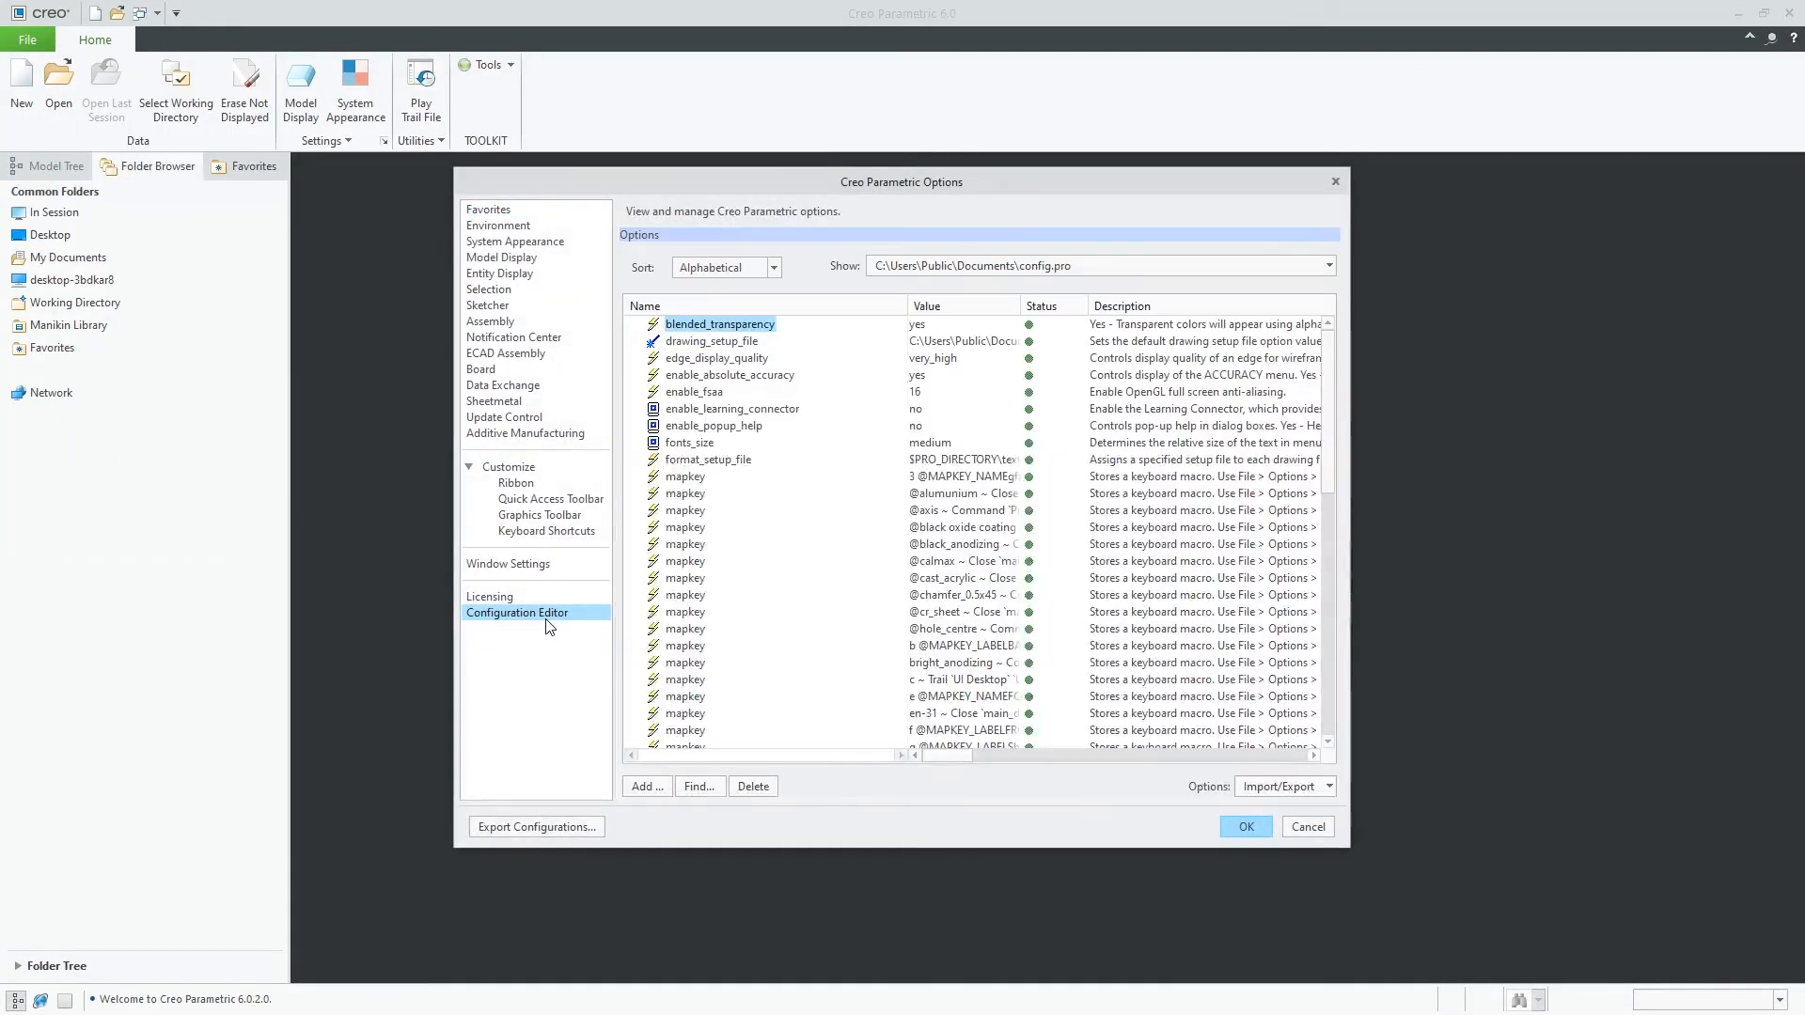
click(645, 786)
text(sy)
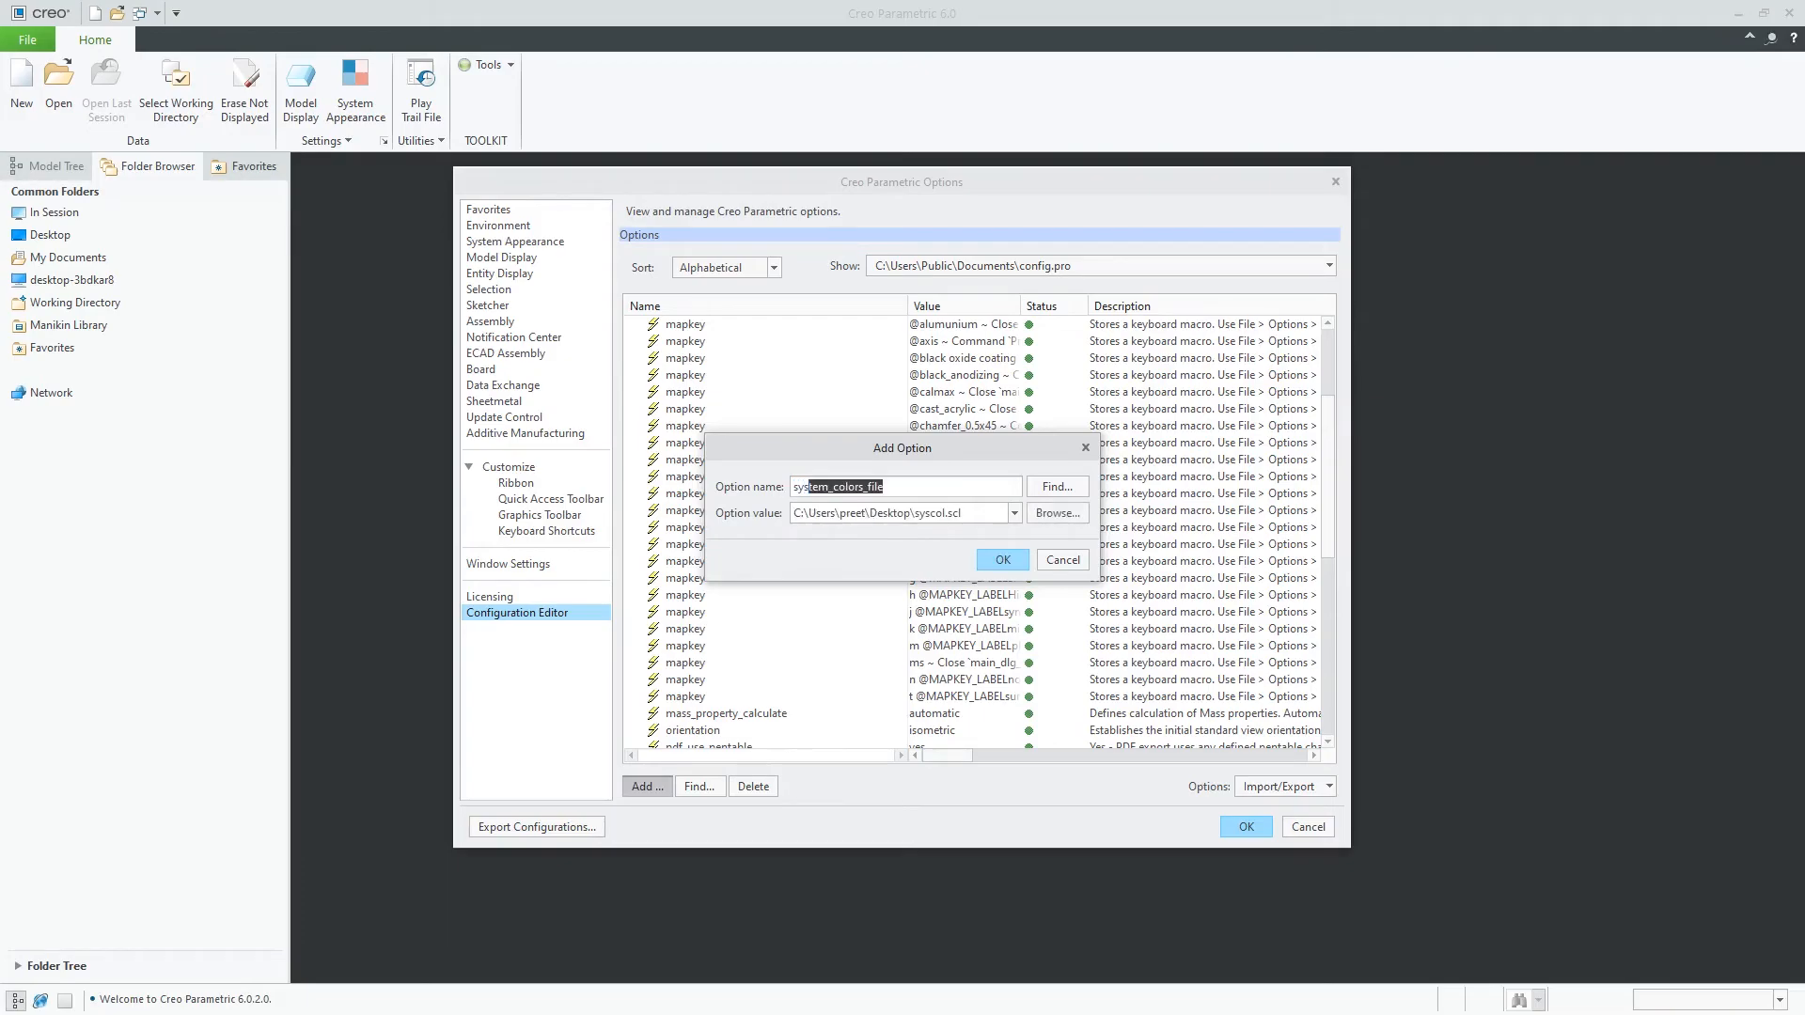
mouse_move(1065, 511)
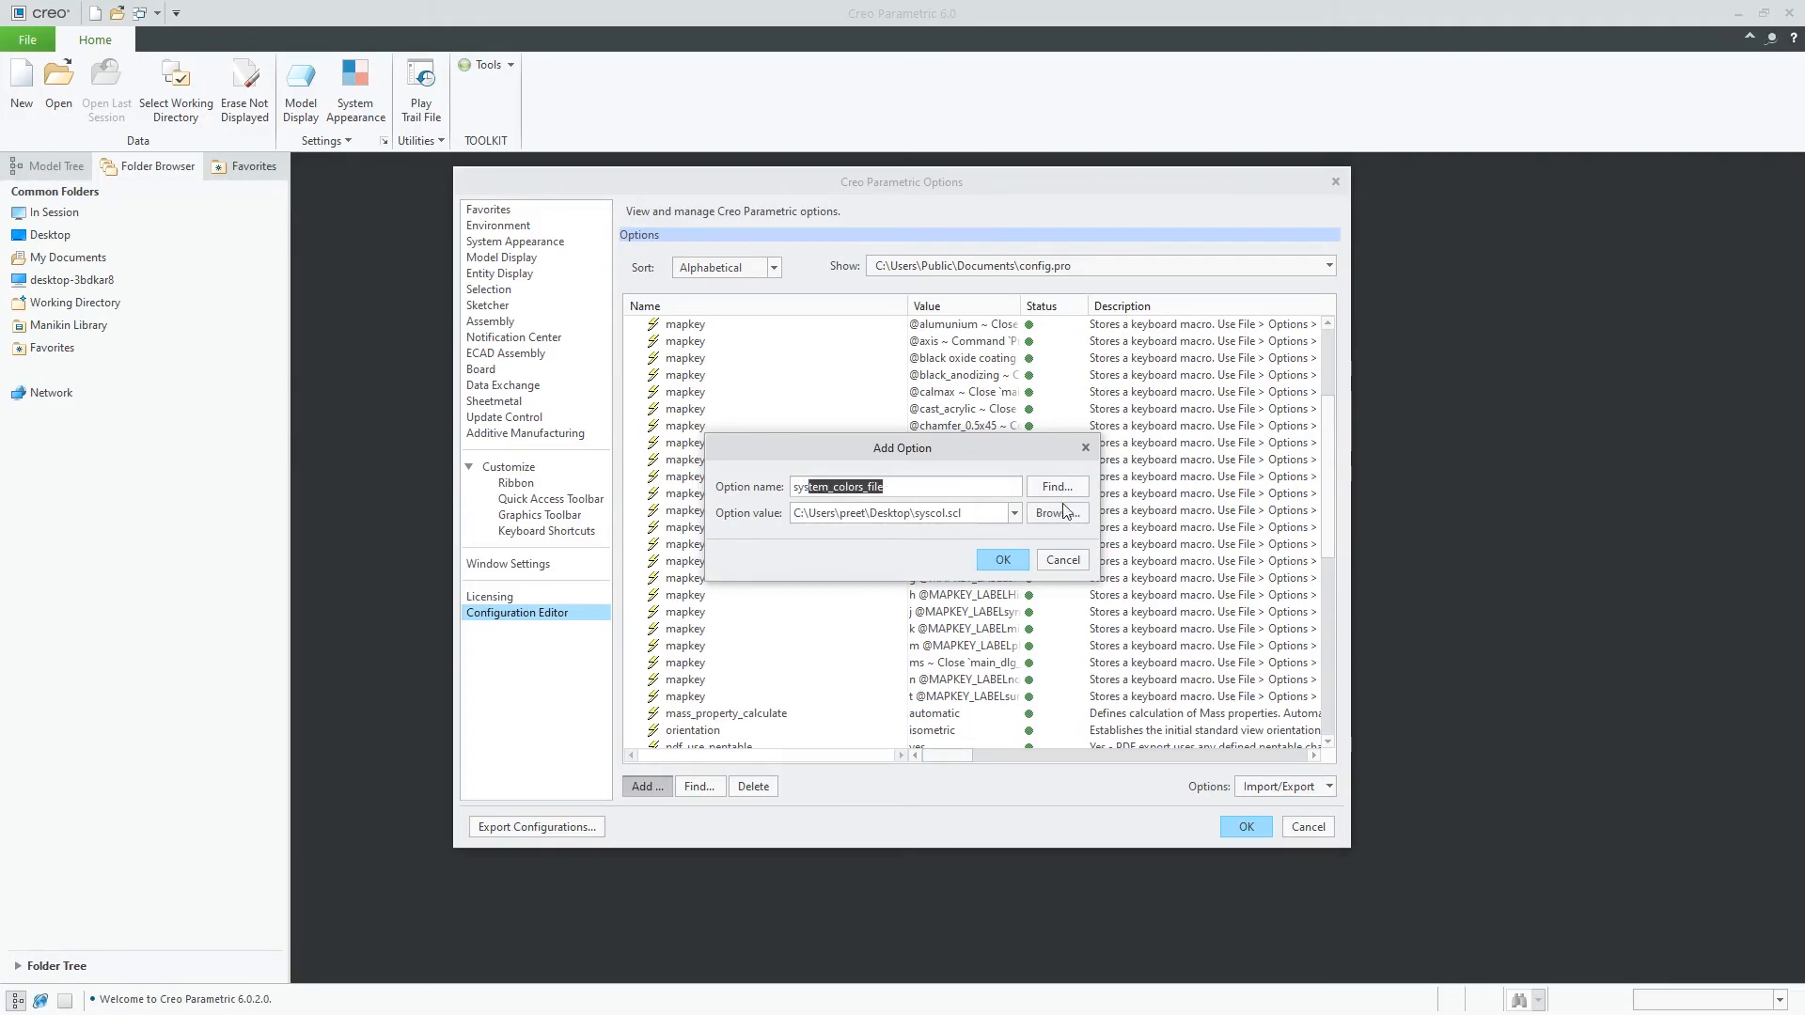
click(1000, 561)
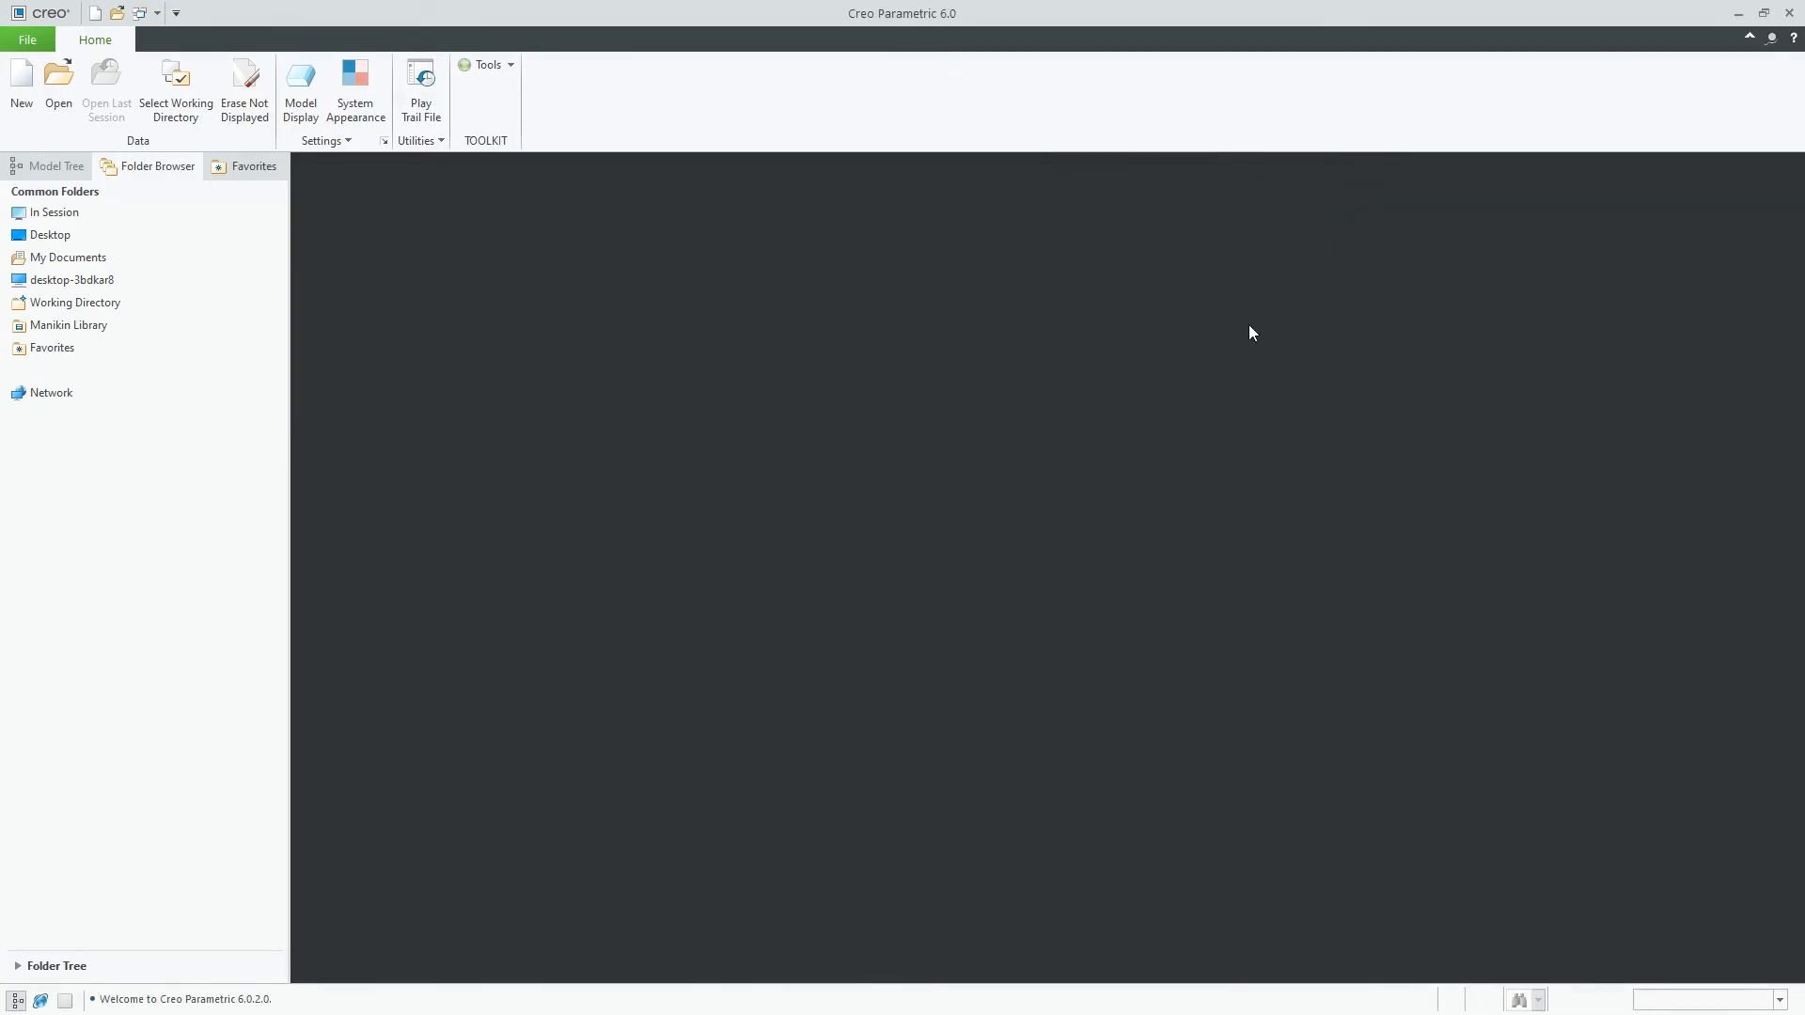
mouse_move(1177, 329)
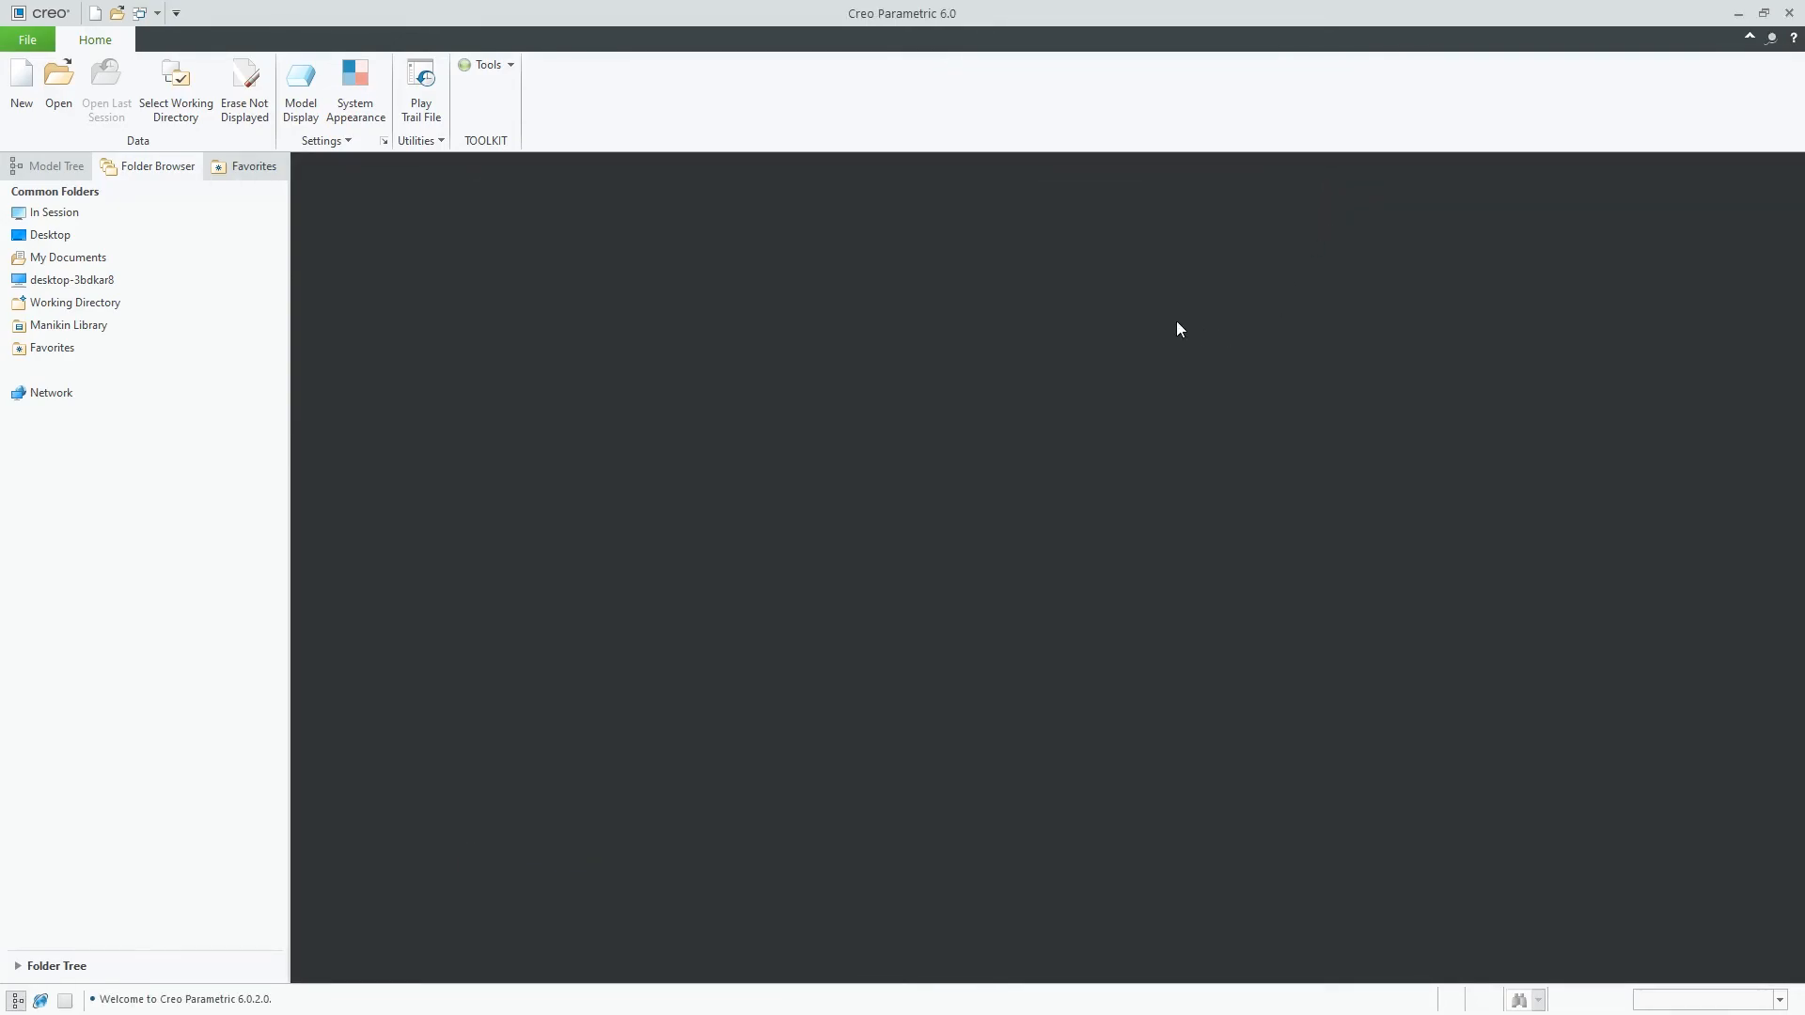